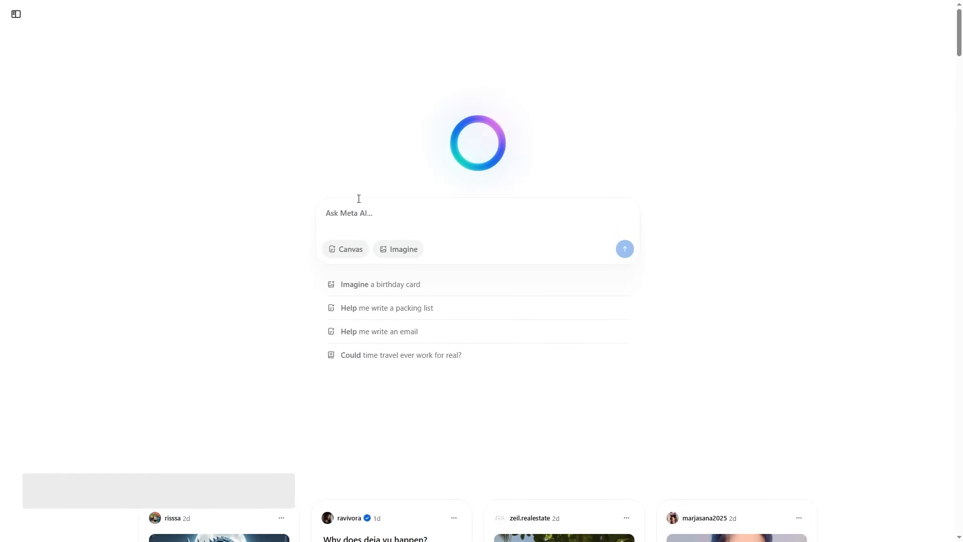
Step: Expand the conversation history sidebar on the Meta AI home page
left_click(16, 13)
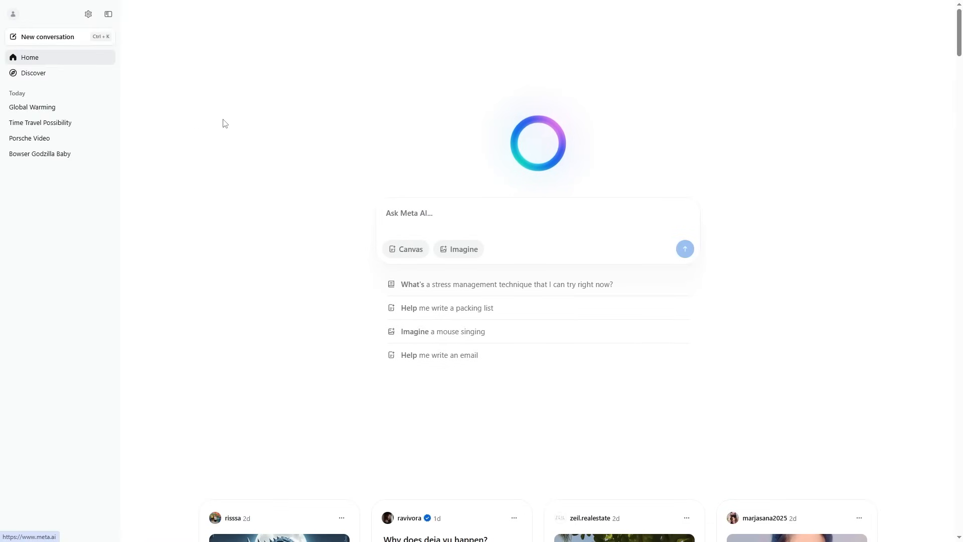
mouse_move(426, 196)
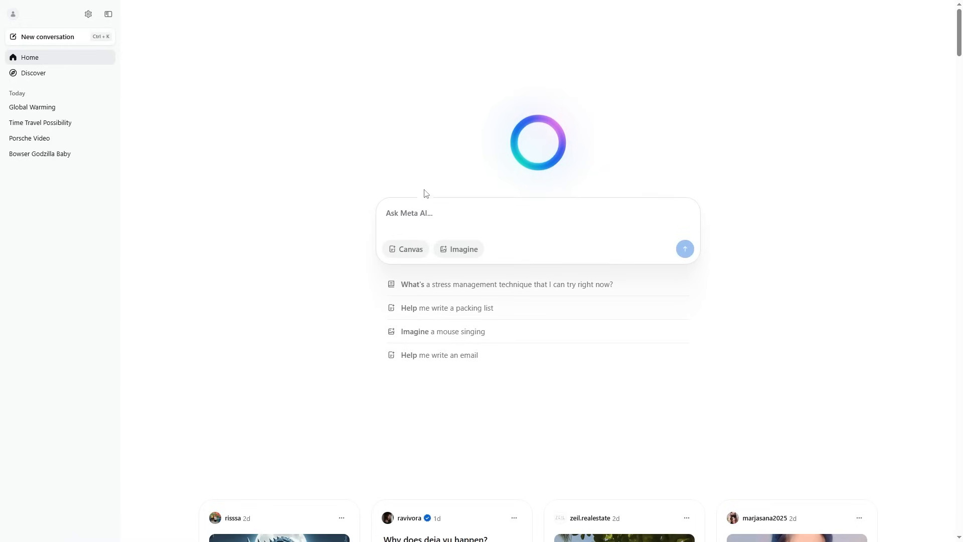
mouse_move(363, 72)
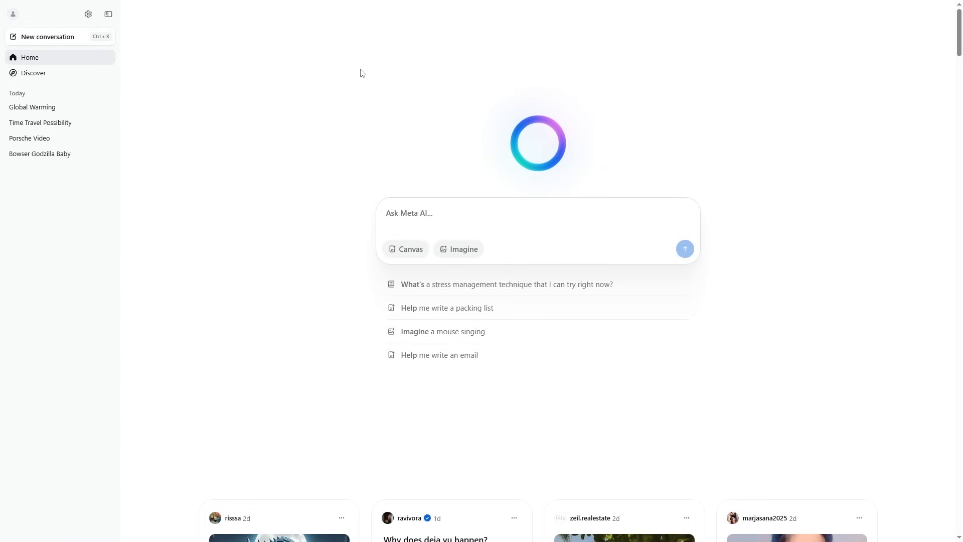
mouse_move(515, 284)
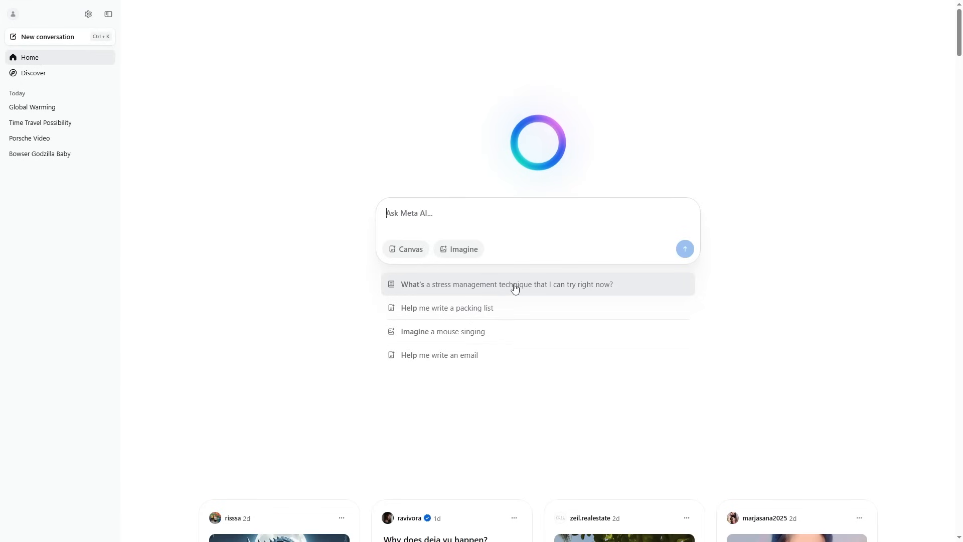
Step: Ask the suggested 'stress management technique I can try right now' question and get the 4-7-8 breathing answer
left_click(506, 284)
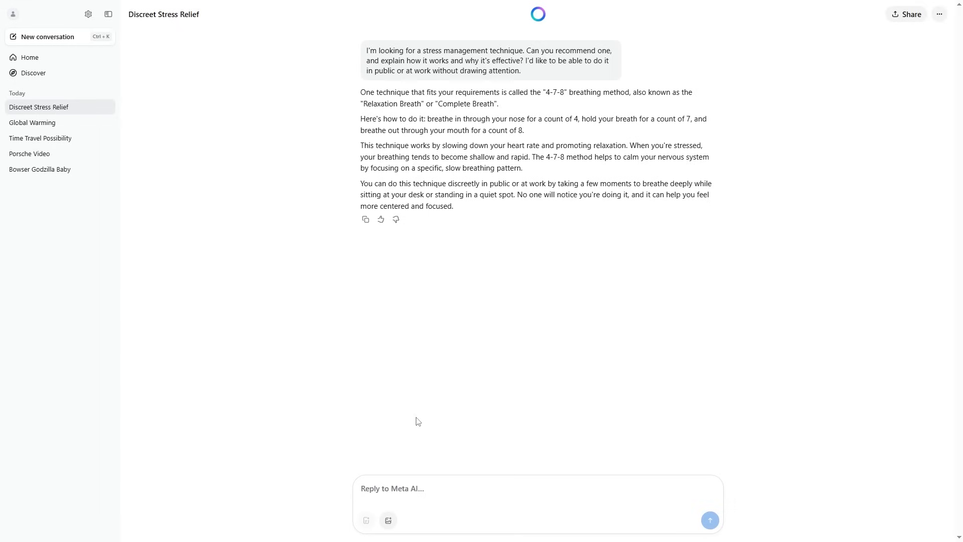
left_click(393, 488)
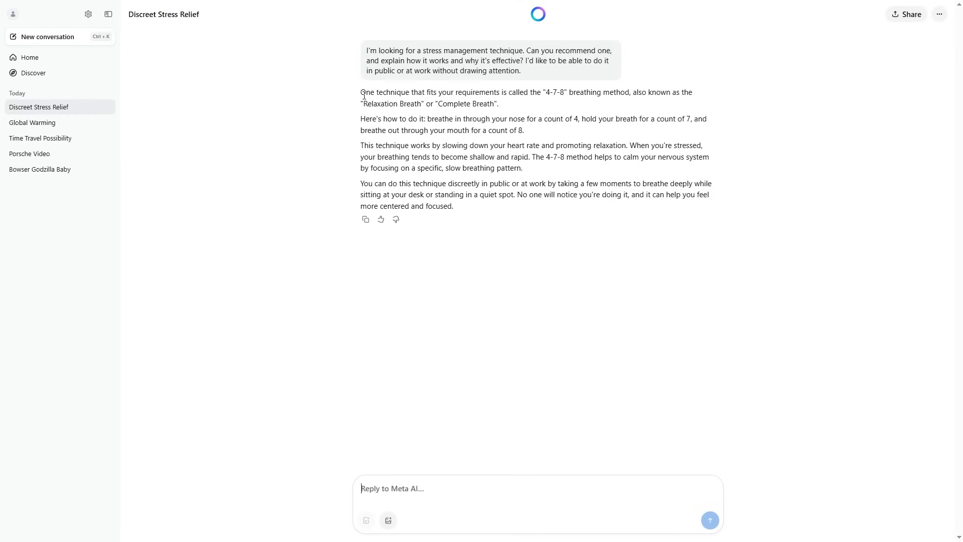
mouse_move(850, 32)
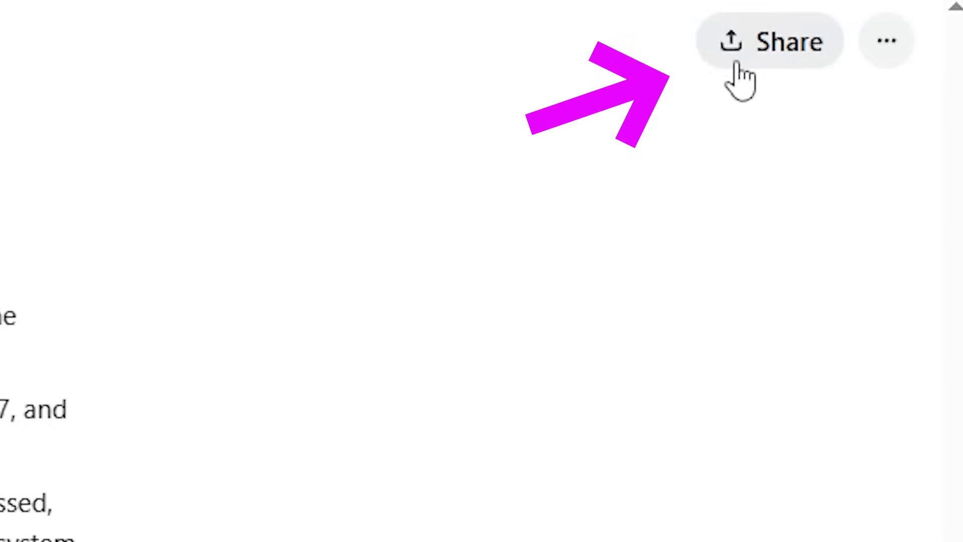
Step: Share the chat publicly with the title 'Metas Cool stress management techniques'
left_click(770, 42)
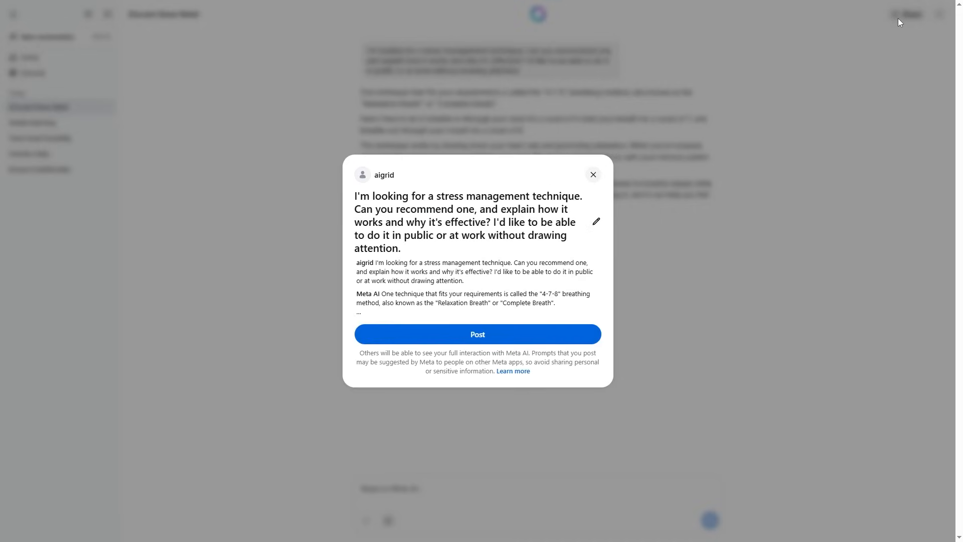
mouse_move(456, 220)
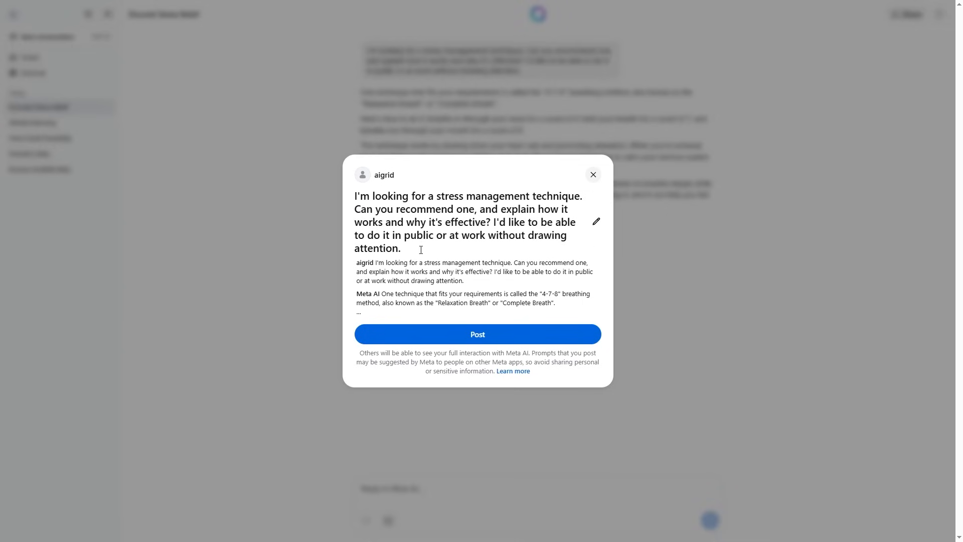
mouse_move(357, 194)
type("Meats ")
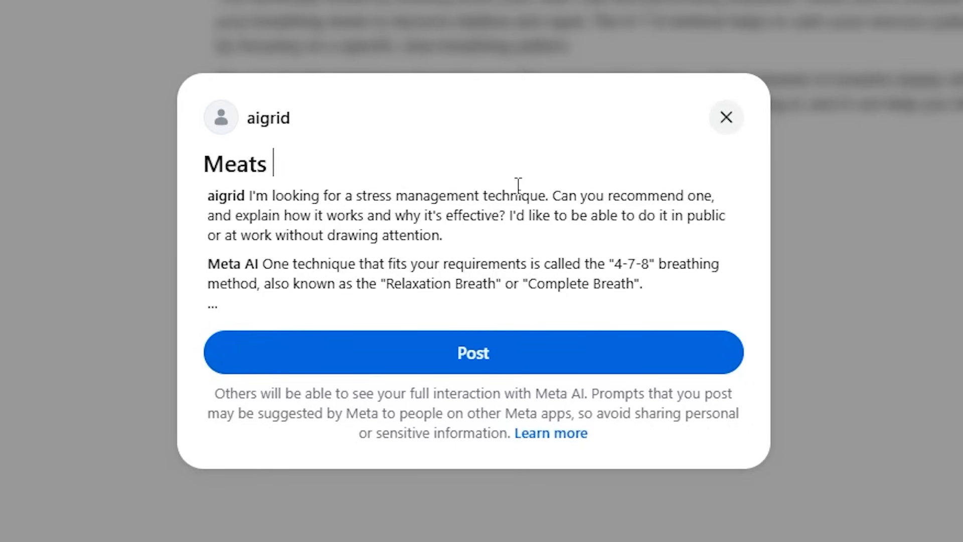
type("s Cool stress mana")
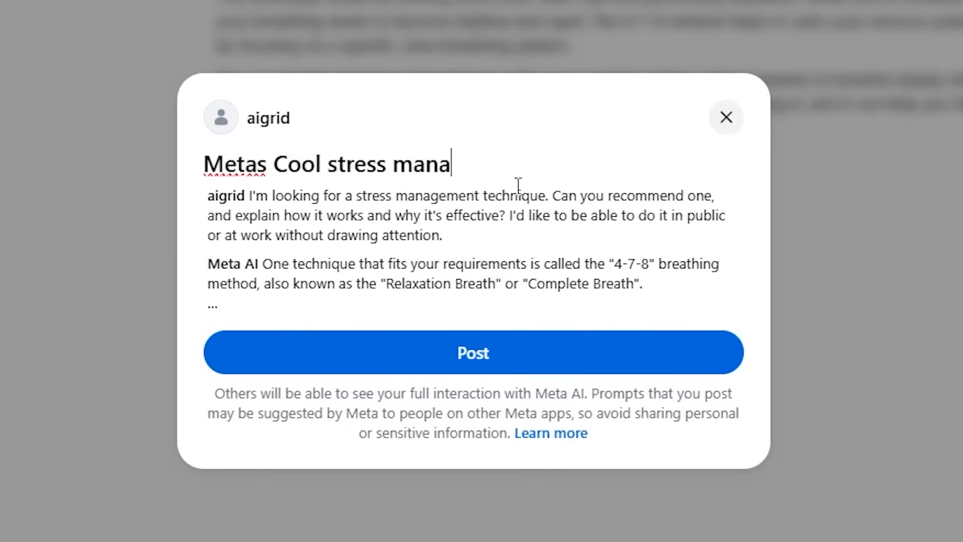
type("gement techniques")
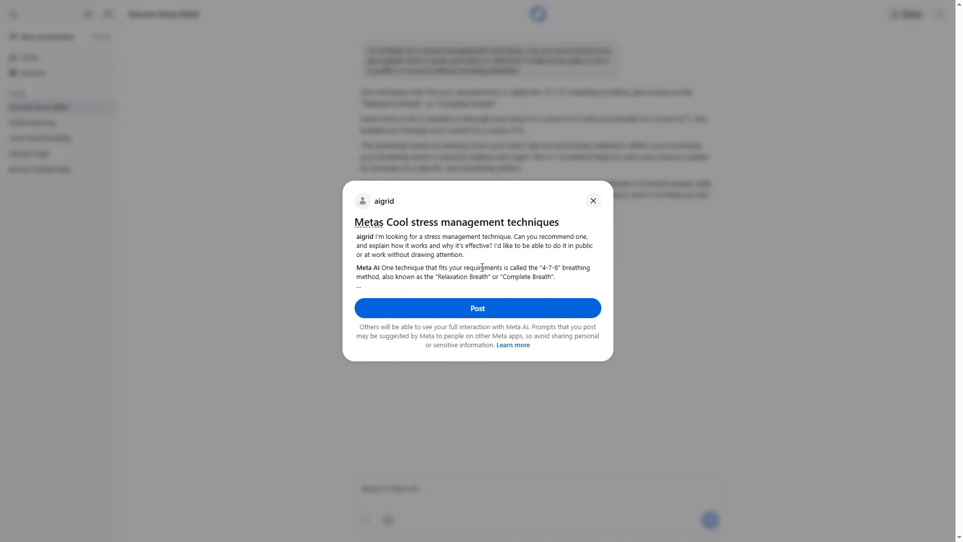
left_click(477, 308)
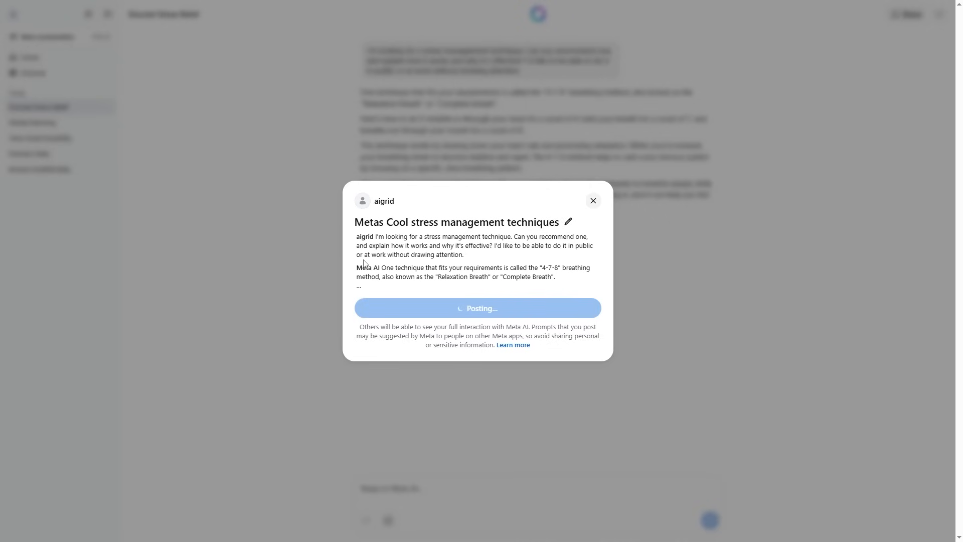
Step: From the profile page, reopen the published 'Metas Cool stress management techniques' post
left_click(478, 308)
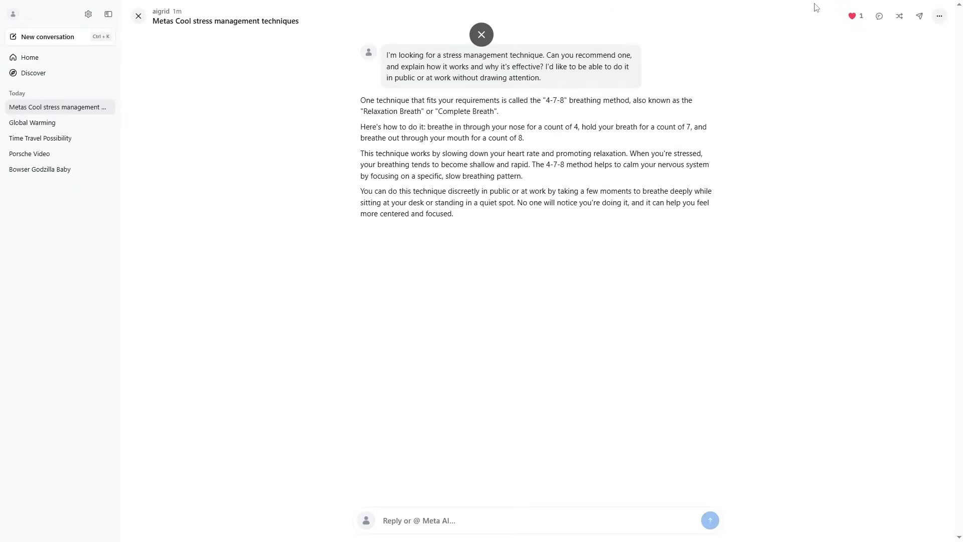
left_click(12, 13)
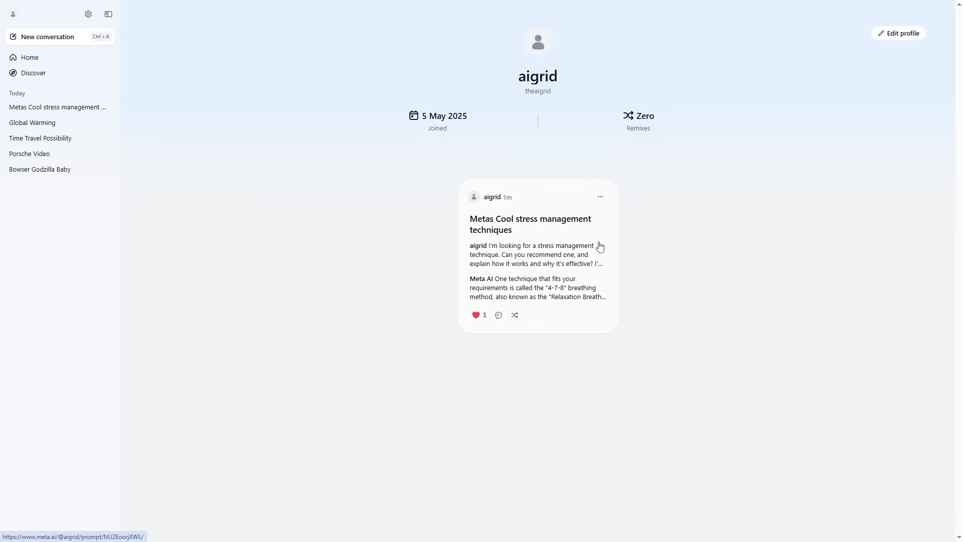
mouse_move(545, 235)
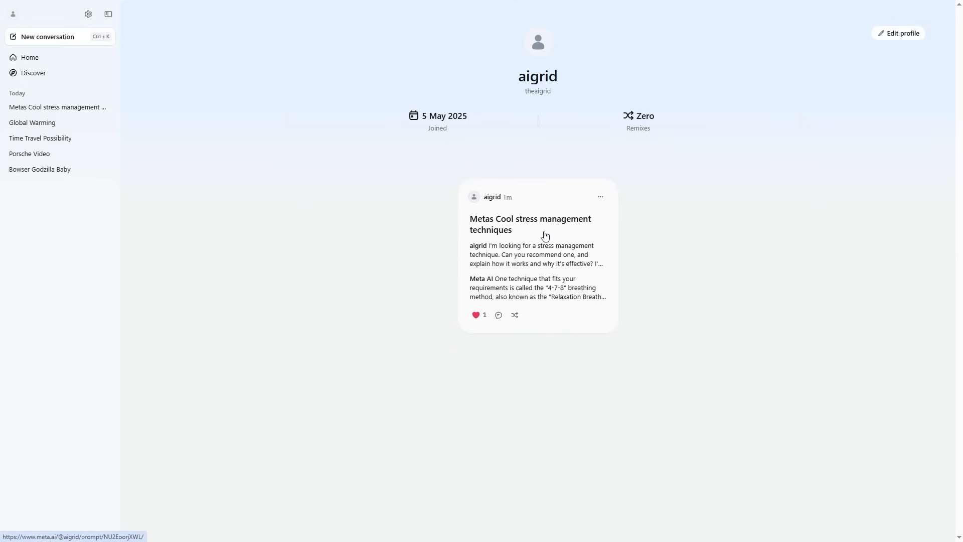
left_click(530, 224)
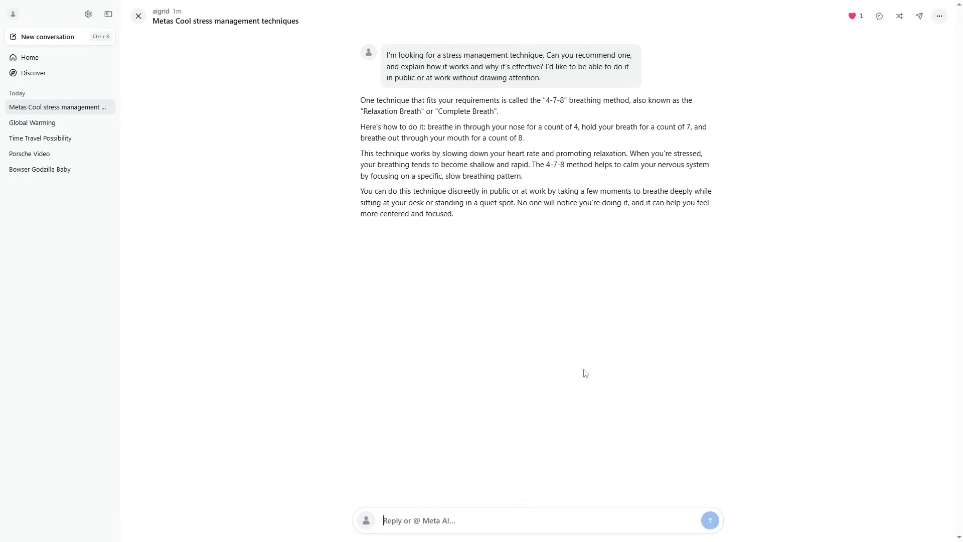
mouse_move(465, 472)
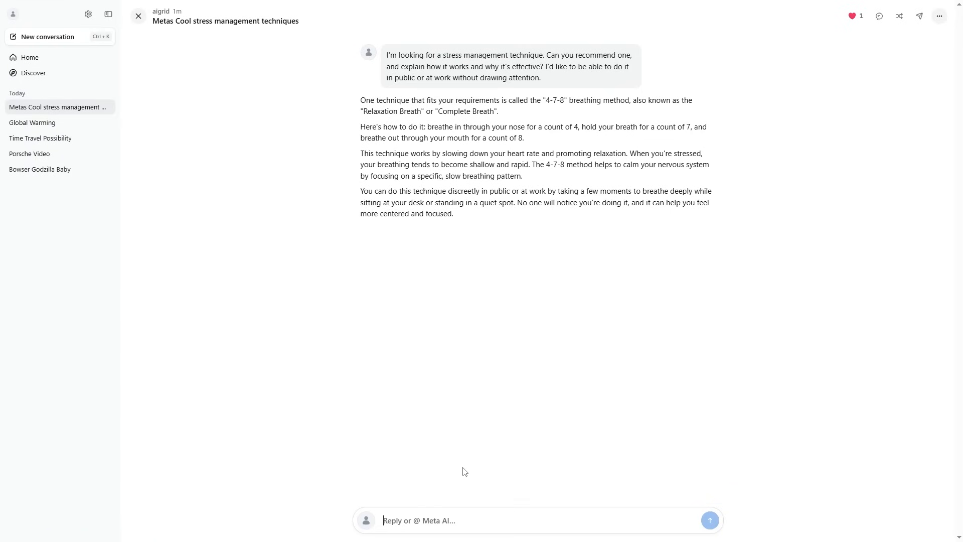
mouse_move(413, 509)
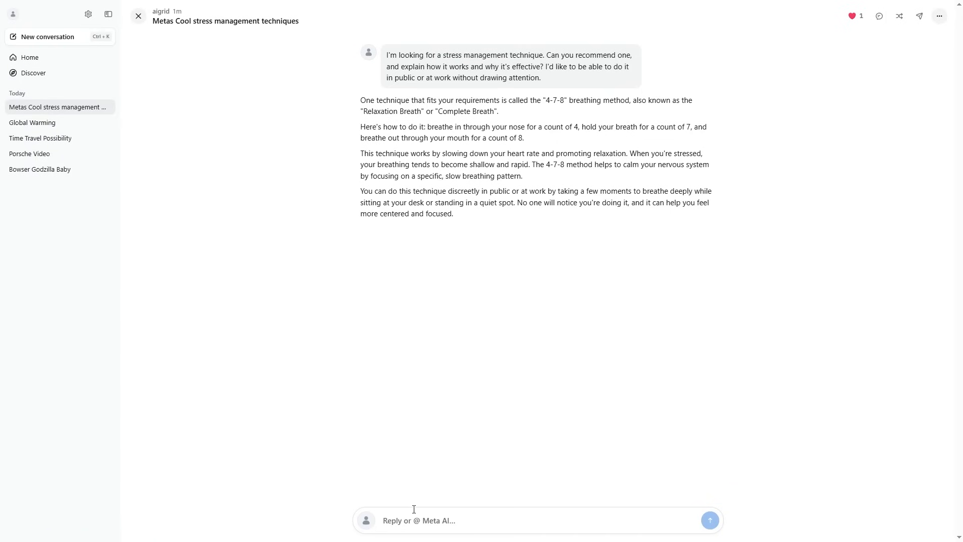
Step: Reply 'This is soo cool' under the published stress management post
type("This is c")
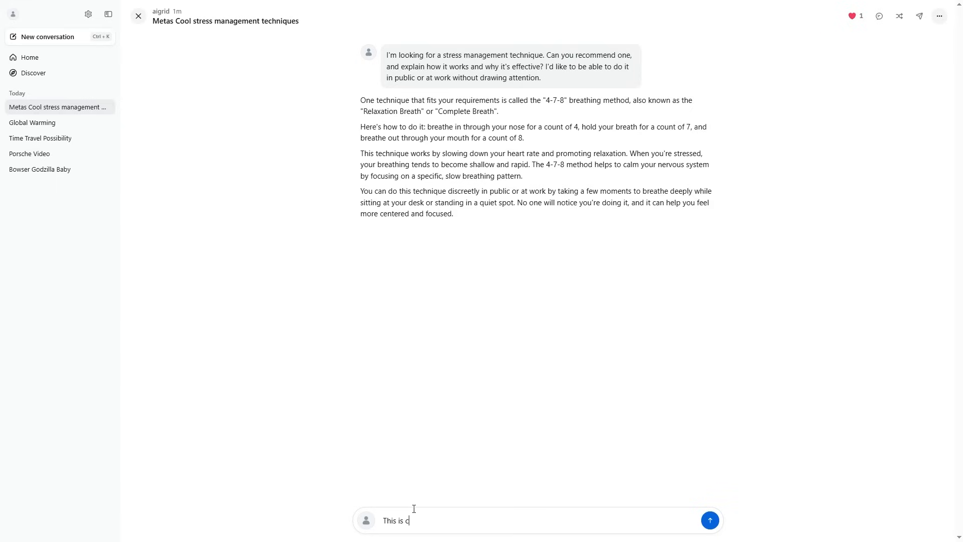
type("oo cool")
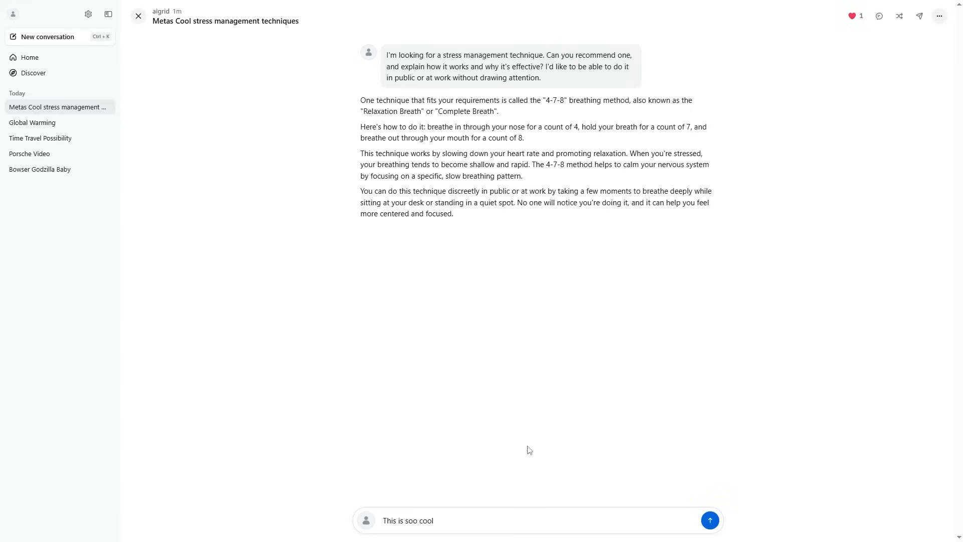
left_click(710, 520)
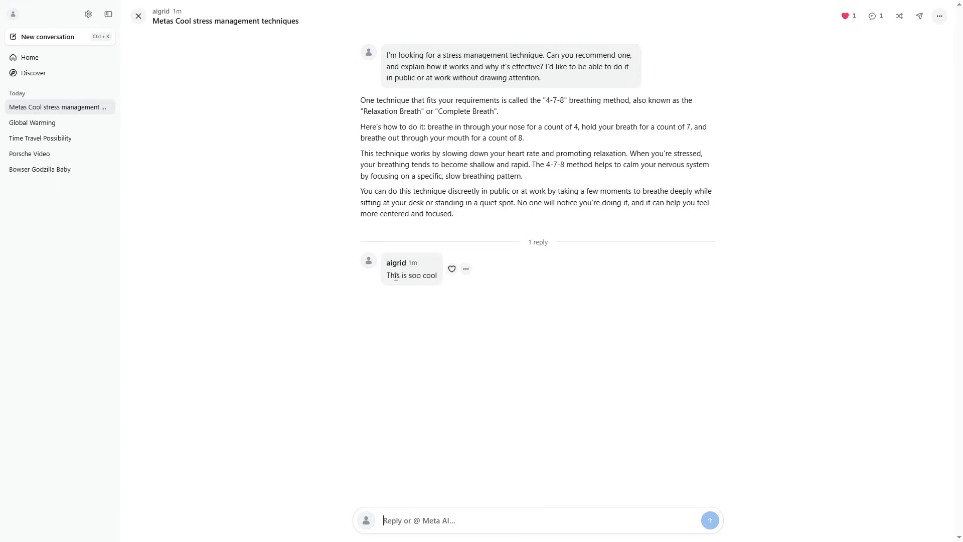
mouse_move(418, 266)
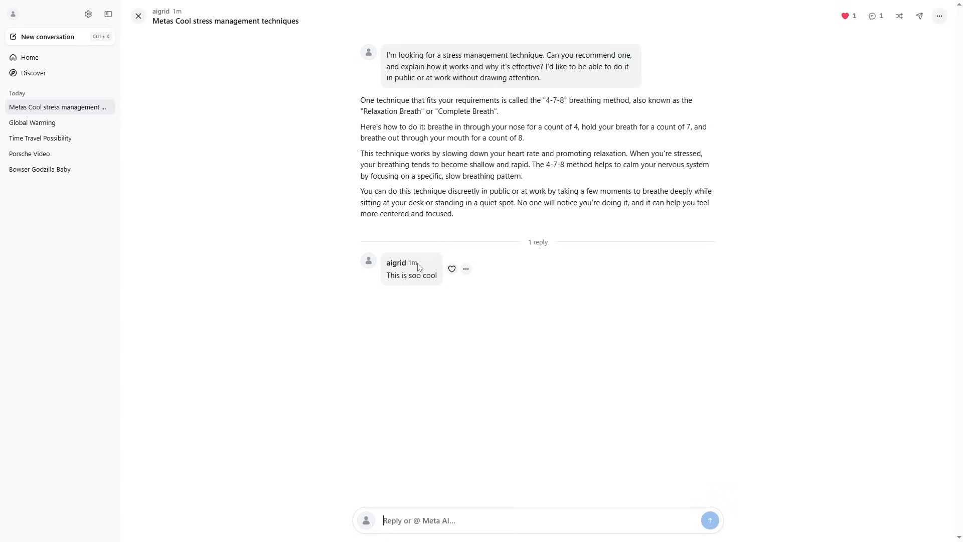
mouse_move(900, 15)
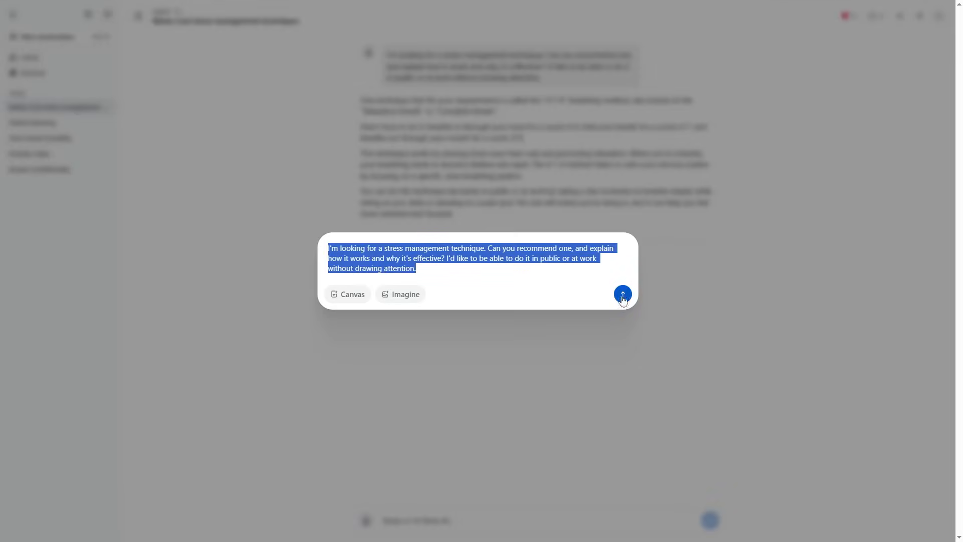
left_click(622, 294)
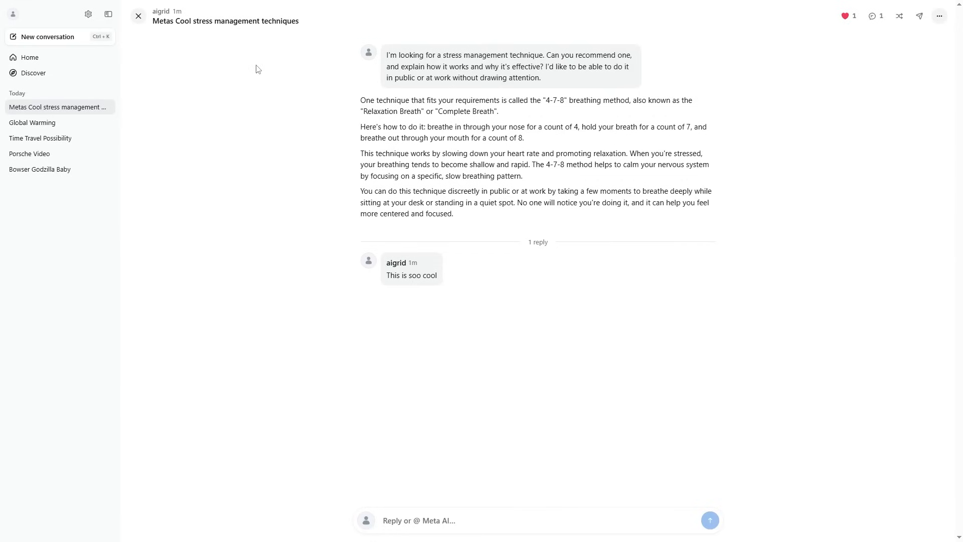
mouse_move(33, 73)
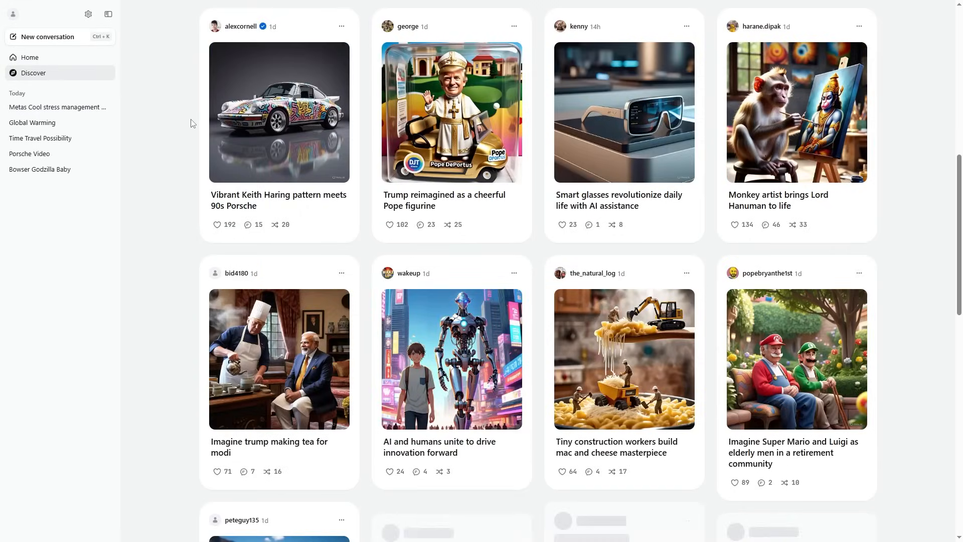
Step: Scroll through the Discover feed of community posts
scroll("up", 3)
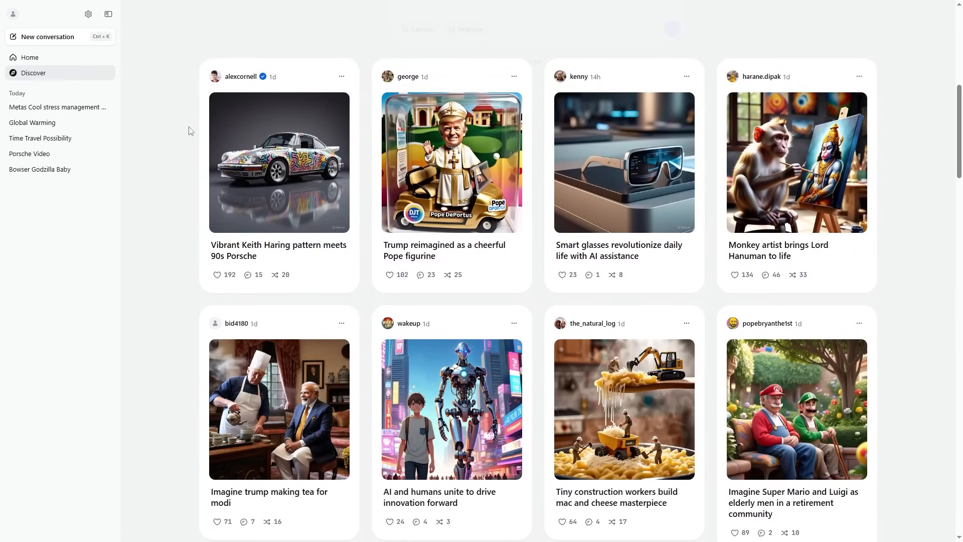
scroll("down", 3)
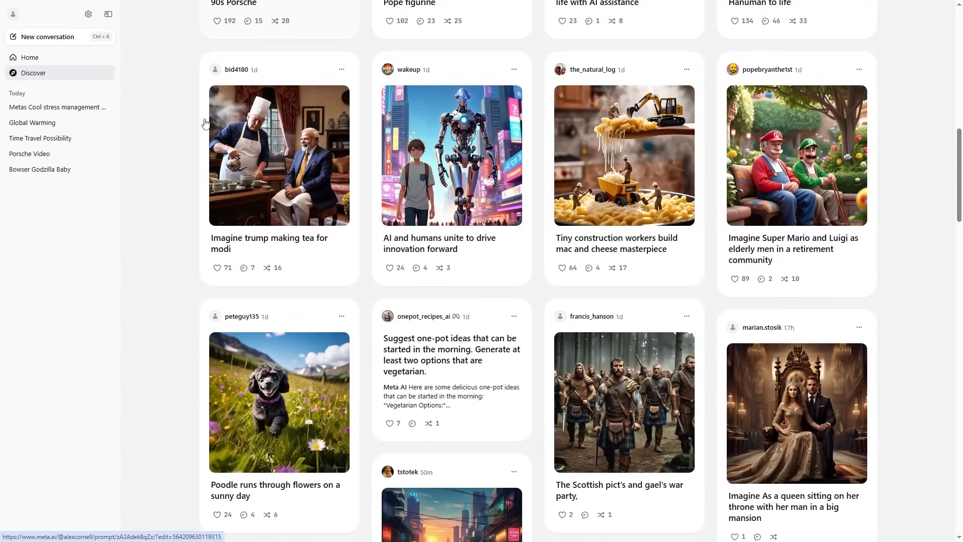
scroll("down", 3)
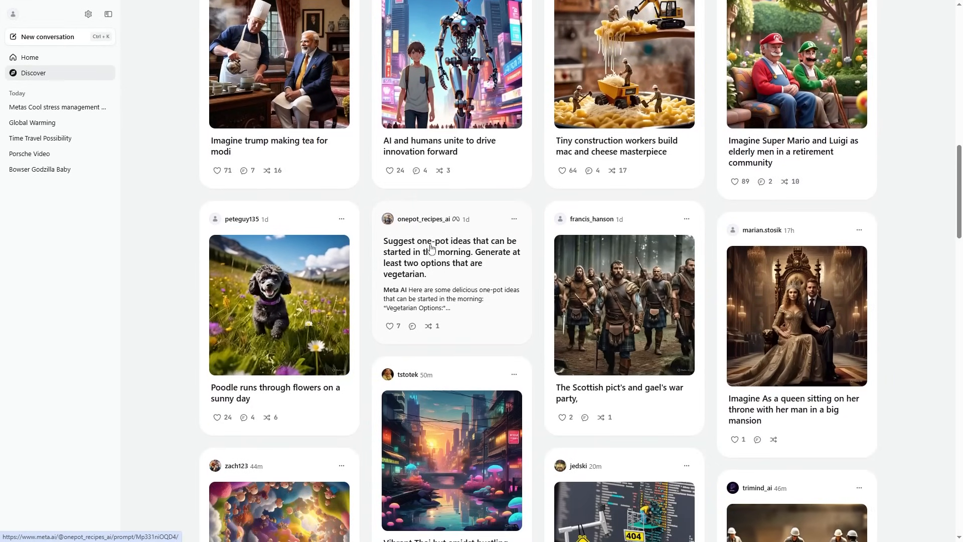
mouse_move(636, 313)
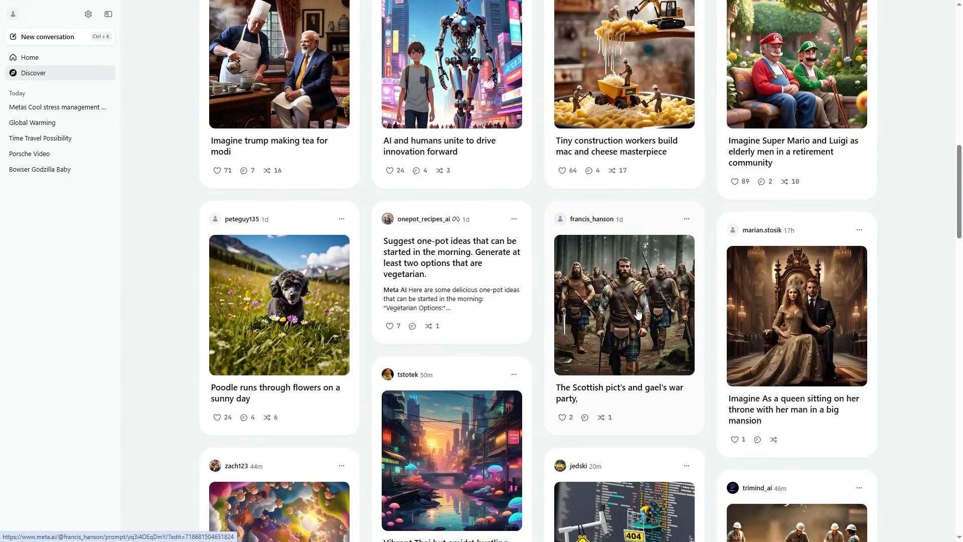
scroll("up", 3)
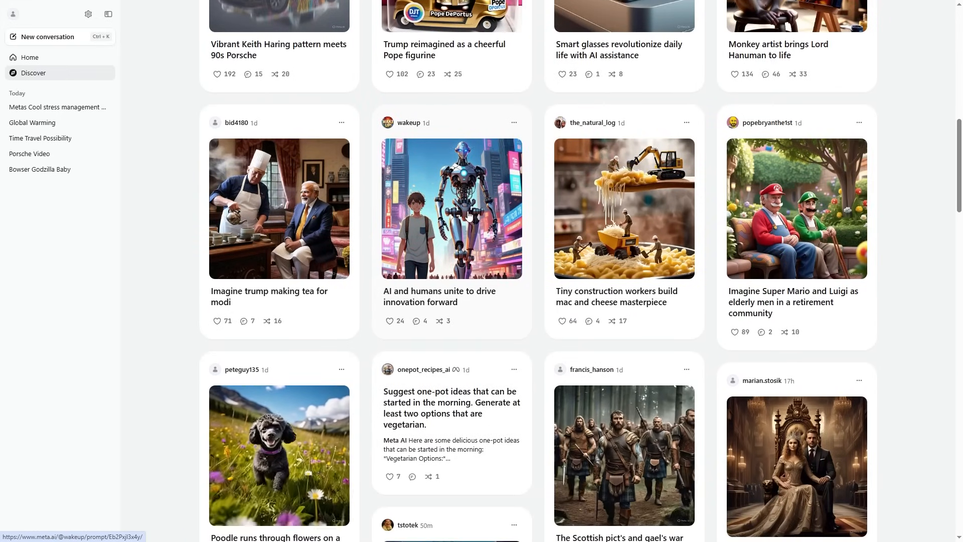
mouse_move(790, 200)
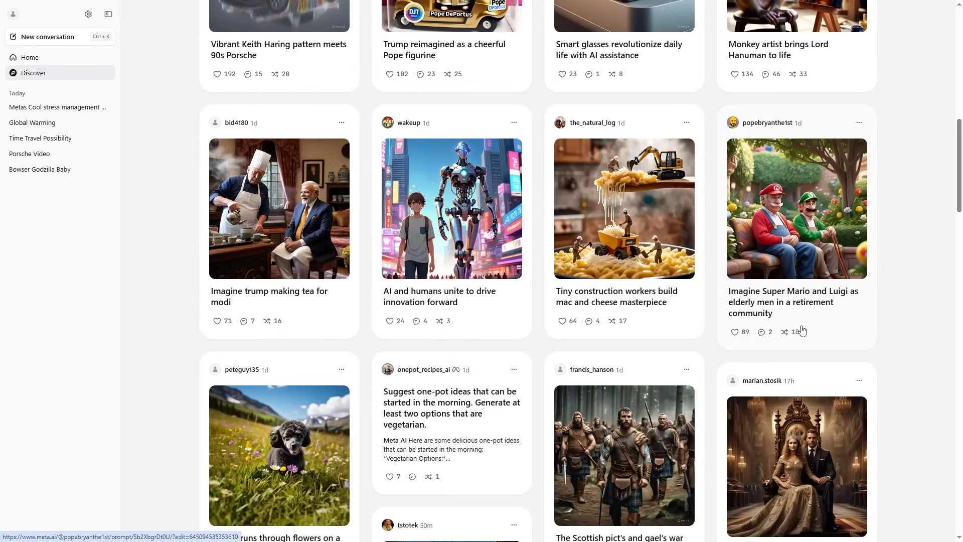
mouse_move(784, 332)
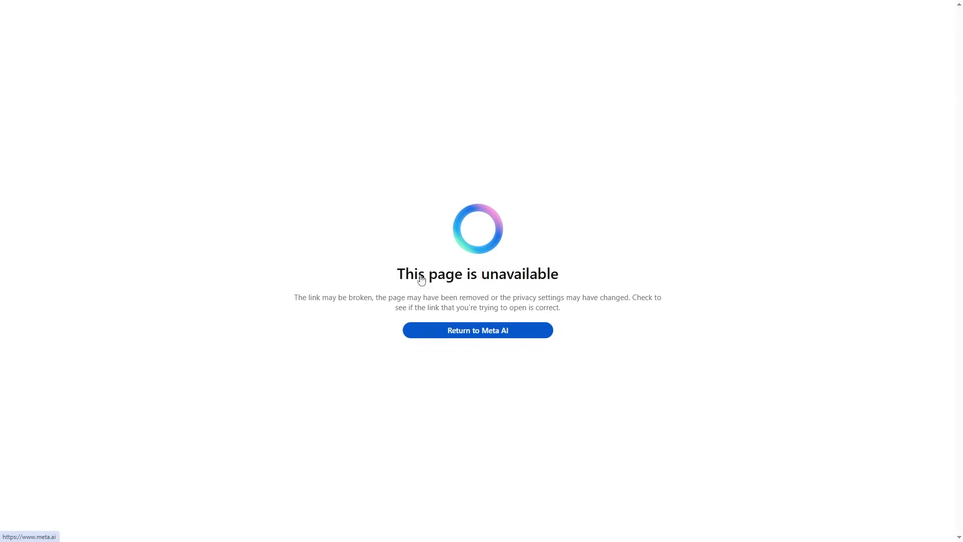
Step: Return from the unavailable page and remix the Spirograph flower bouquet post
left_click(478, 330)
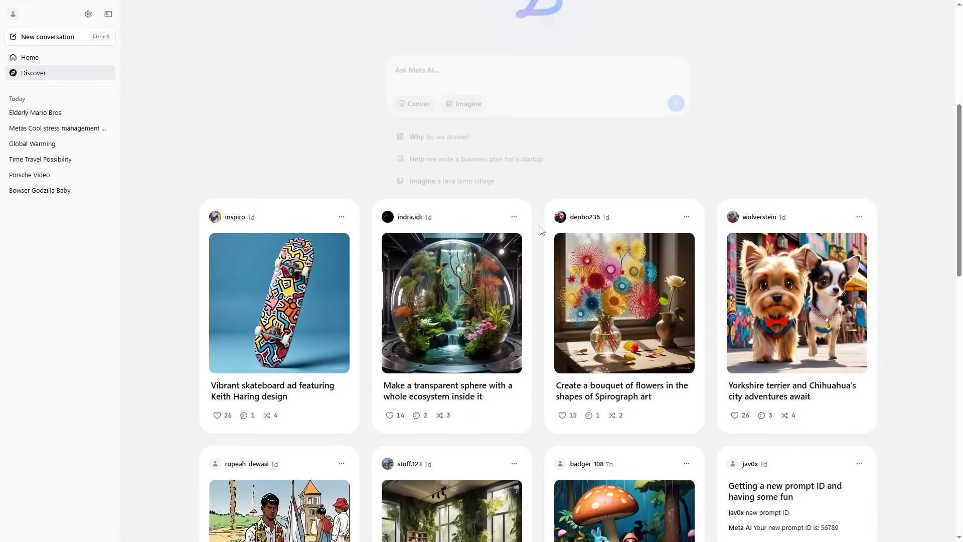
scroll("down", 3)
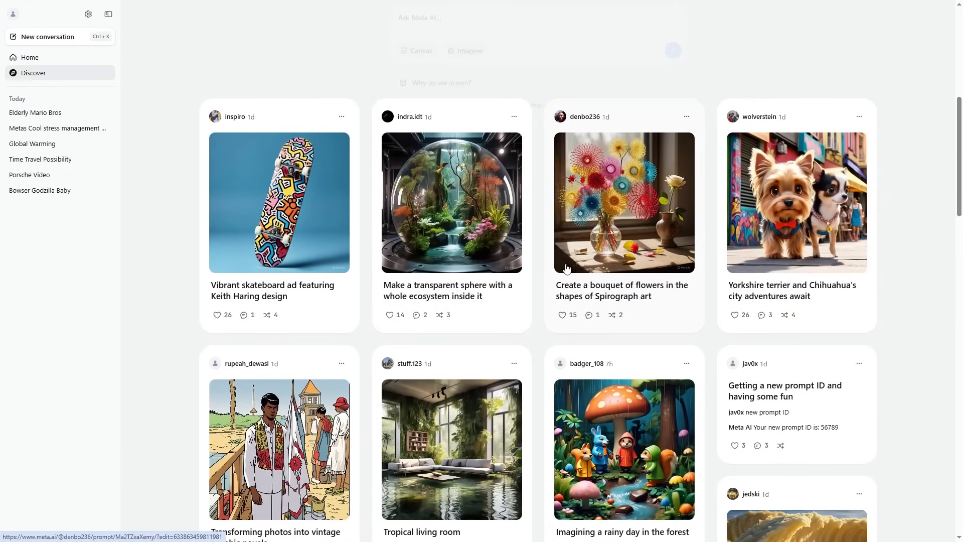
mouse_move(611, 314)
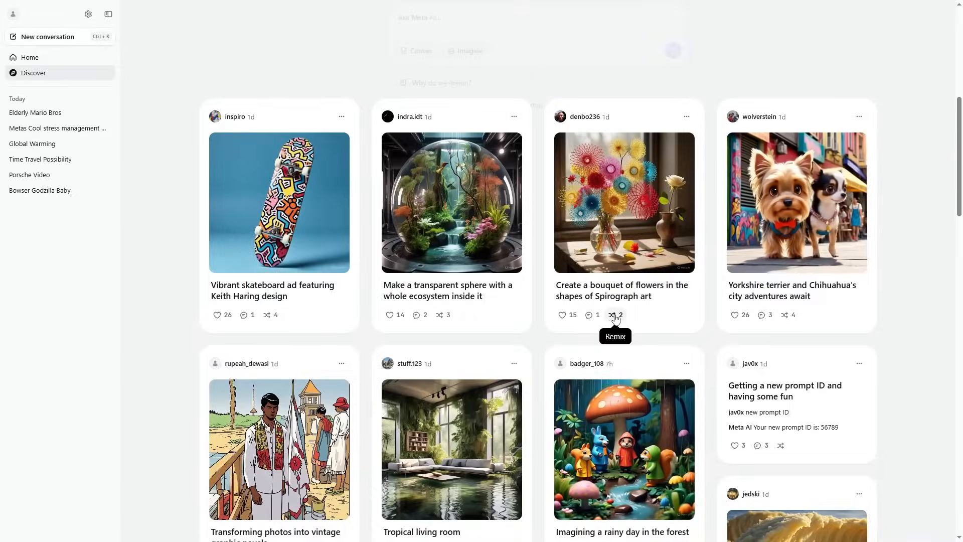
left_click(616, 314)
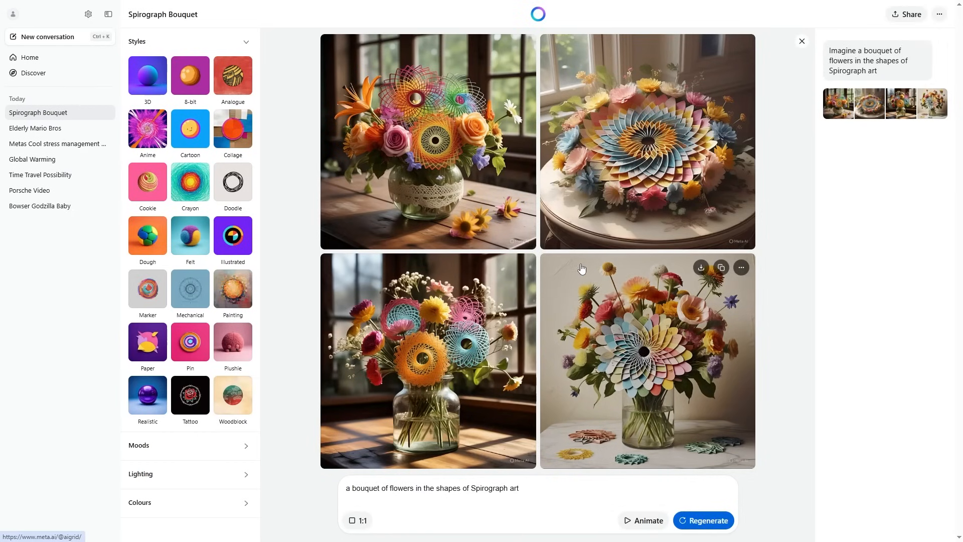
mouse_move(564, 257)
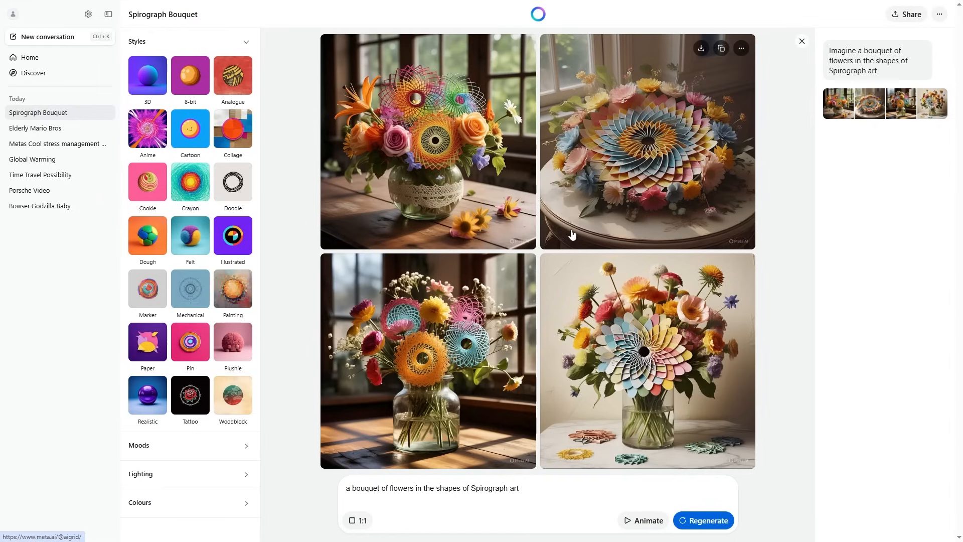
mouse_move(558, 185)
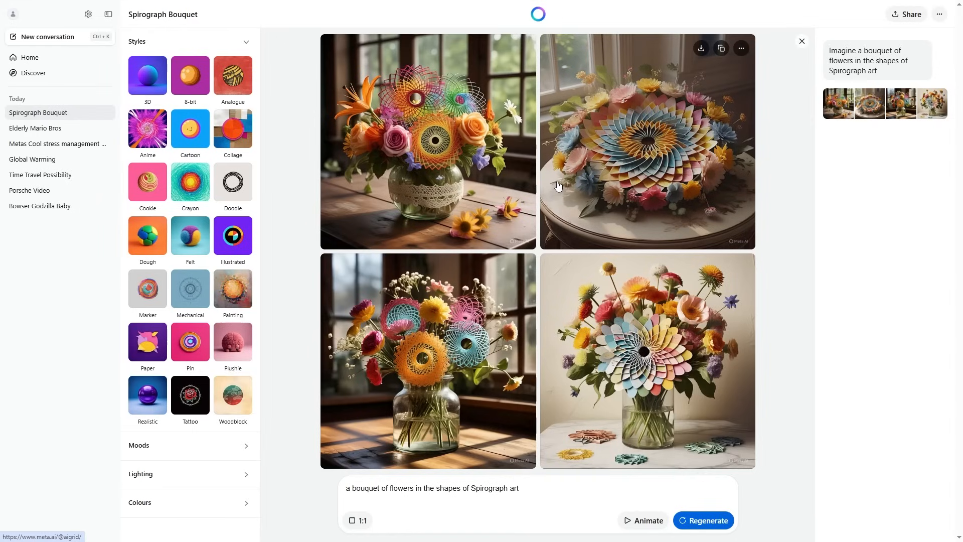
mouse_move(658, 308)
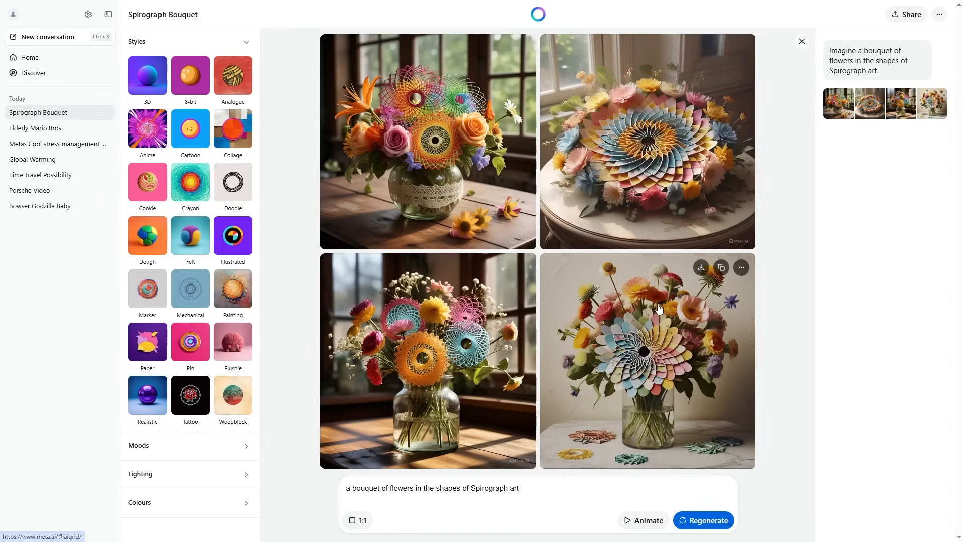
Step: Enlarge the pastel paper-flower vase image from the Spirograph Bouquet set
left_click(647, 360)
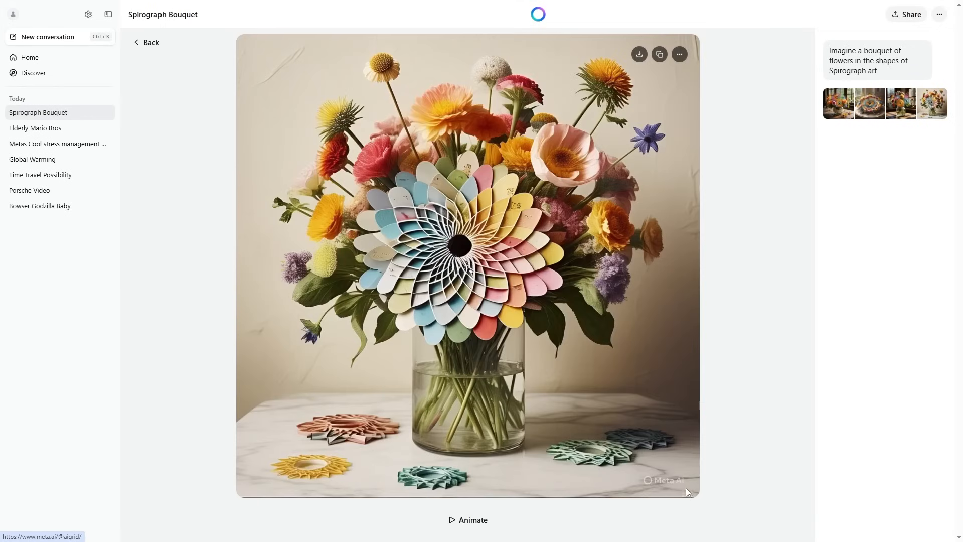
mouse_move(684, 469)
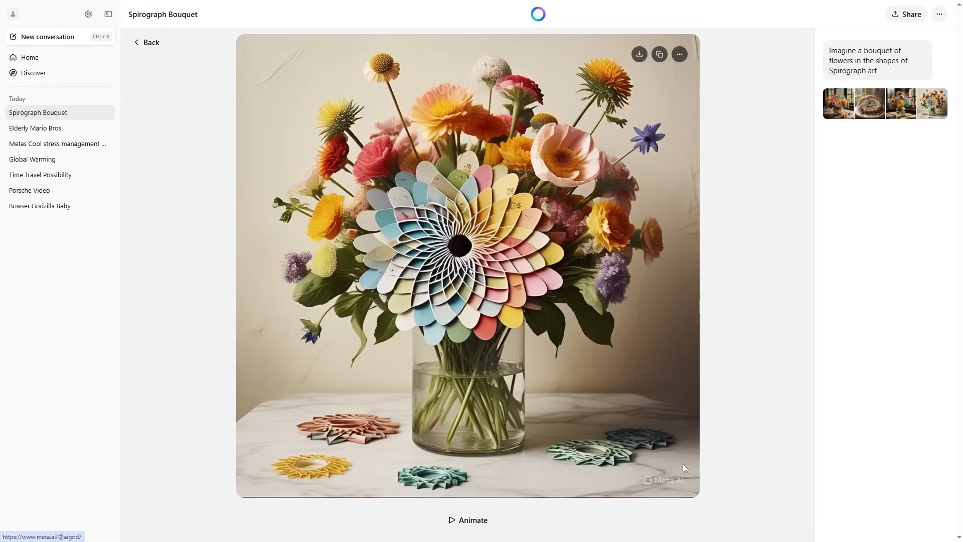
mouse_move(666, 460)
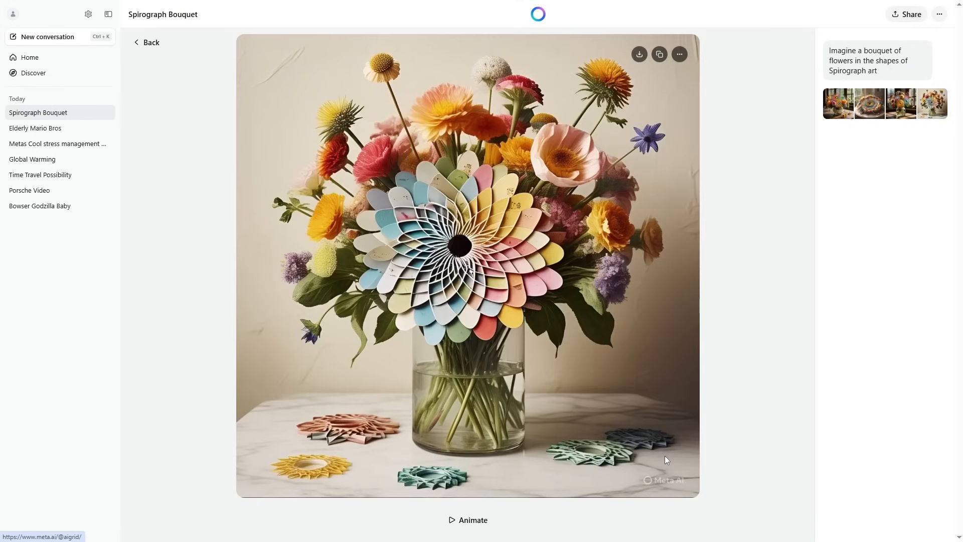
mouse_move(636, 446)
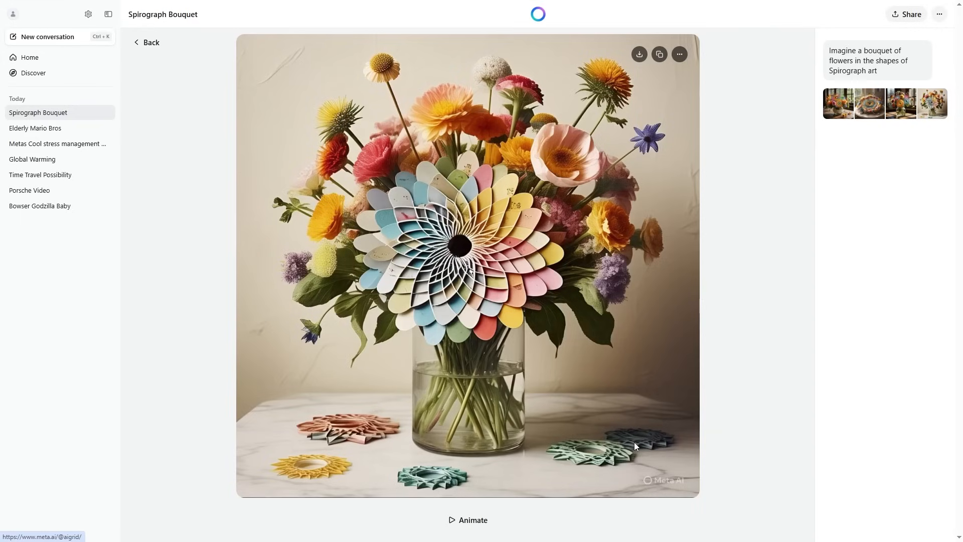
mouse_move(664, 472)
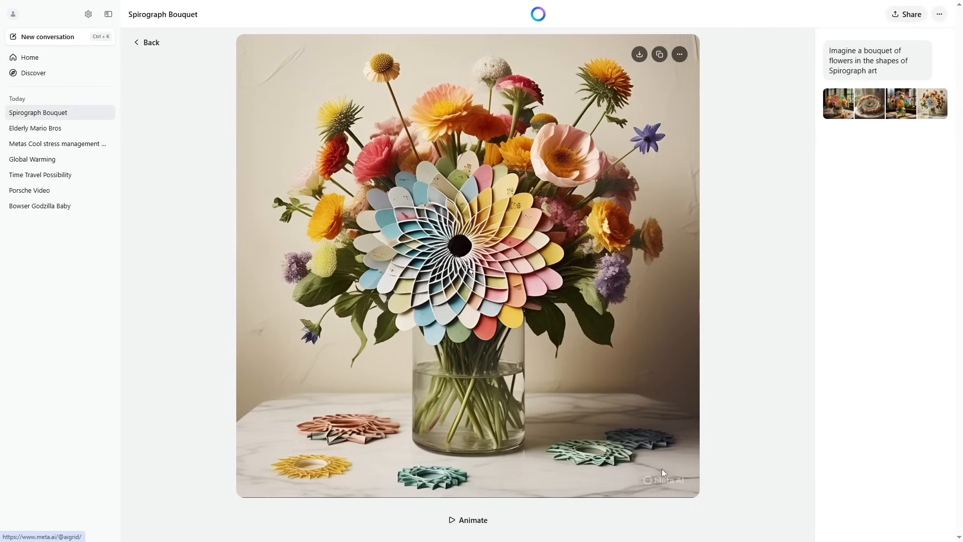
mouse_move(694, 482)
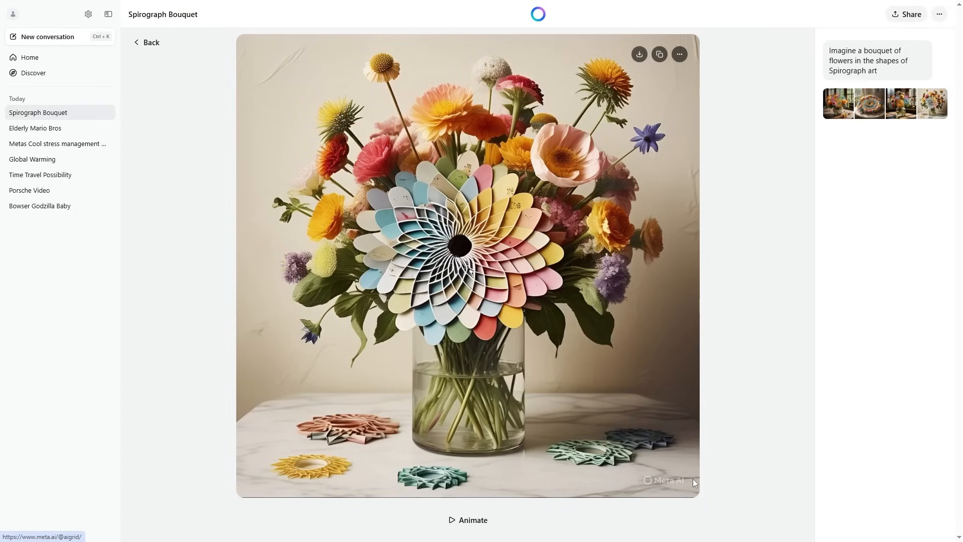
mouse_move(630, 482)
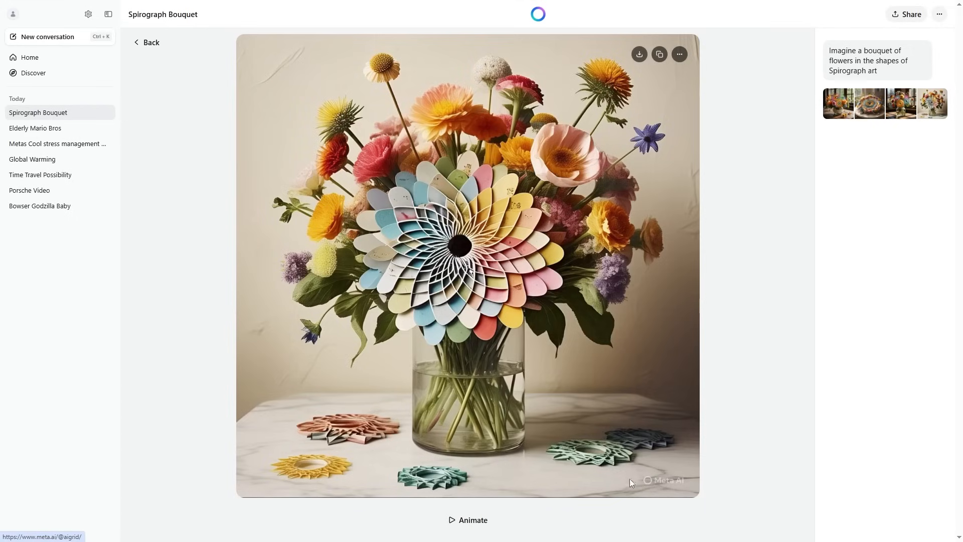
left_click(31, 72)
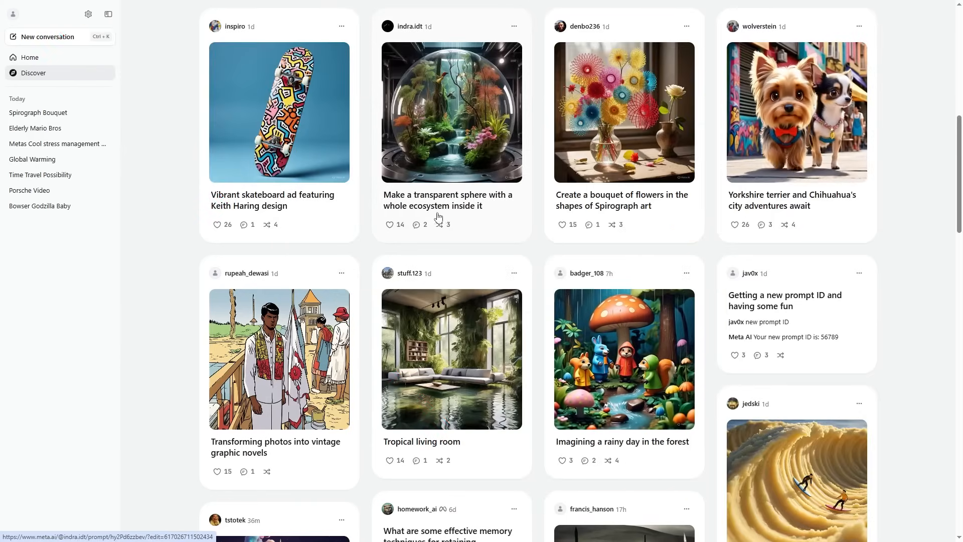
mouse_move(469, 224)
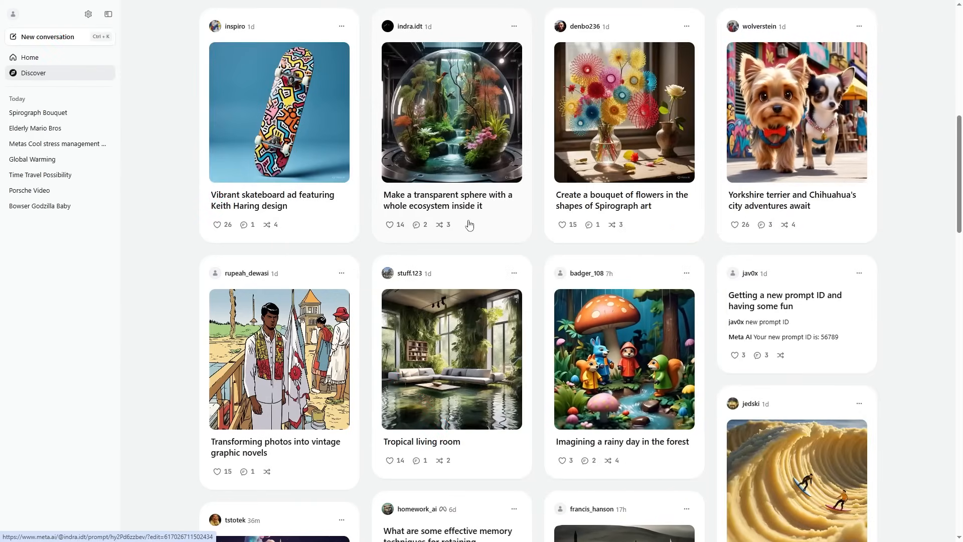
left_click(623, 111)
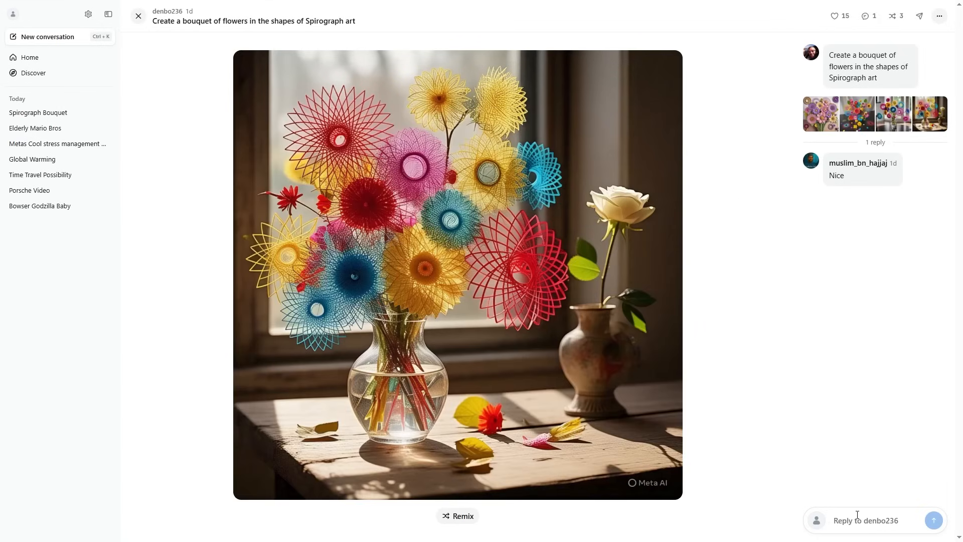
type("wow so cool")
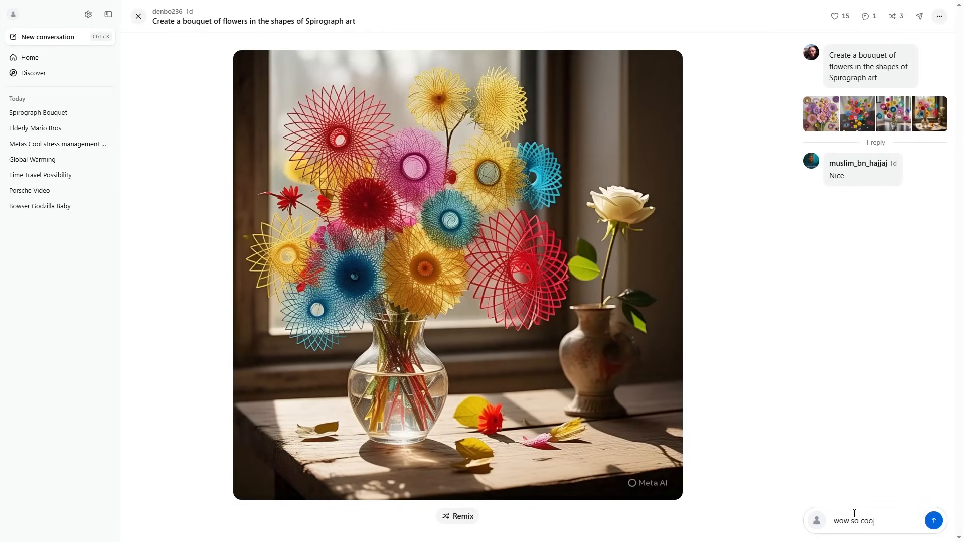
left_click(935, 521)
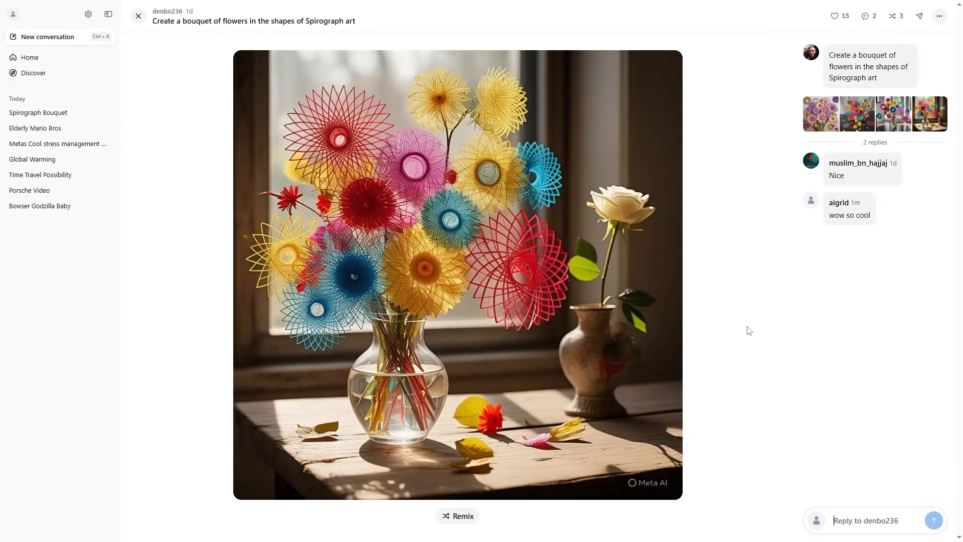
mouse_move(836, 15)
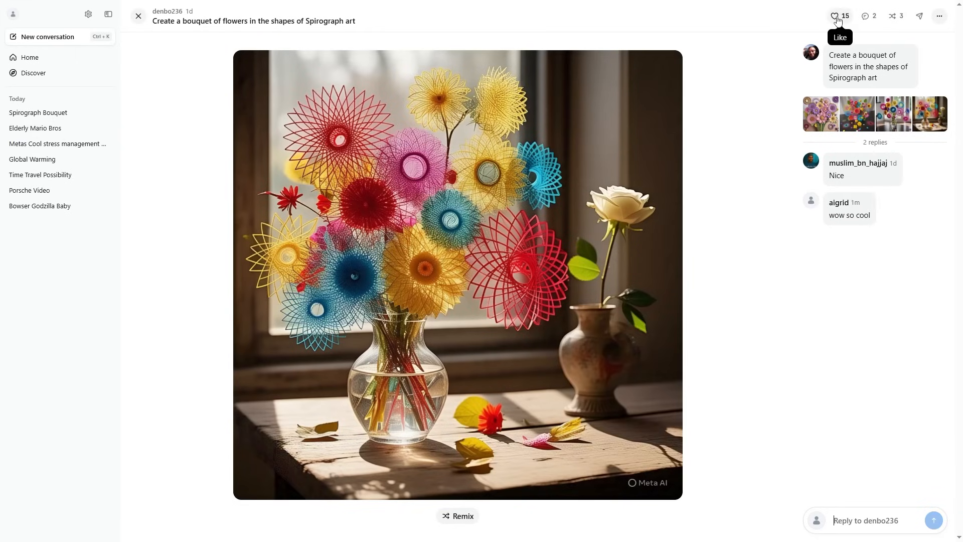
left_click(835, 15)
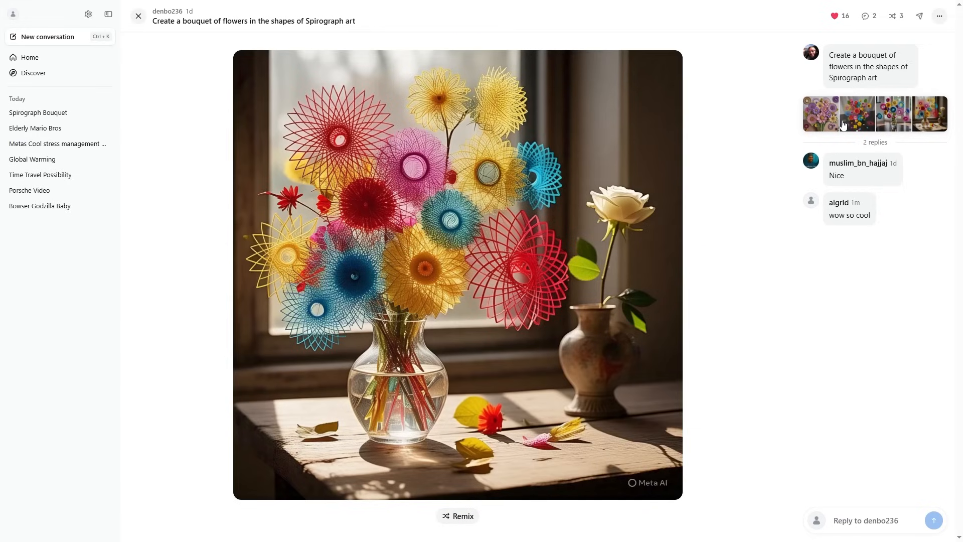
mouse_move(843, 115)
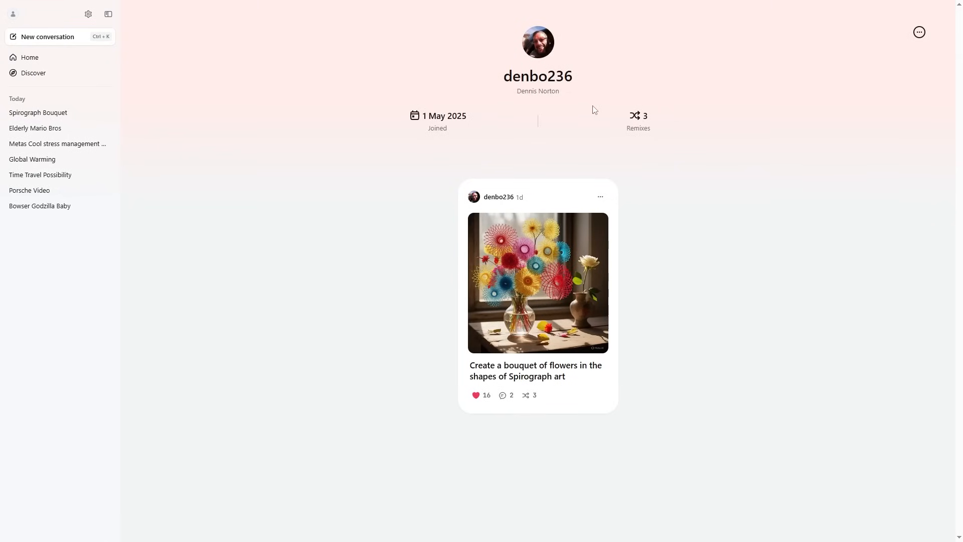
mouse_move(601, 196)
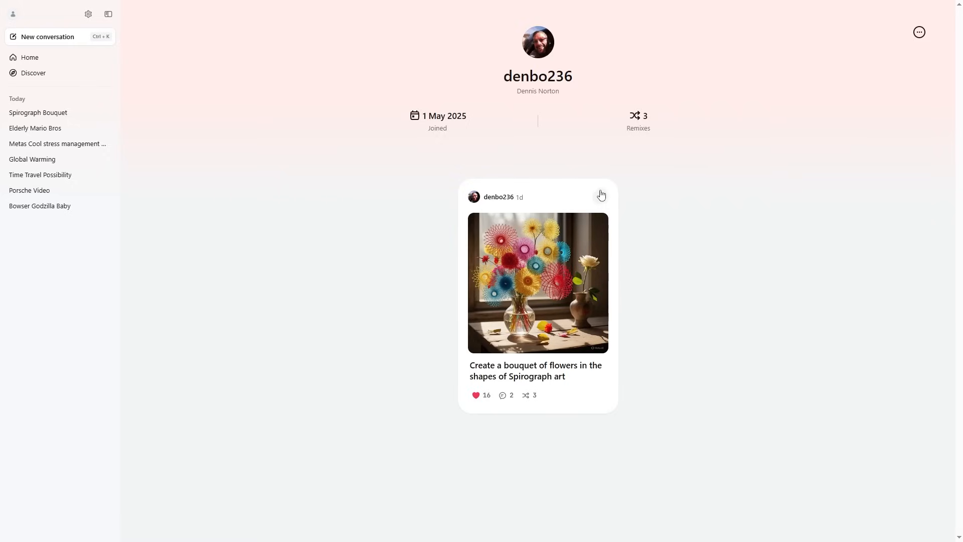
mouse_move(611, 189)
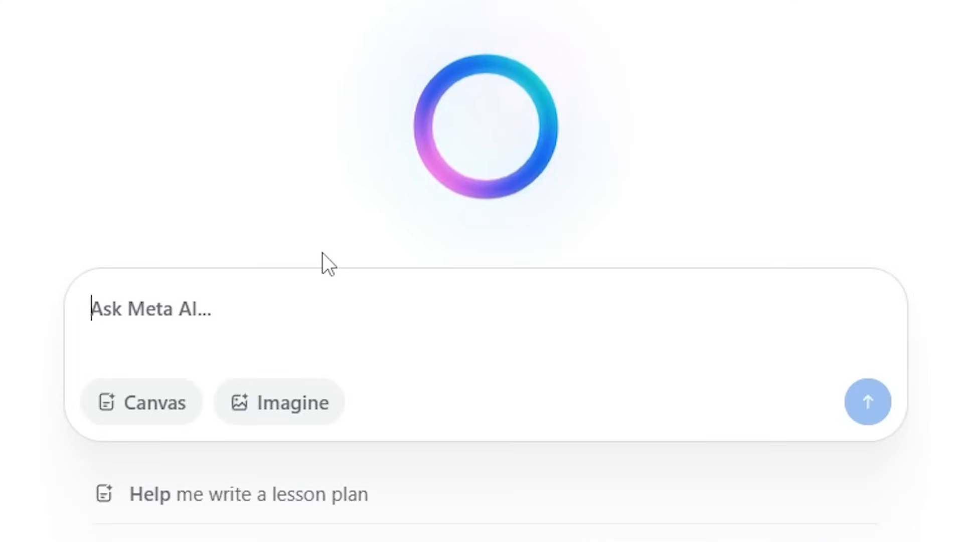
Step: Imagine 'A porsche driving super fast down an f1 racetrack motionblur' to generate four images
type("A porsche driving super fast down an f1 racetrack motionblur")
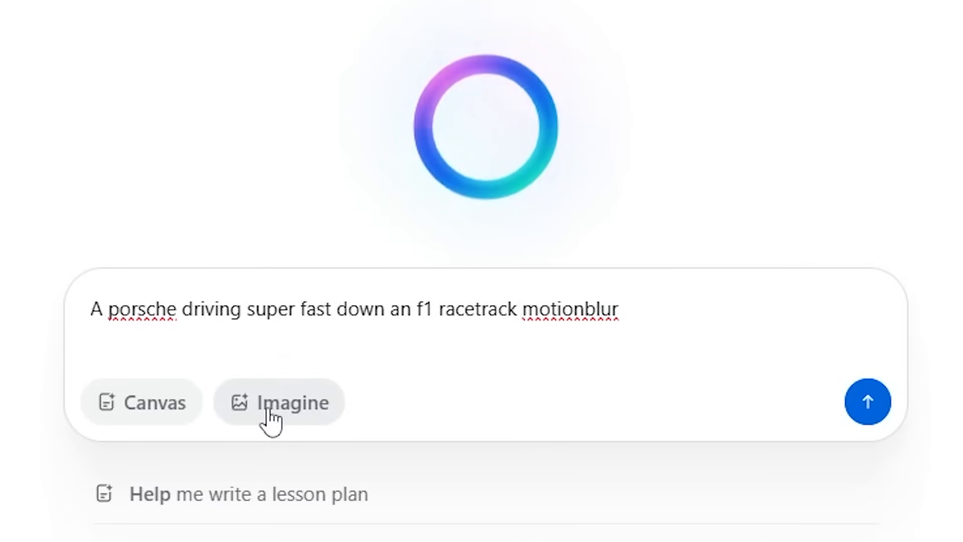
left_click(279, 402)
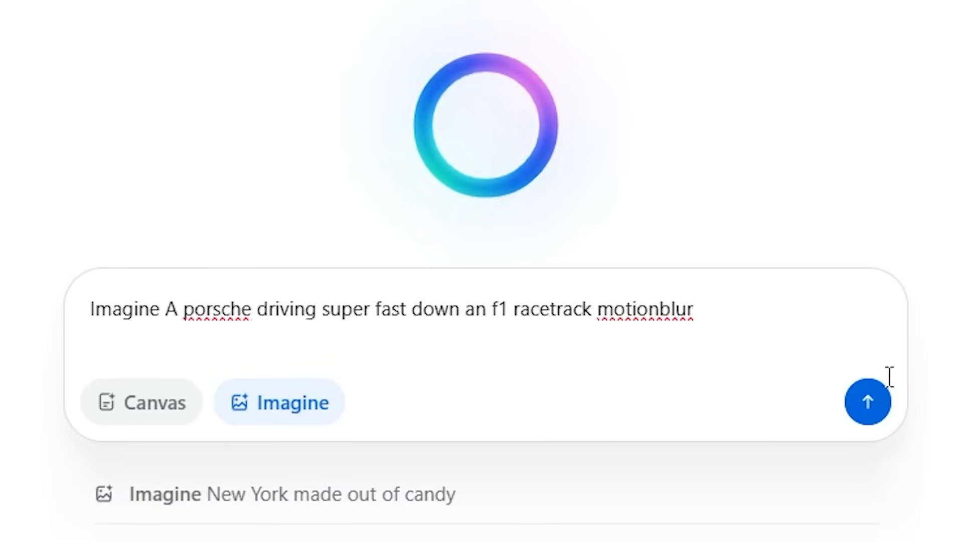
left_click(867, 402)
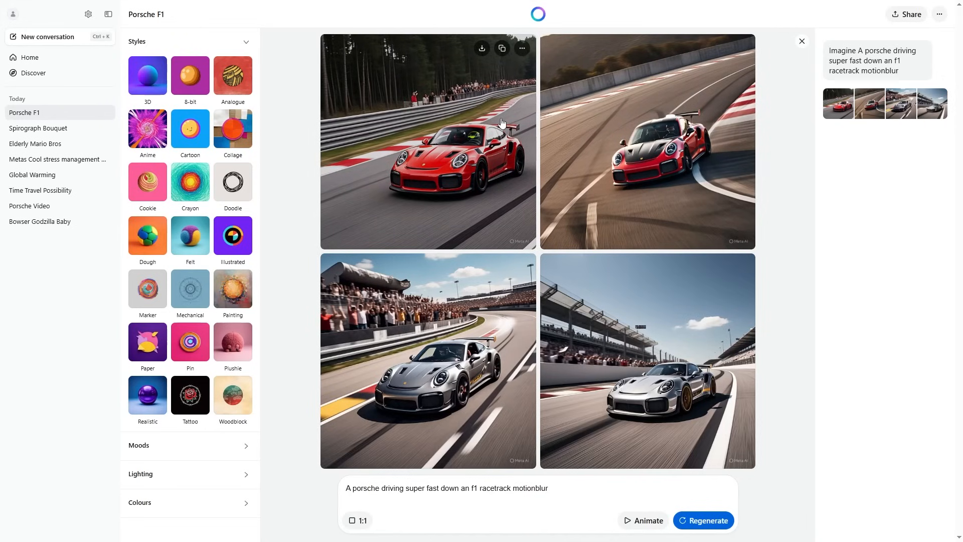
Step: Switch the aspect ratio to widescreen 16:9 and regenerate the Porsche racetrack images
left_click(357, 521)
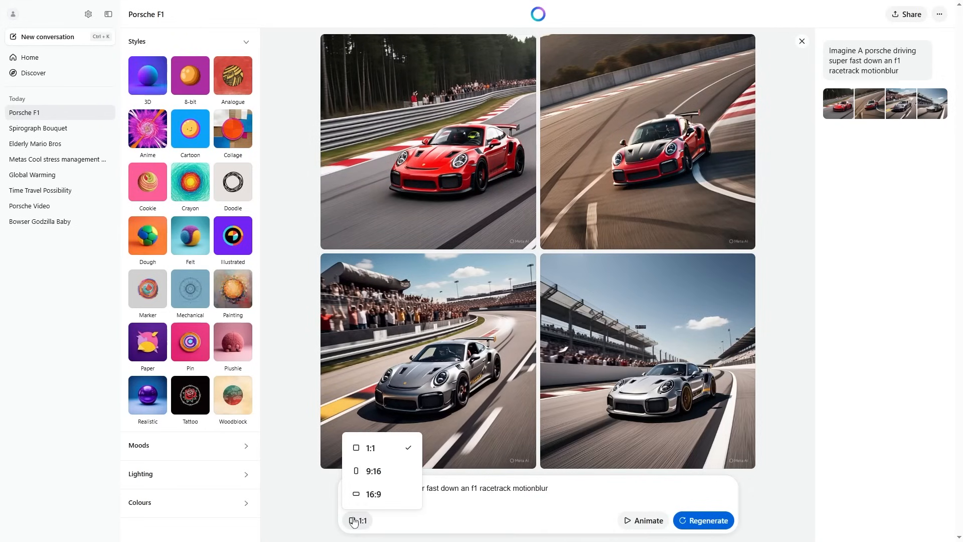
mouse_move(381, 470)
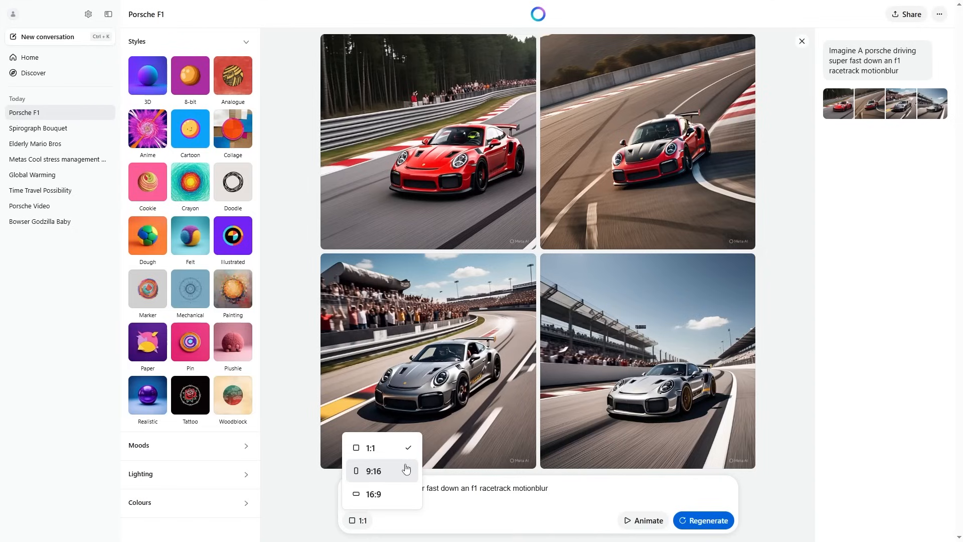
mouse_move(396, 448)
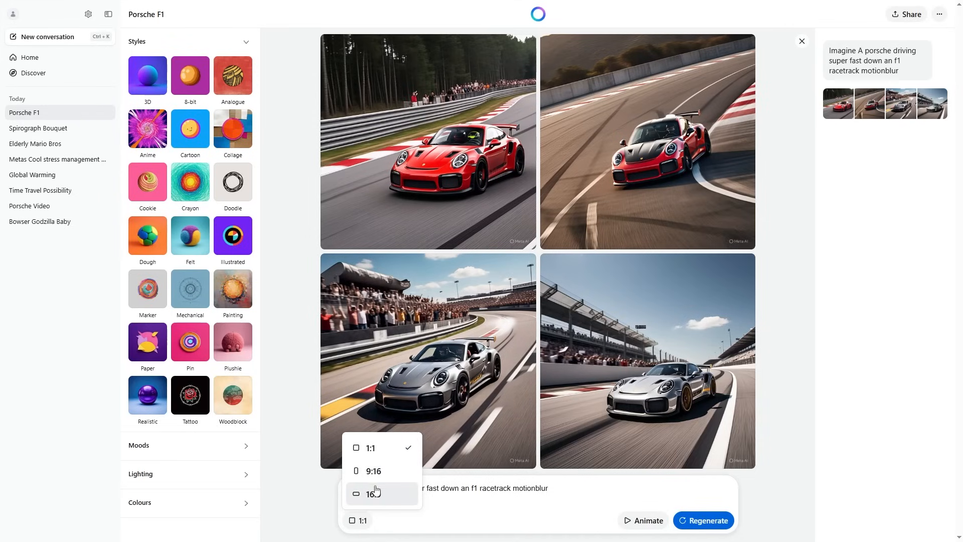
left_click(373, 470)
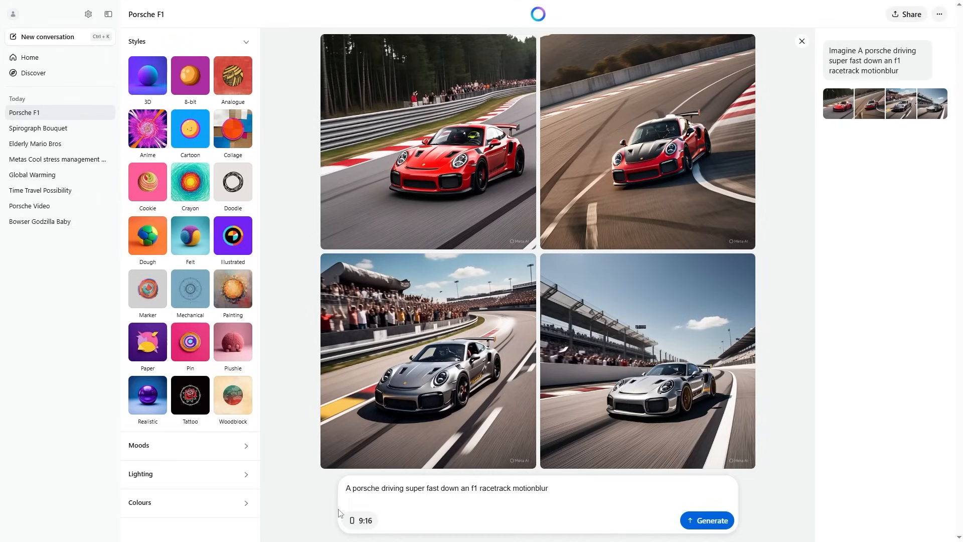
left_click(362, 521)
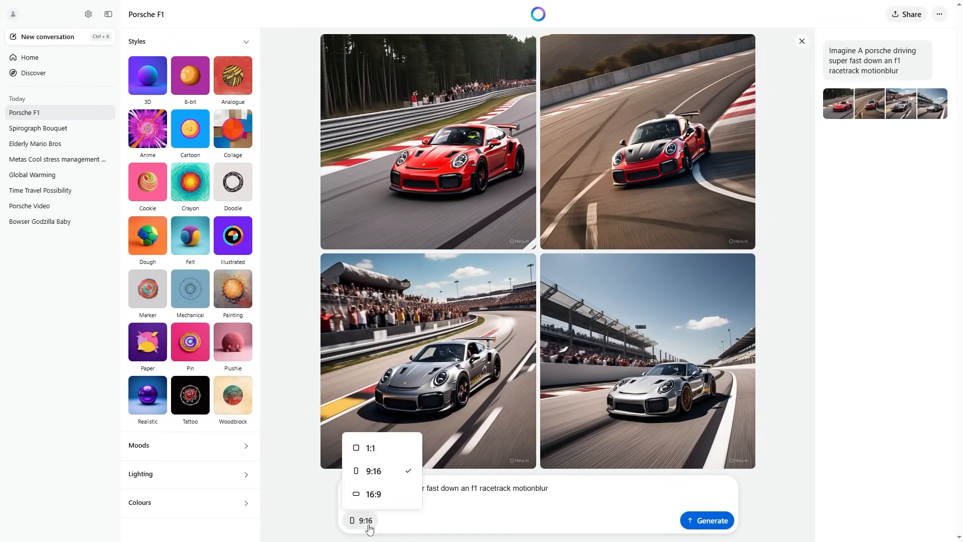
left_click(374, 493)
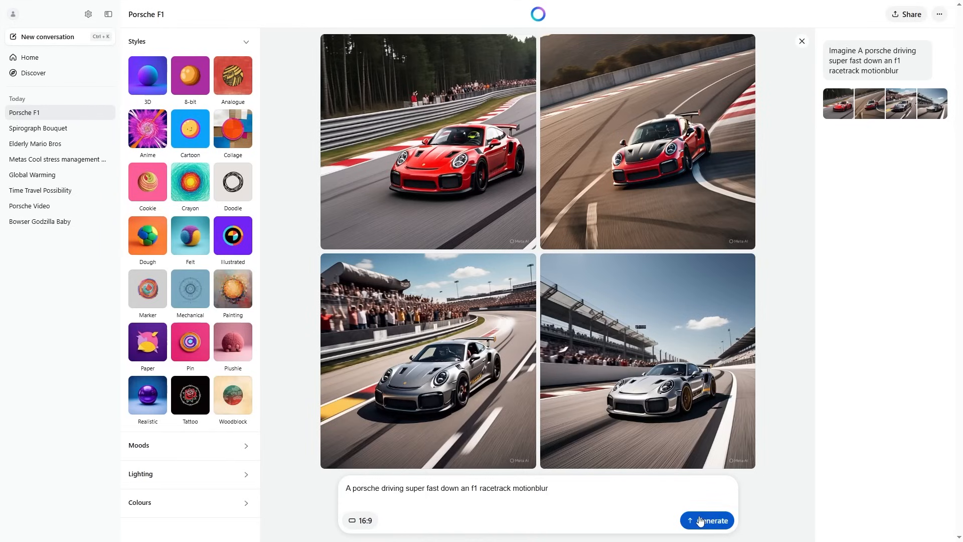
left_click(707, 521)
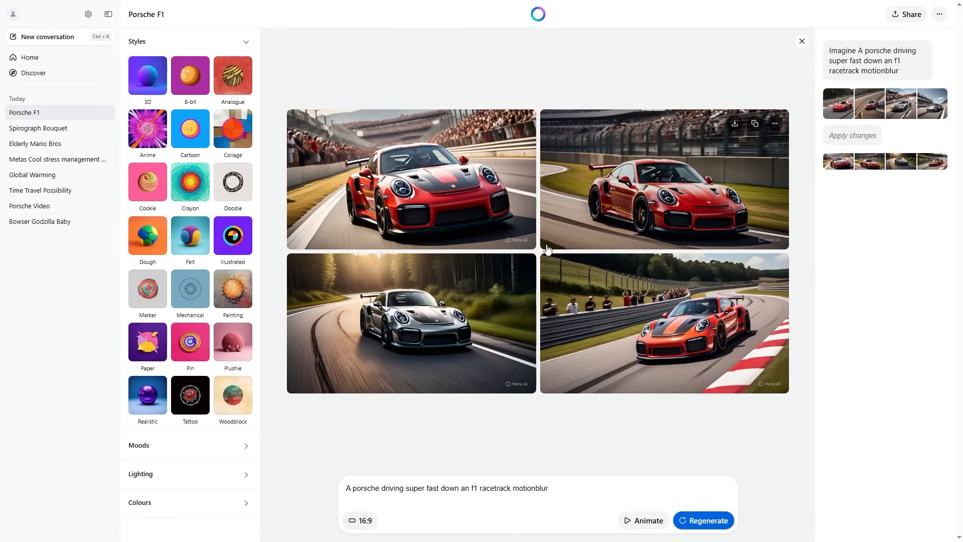
mouse_move(415, 456)
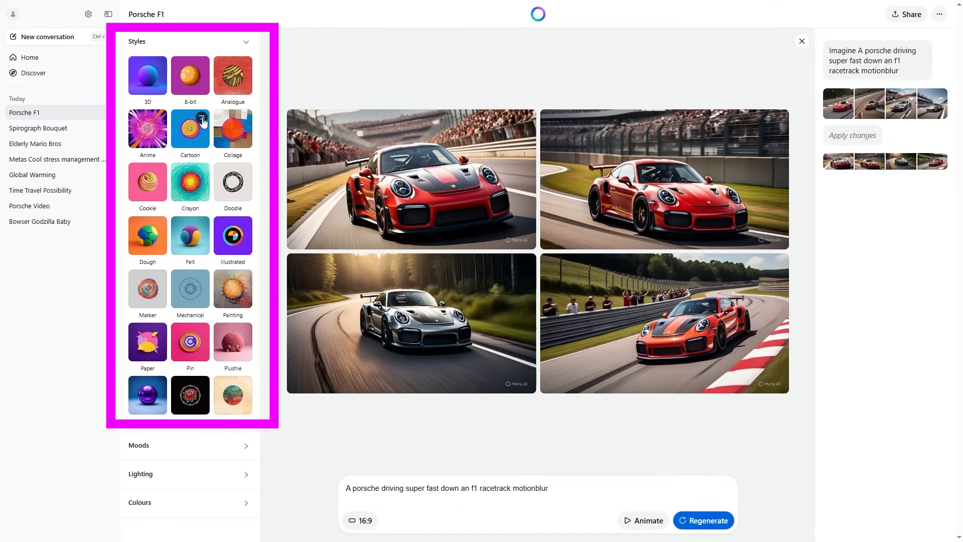
mouse_move(147, 78)
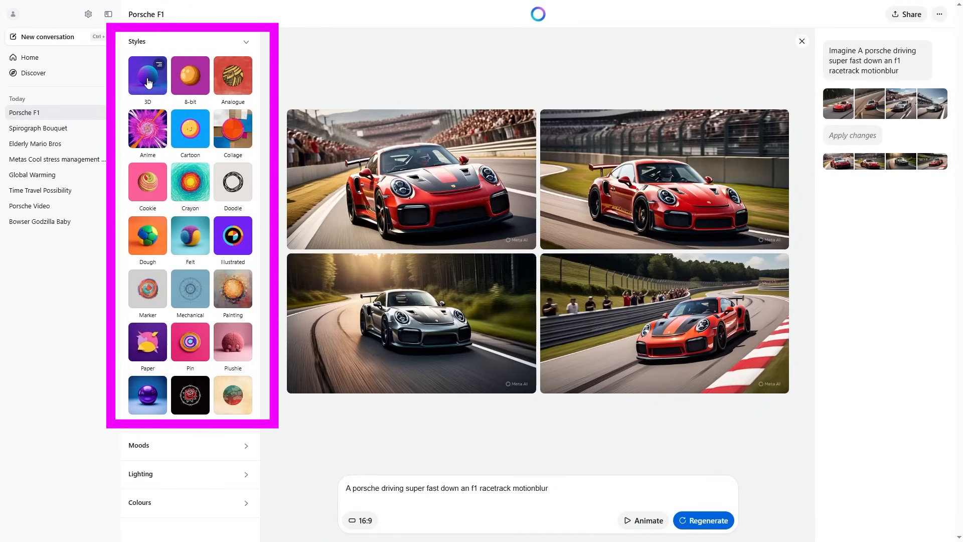
mouse_move(190, 129)
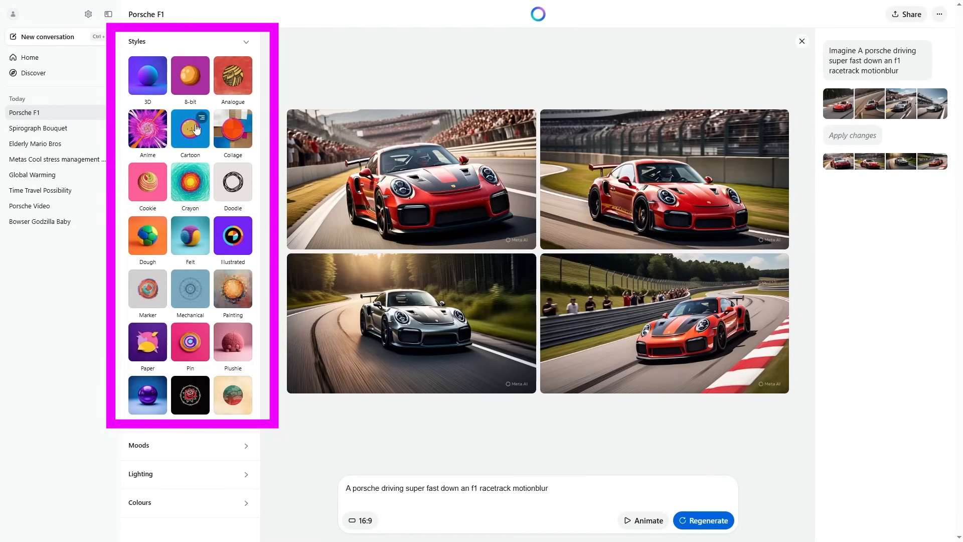
mouse_move(195, 245)
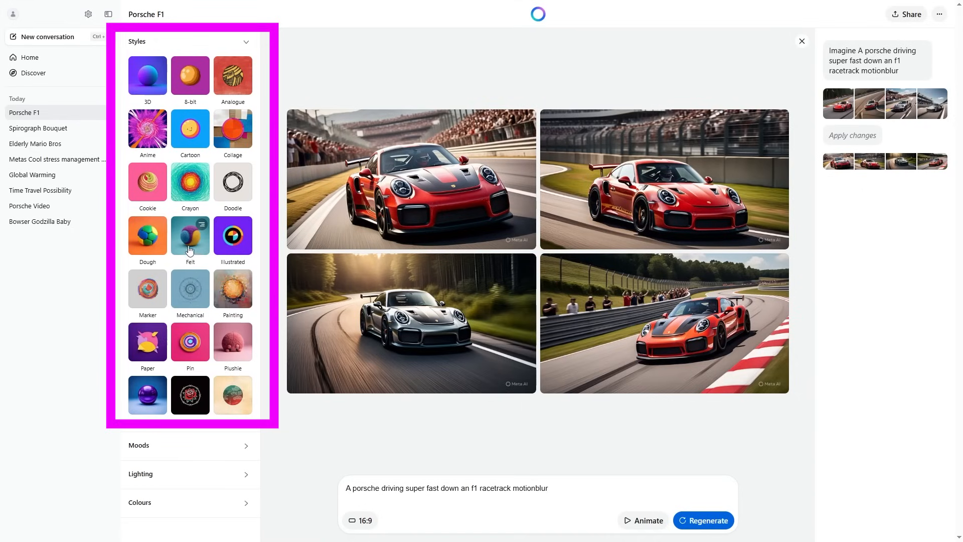
mouse_move(198, 245)
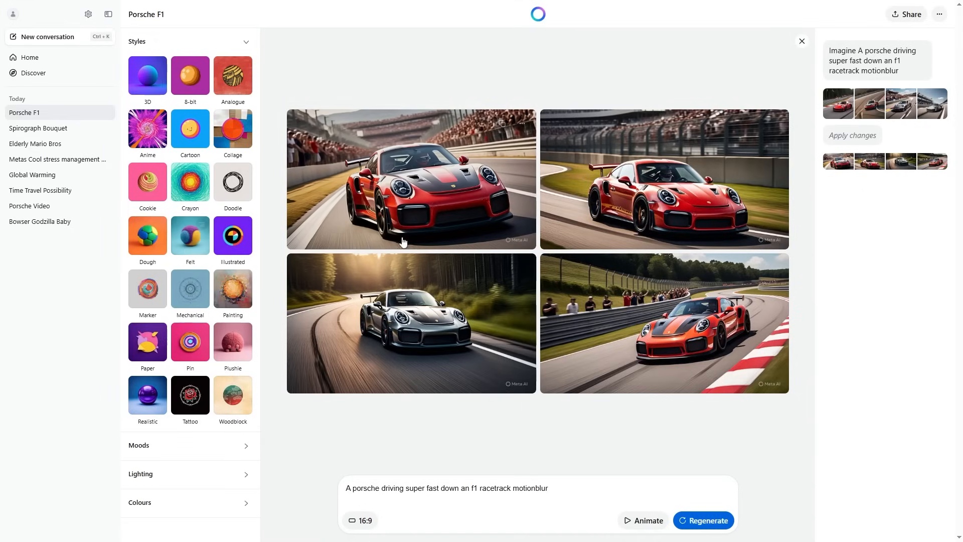
Step: Apply the Felt style to the Porsche F1 prompt and regenerate the image set
left_click(190, 234)
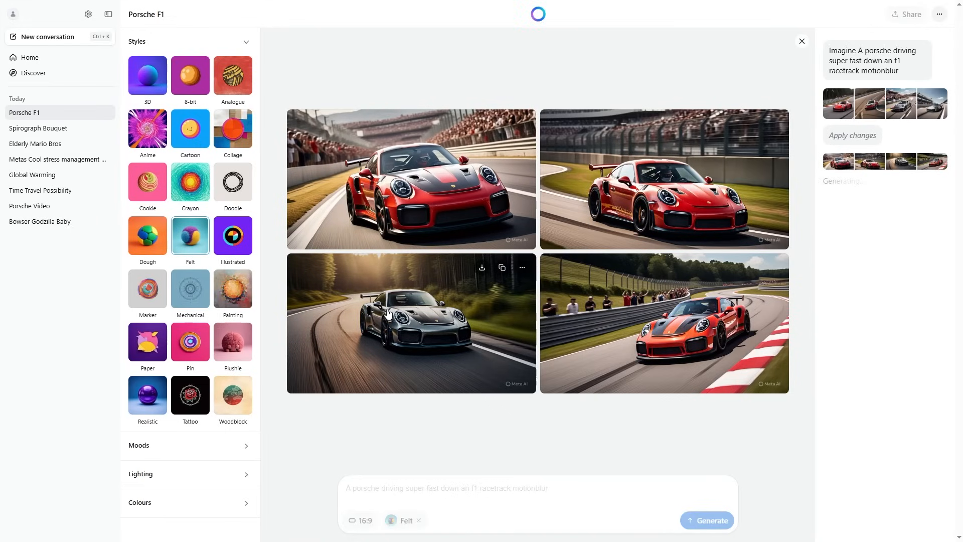
mouse_move(433, 303)
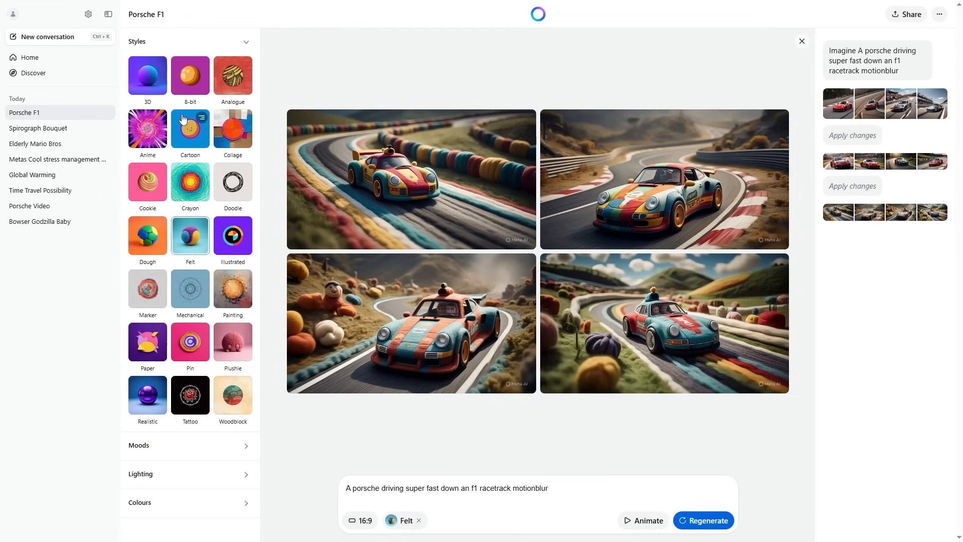
mouse_move(231, 129)
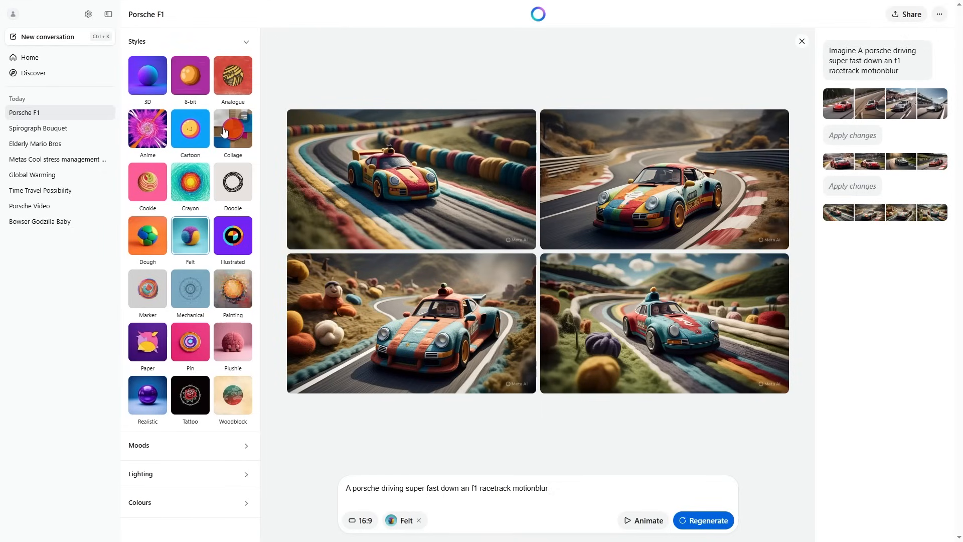
Step: Apply the Doodle style in place of Felt and regenerate the Porsche images
left_click(233, 181)
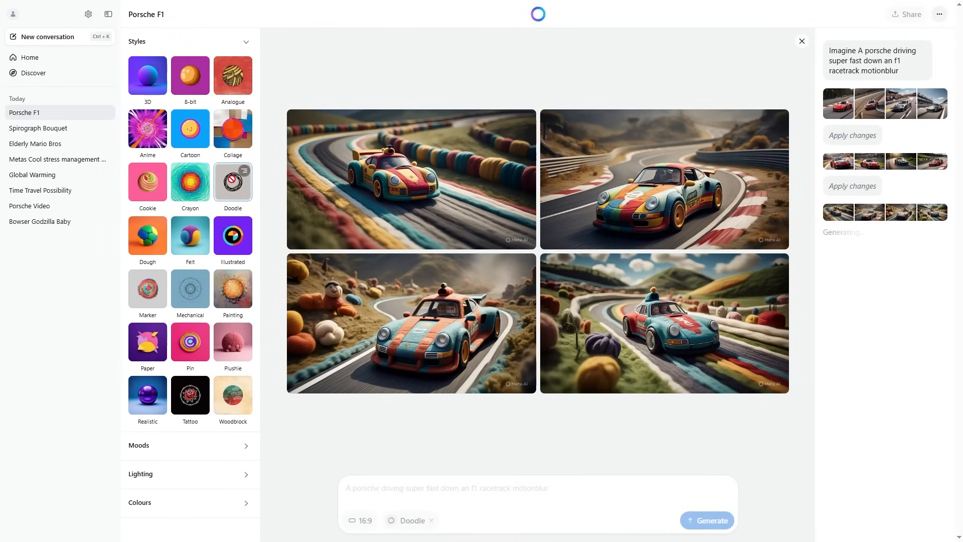
left_click(706, 521)
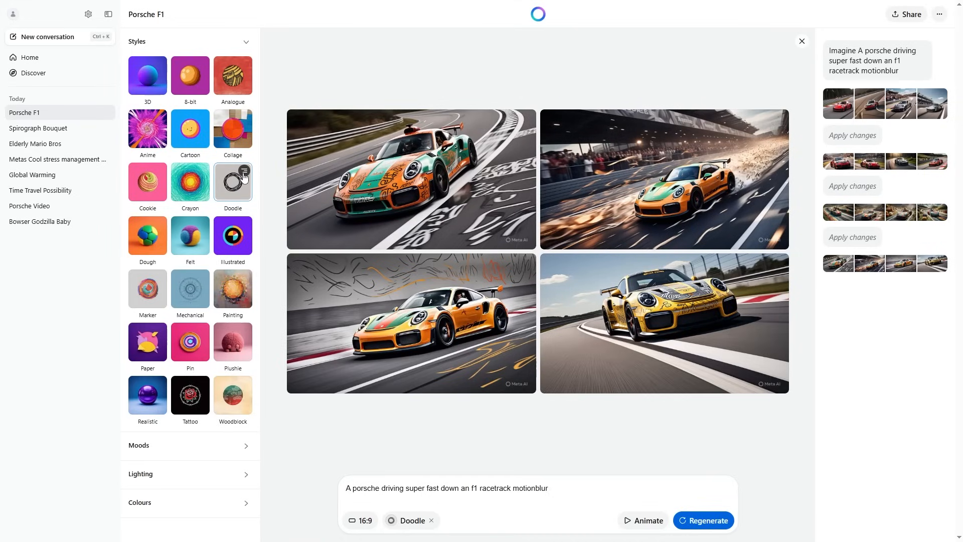
mouse_move(245, 231)
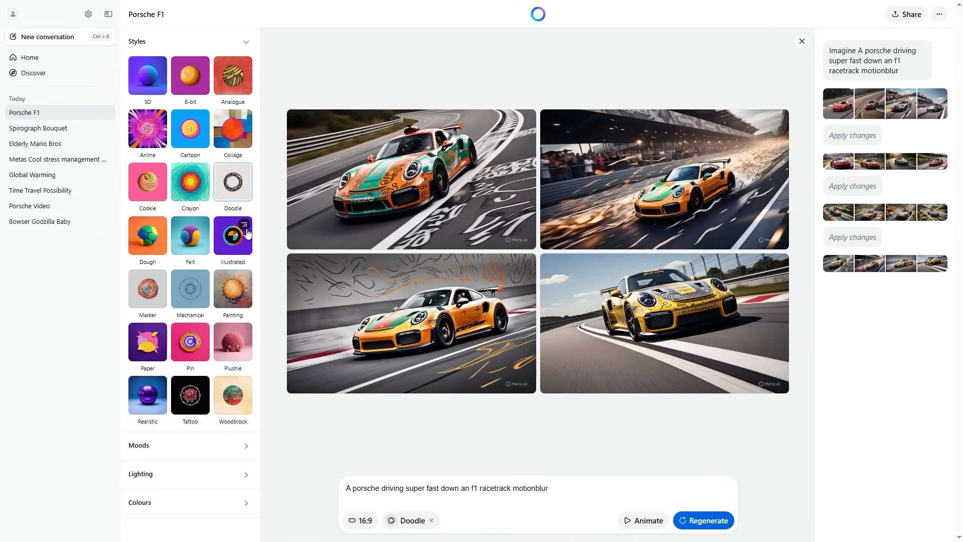
left_click(231, 237)
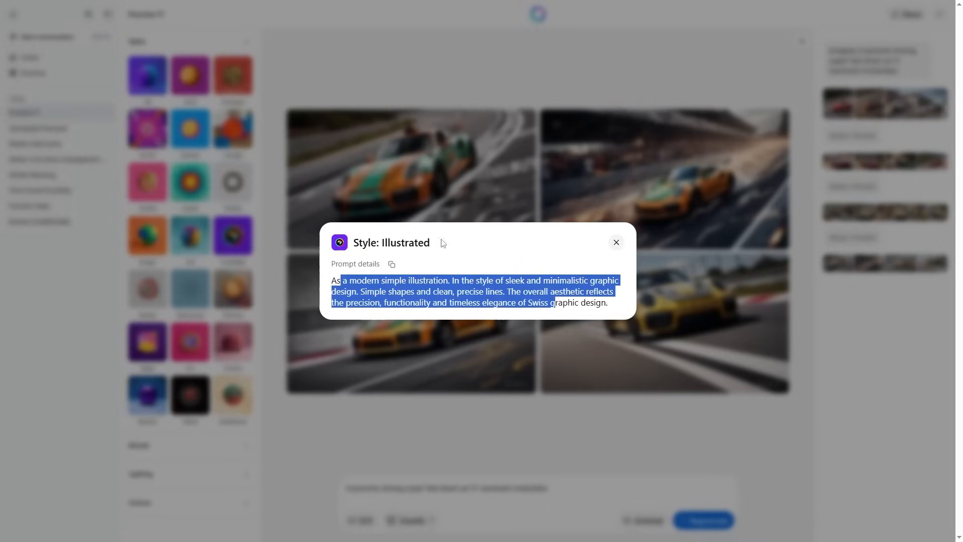
left_click(615, 242)
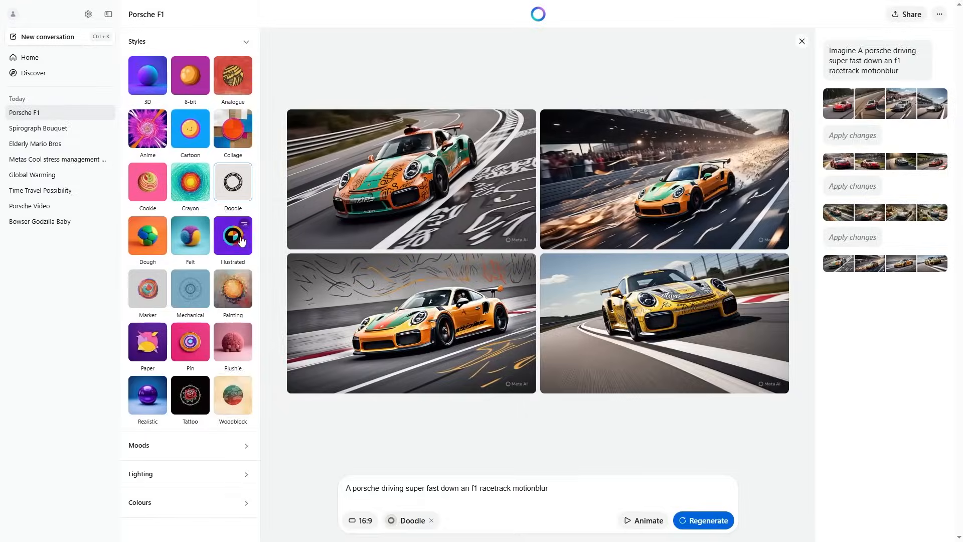
left_click(232, 288)
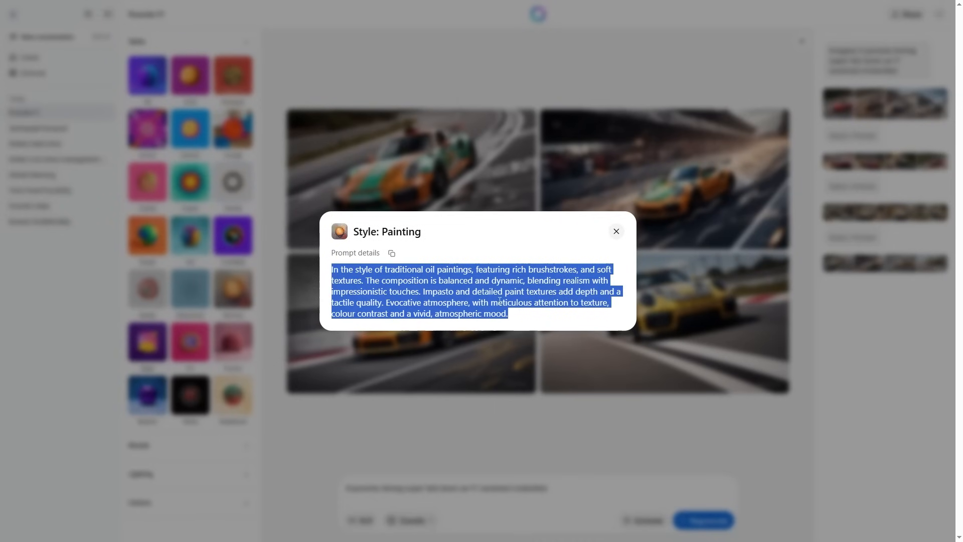
left_click(617, 230)
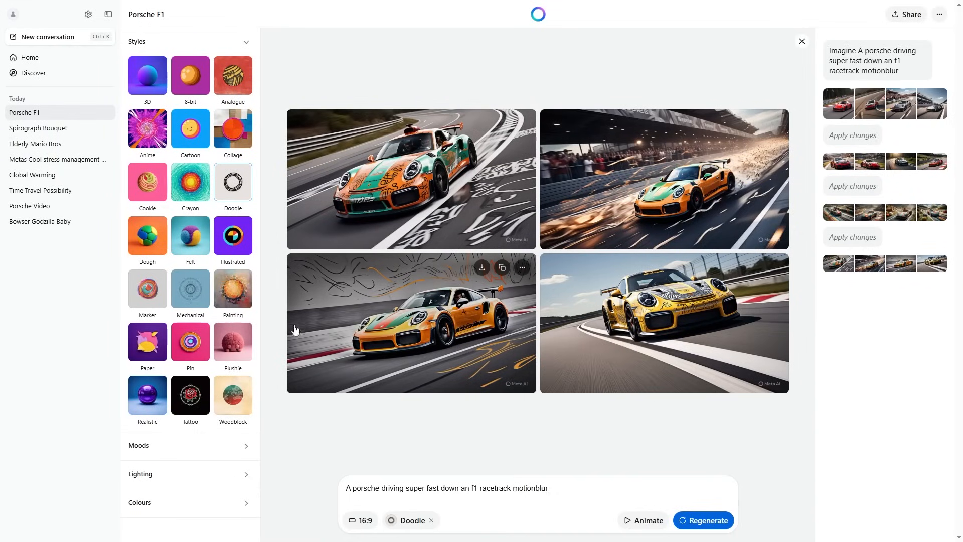
mouse_move(190, 440)
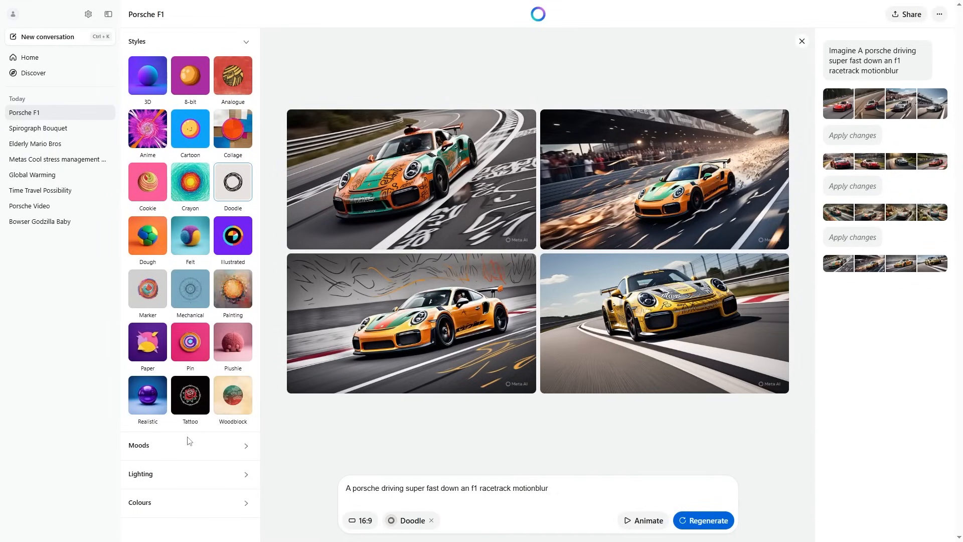
Step: Expand the Moods group and scroll the side panel through Lighting and Colours
left_click(244, 446)
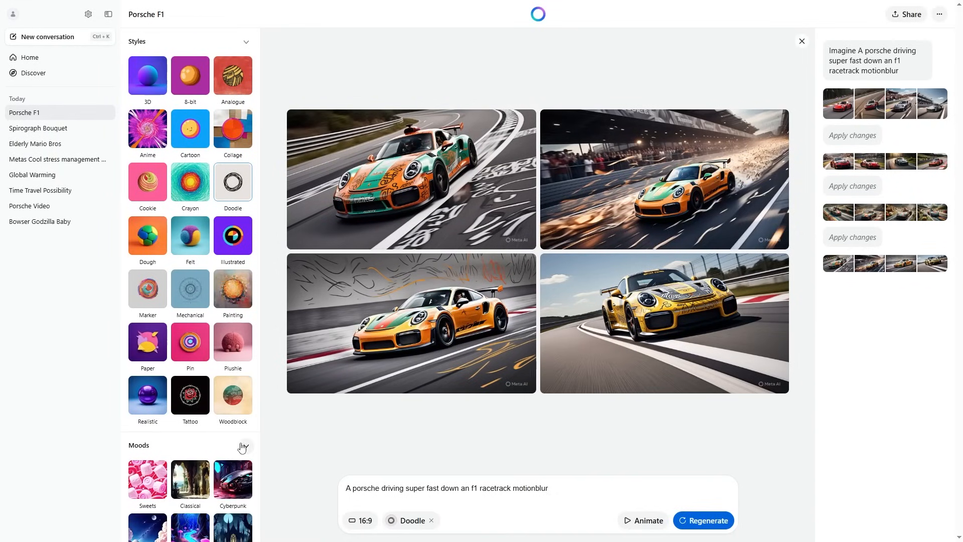
scroll("down", 3)
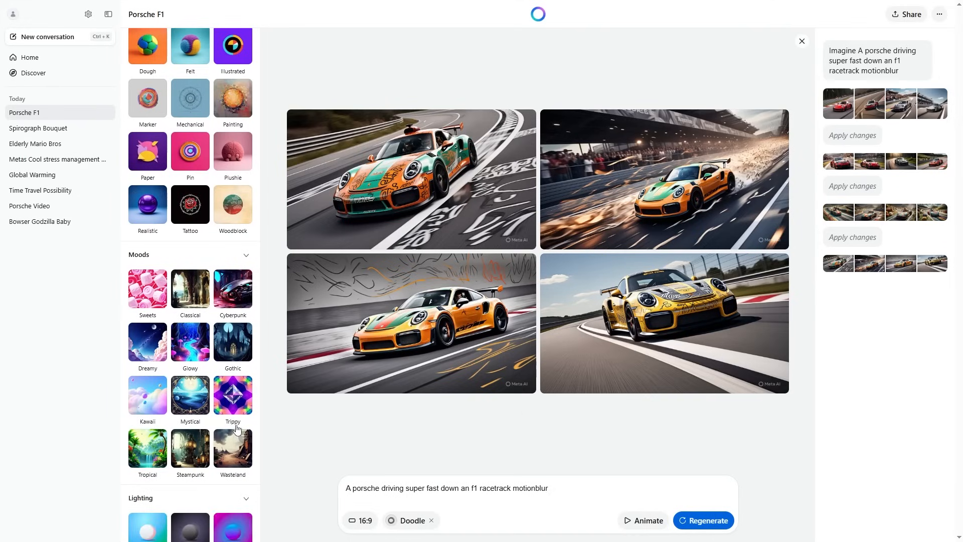
scroll("down", 3)
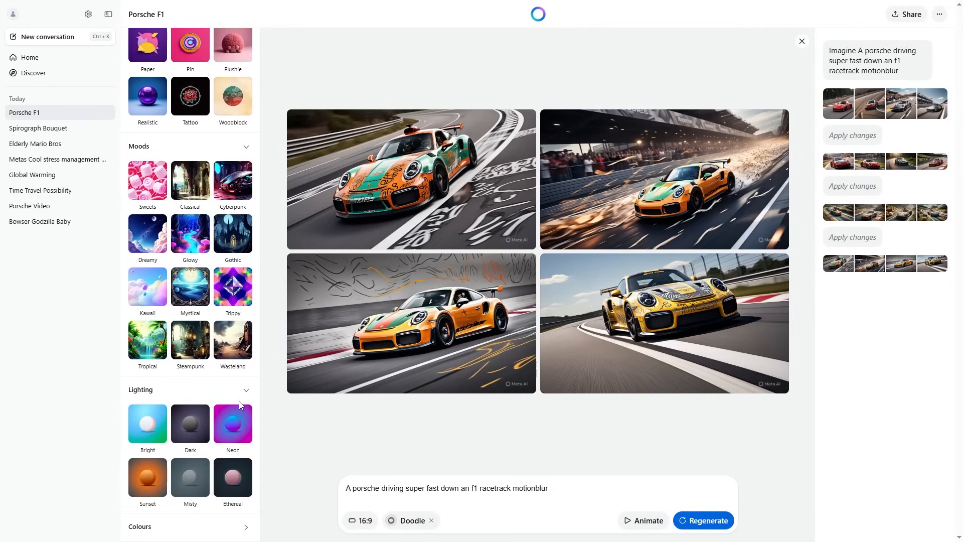
scroll("down", 3)
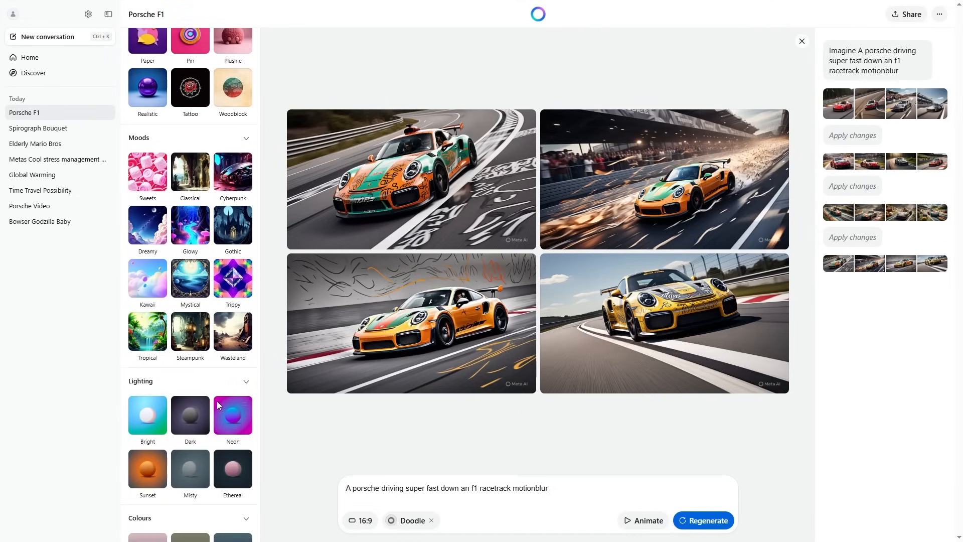
scroll("down", 3)
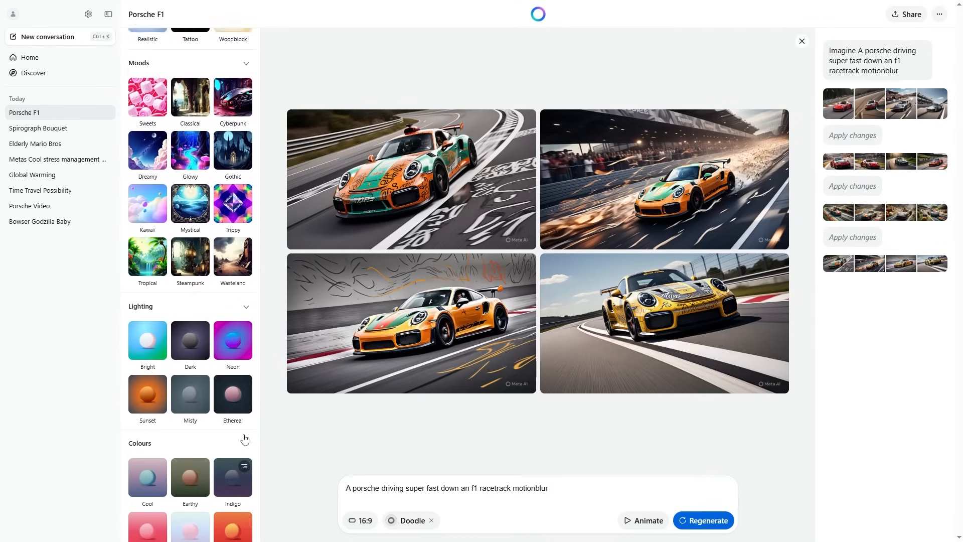
scroll("up", 3)
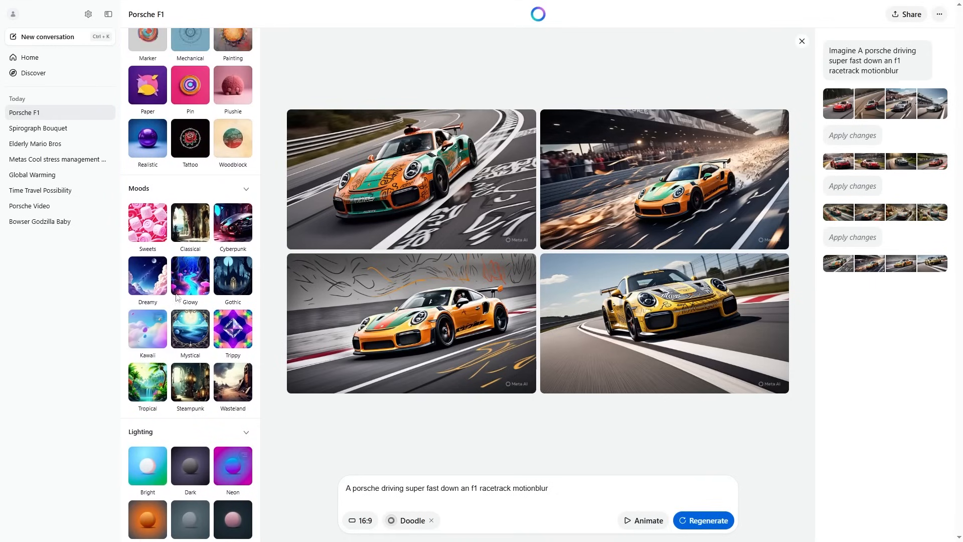
Step: Add the Cyberpunk mood to the Doodle style and regenerate the Porsche images
left_click(233, 223)
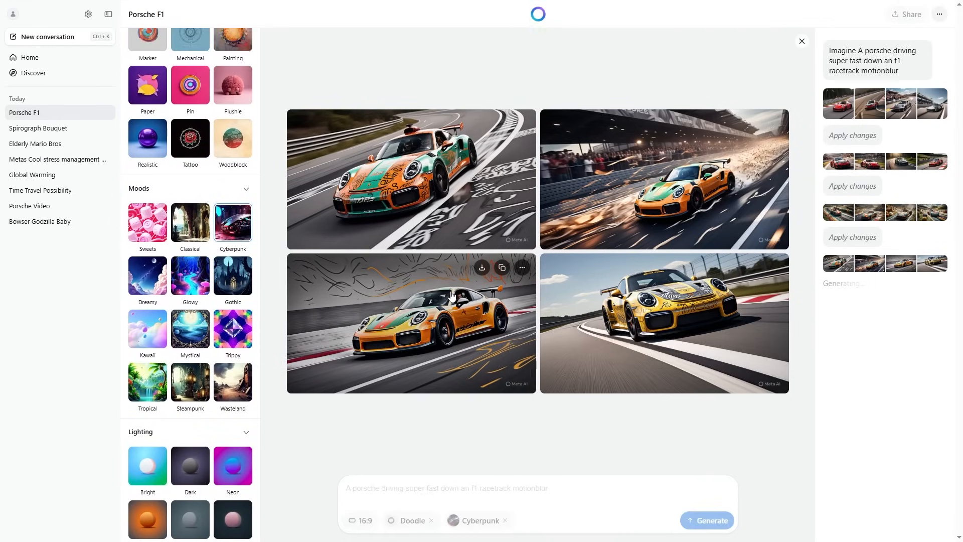
left_click(706, 521)
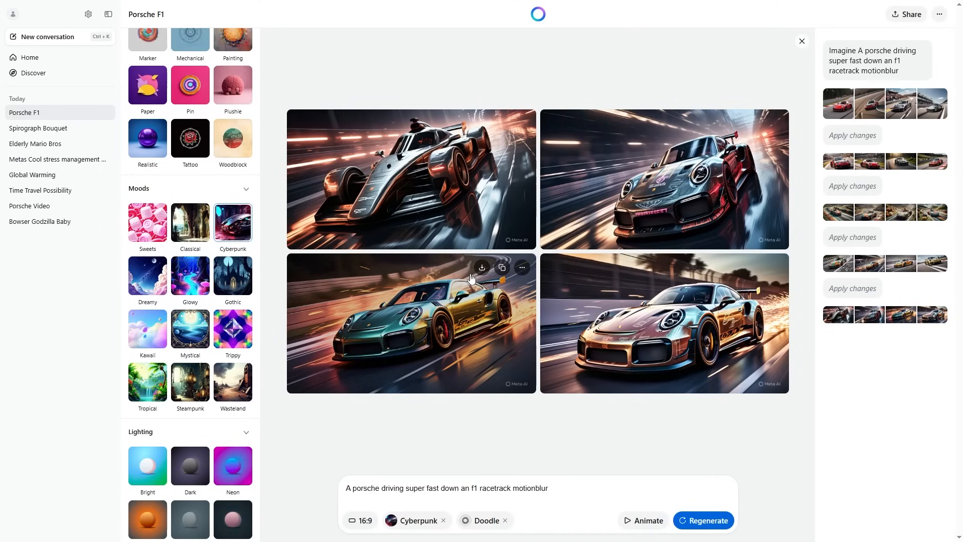
mouse_move(437, 294)
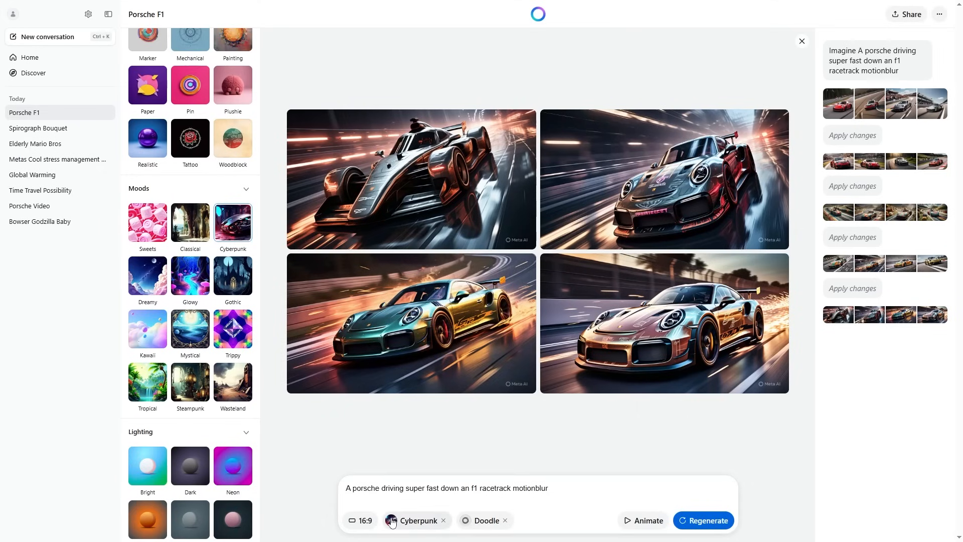
mouse_move(536, 436)
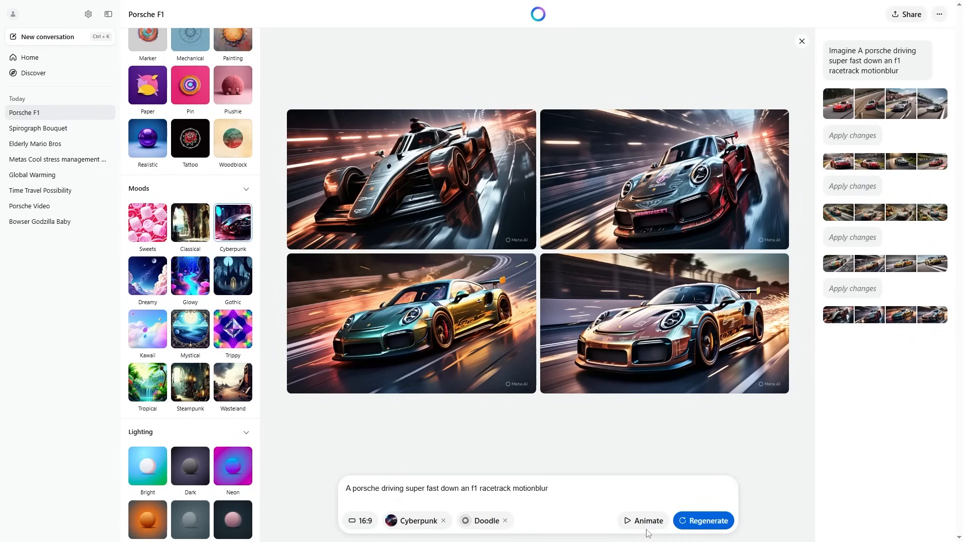
Step: Animate the Cyberpunk Porsche image set and wait for the animations to finish
left_click(646, 521)
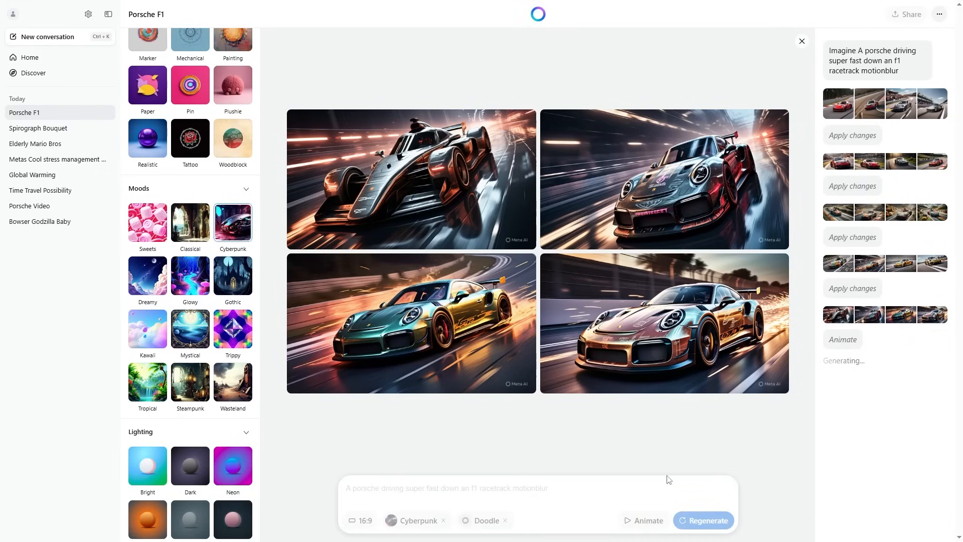
left_click(702, 521)
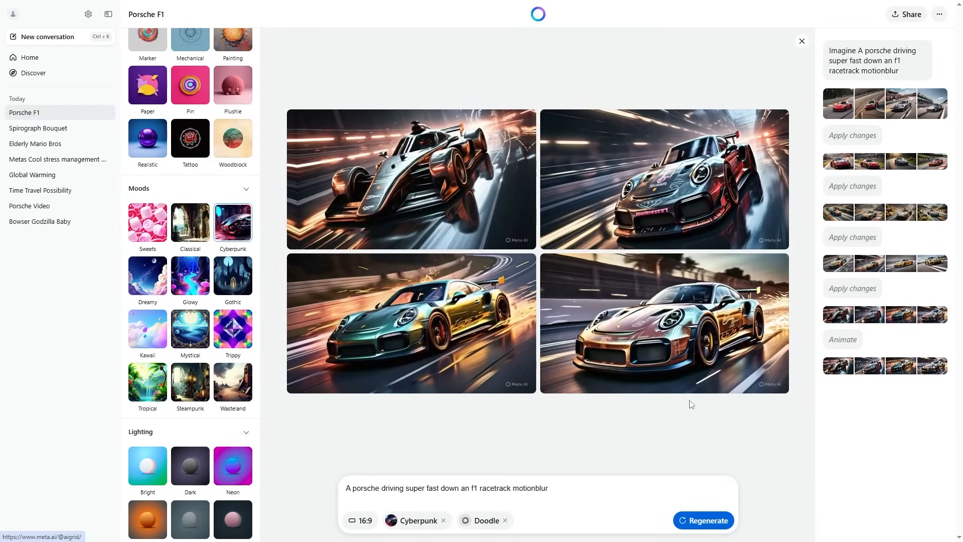
left_click(702, 521)
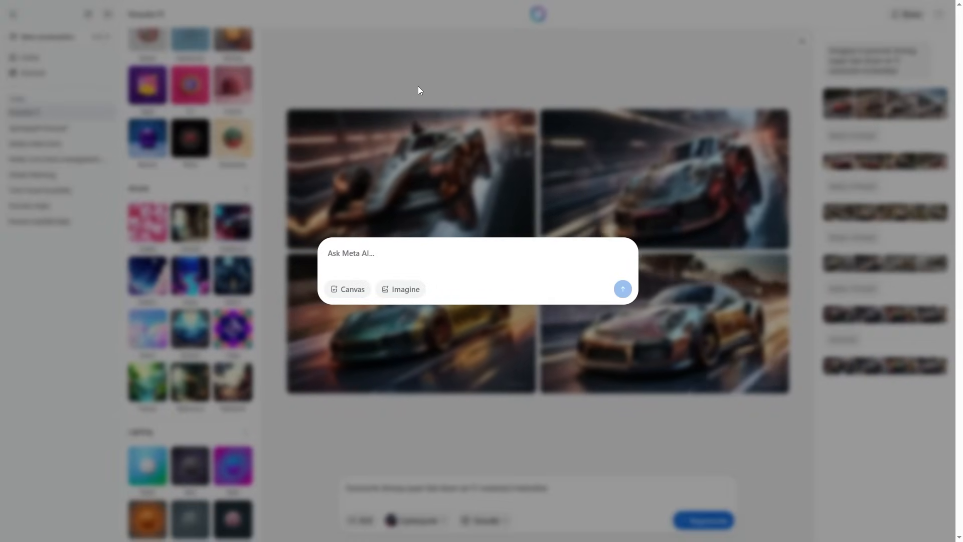
Step: Send a prompt for a red Porsche cruising down a country road, then return home
type("create a video of a porsche cruising down a nice country road")
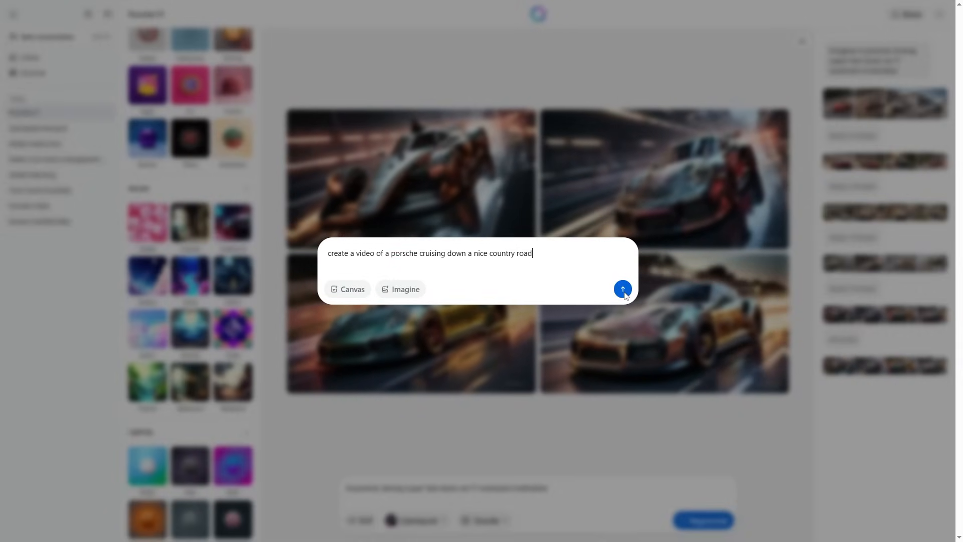
left_click(622, 289)
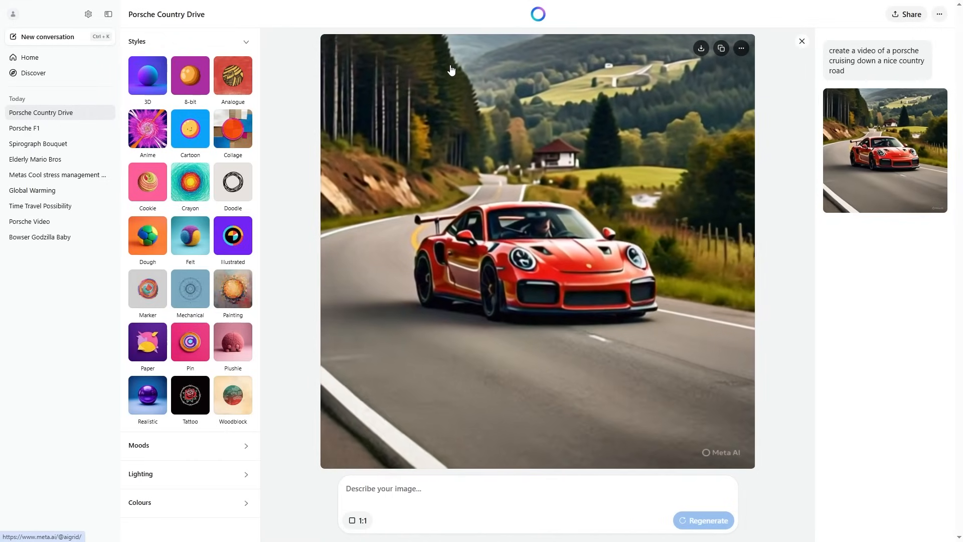
left_click(30, 57)
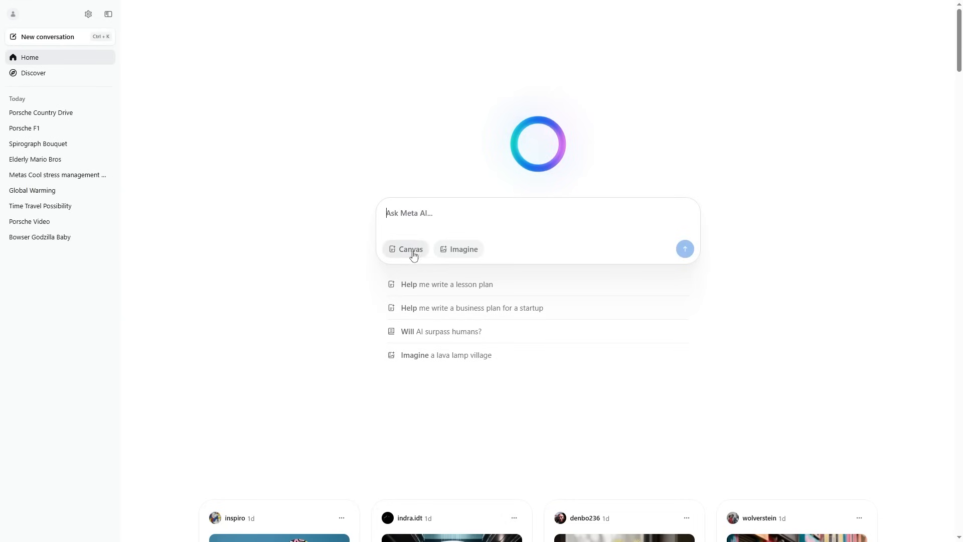
Step: Start a Canvas document from the 'Help me write a business plan for a startup' suggestion
left_click(411, 249)
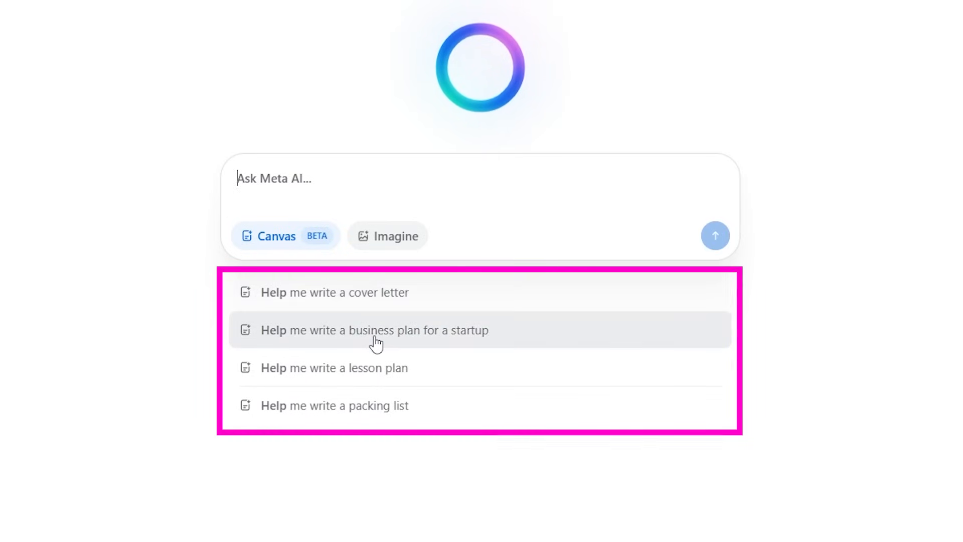
mouse_move(379, 315)
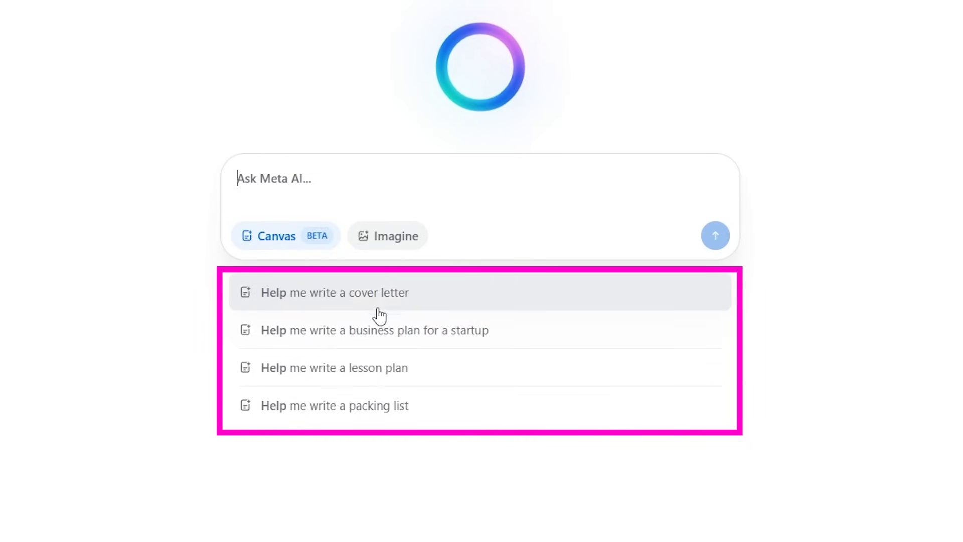
left_click(374, 330)
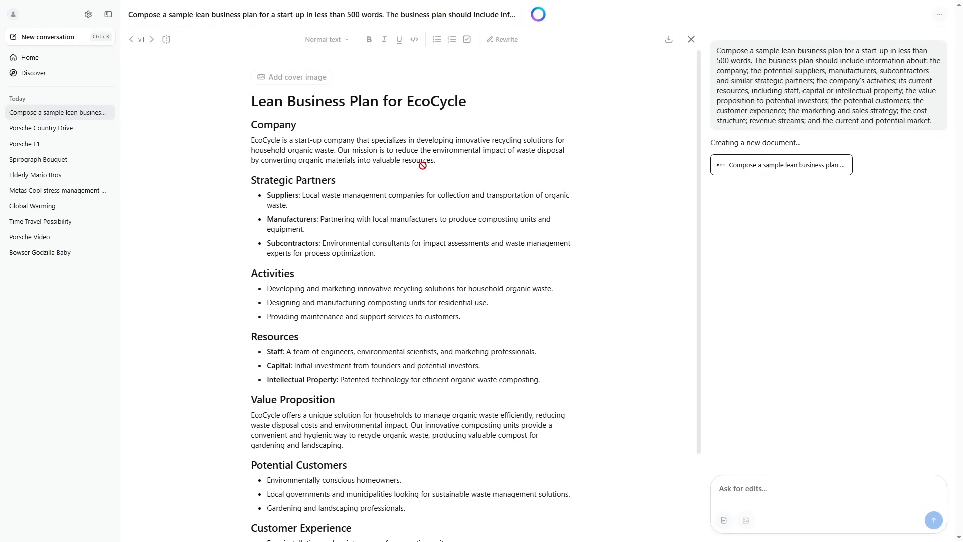
Step: Scroll through the finished EcoCycle Plan sections and back to the title
scroll("down", 3)
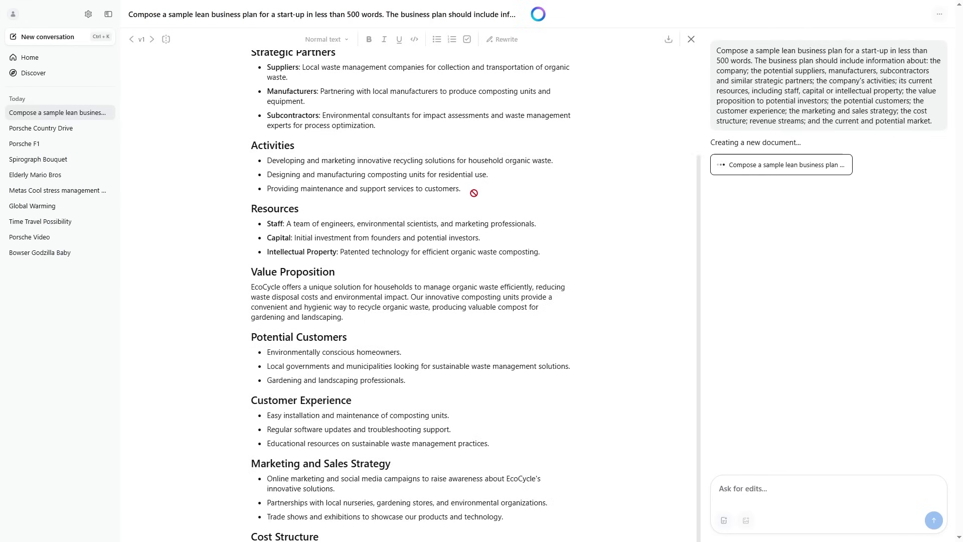
scroll("down", 3)
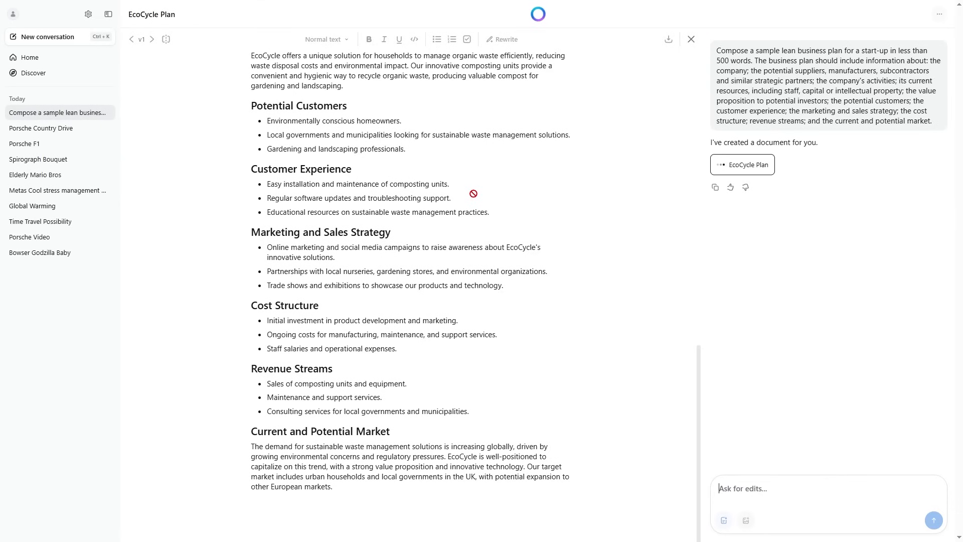
mouse_move(603, 104)
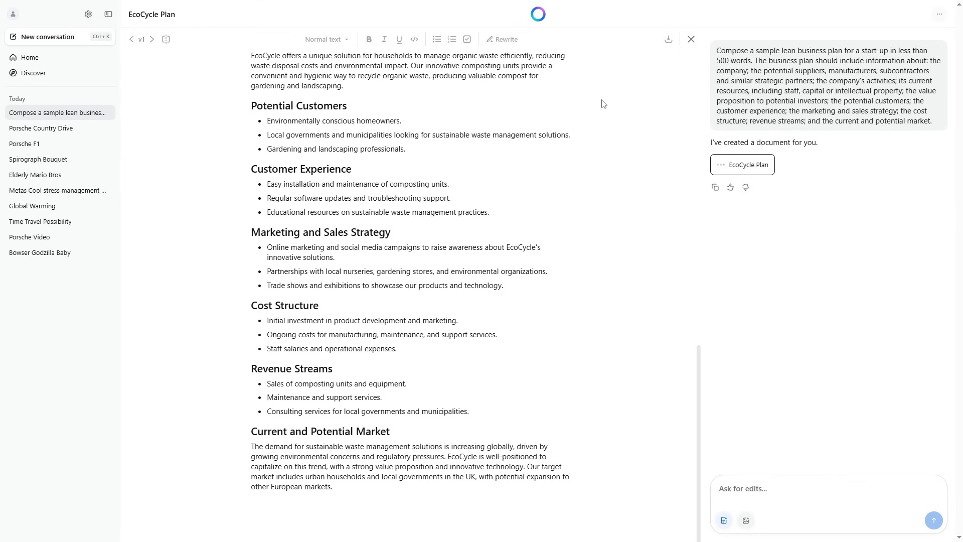
scroll("up", 3)
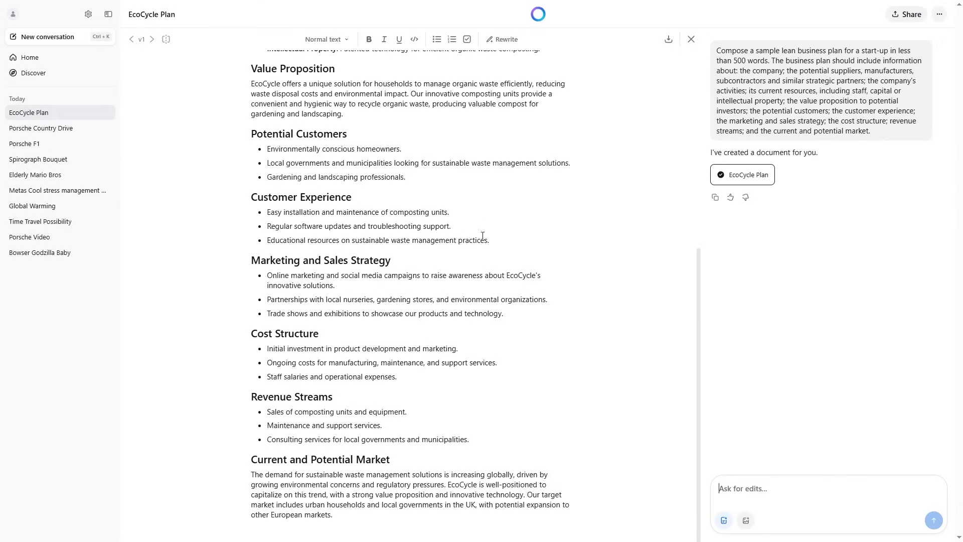
scroll("up", 3)
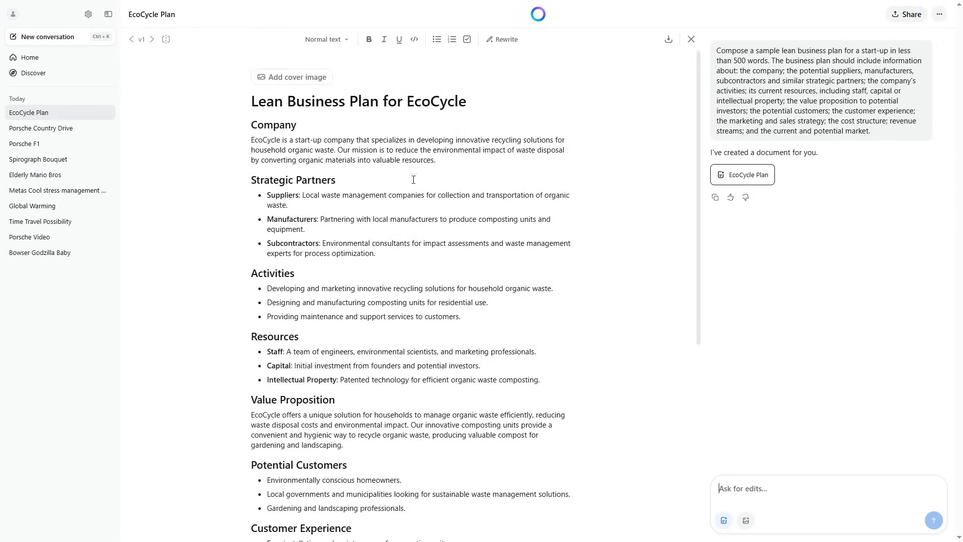
left_click_drag(251, 140, 335, 180)
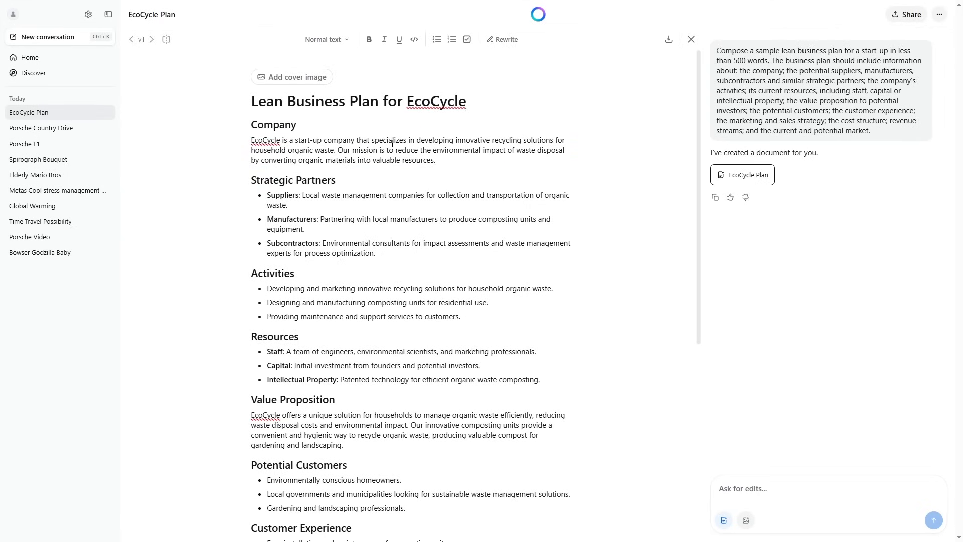
mouse_move(272, 88)
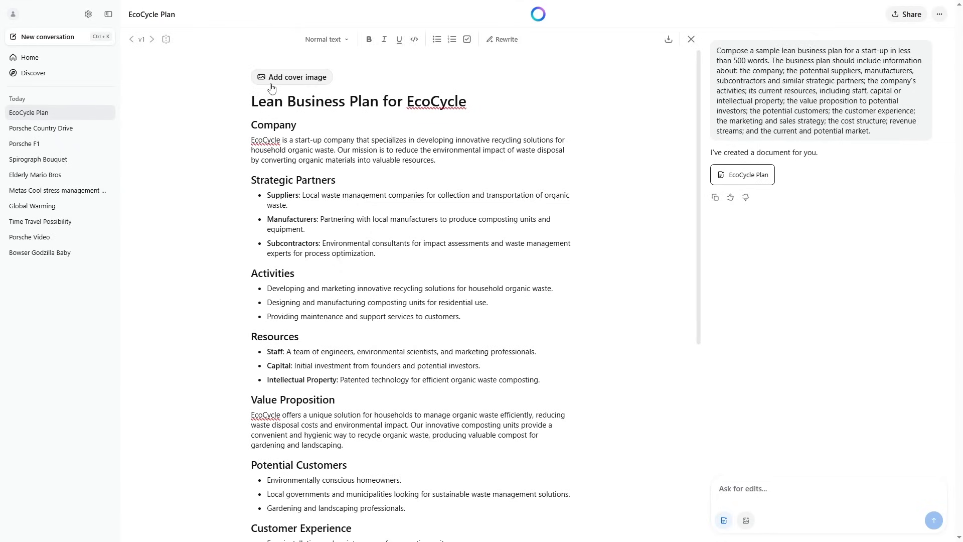
Step: Add a generated composting-unit cover image to the EcoCycle Plan and view it in the editor
left_click(297, 77)
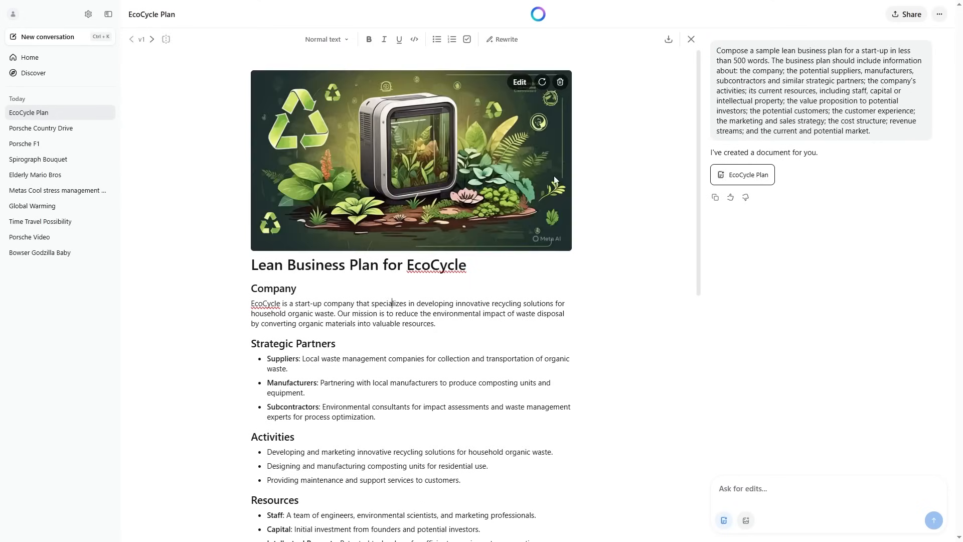
left_click(519, 82)
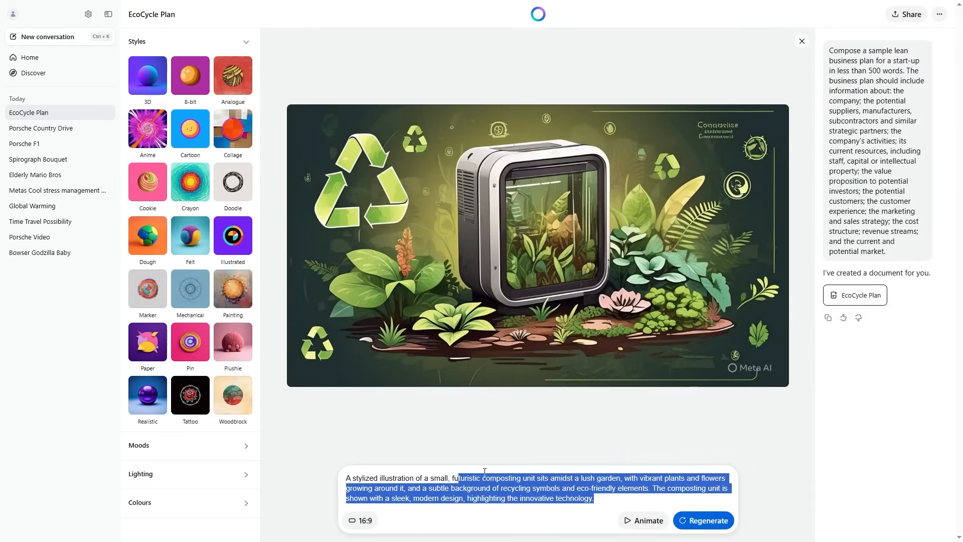
mouse_move(801, 41)
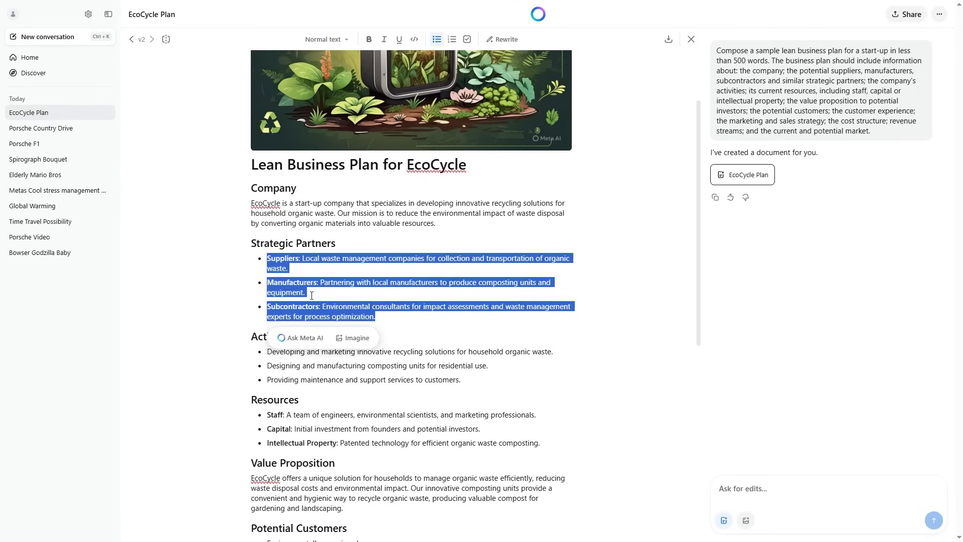
Step: Ask Meta AI to 'expand on this' for the Strategic Partners bullets and replace them with the expanded text
left_click(303, 338)
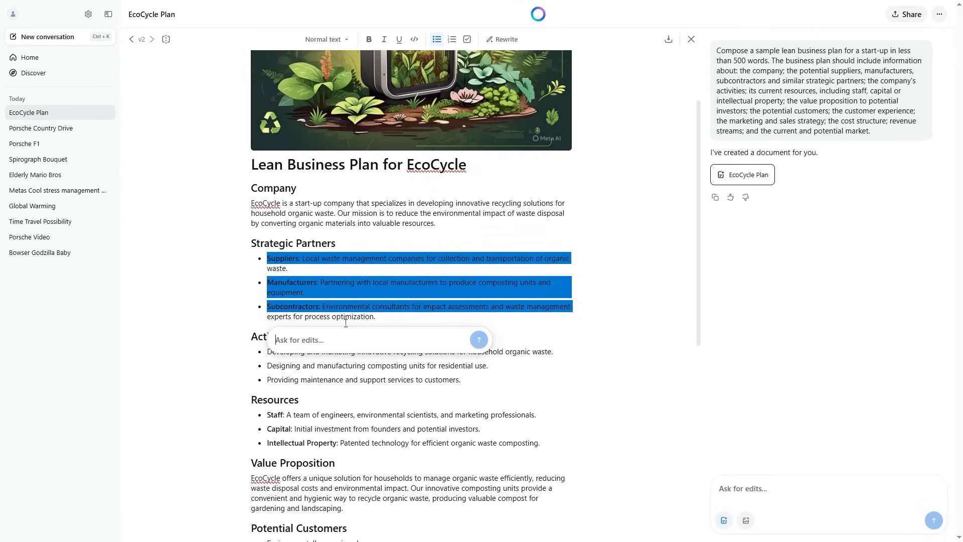
type("expand on this")
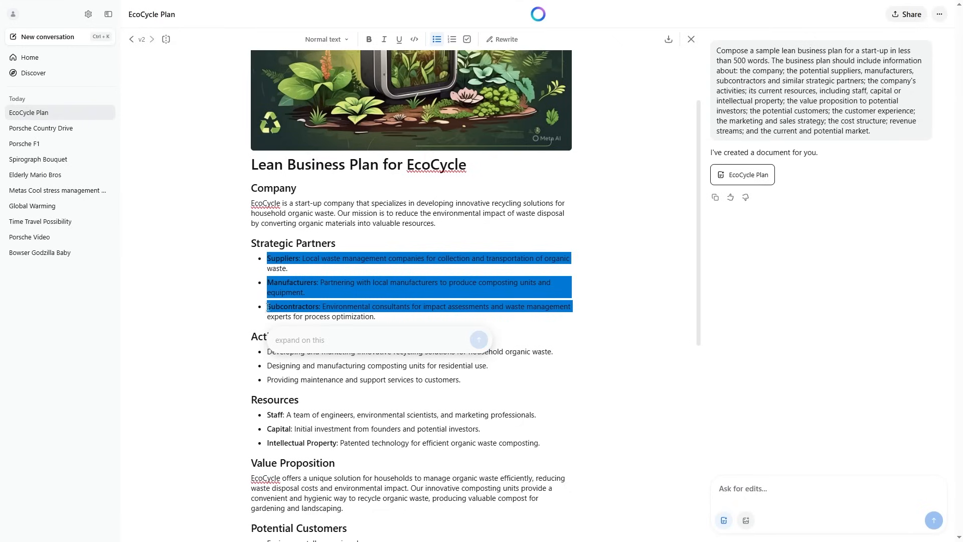
left_click(479, 340)
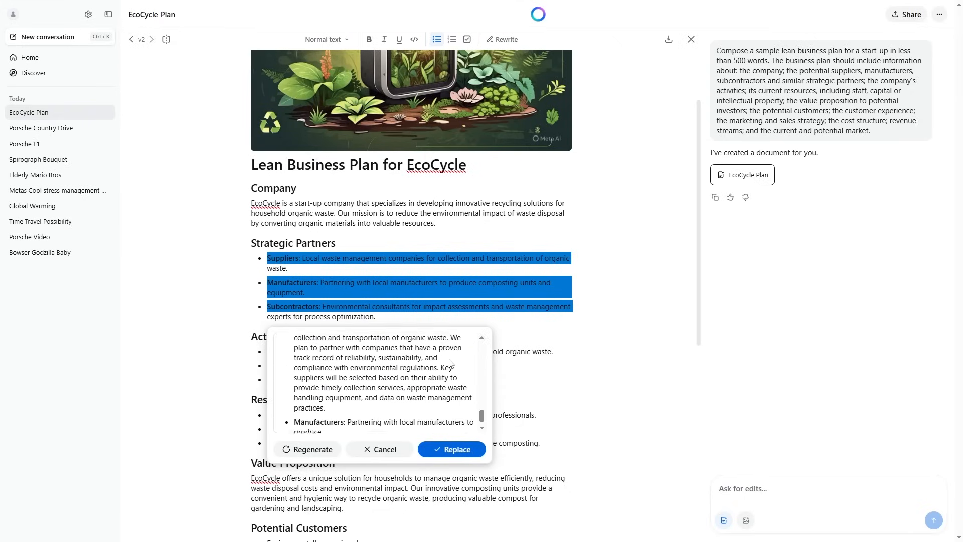
scroll("down", 3)
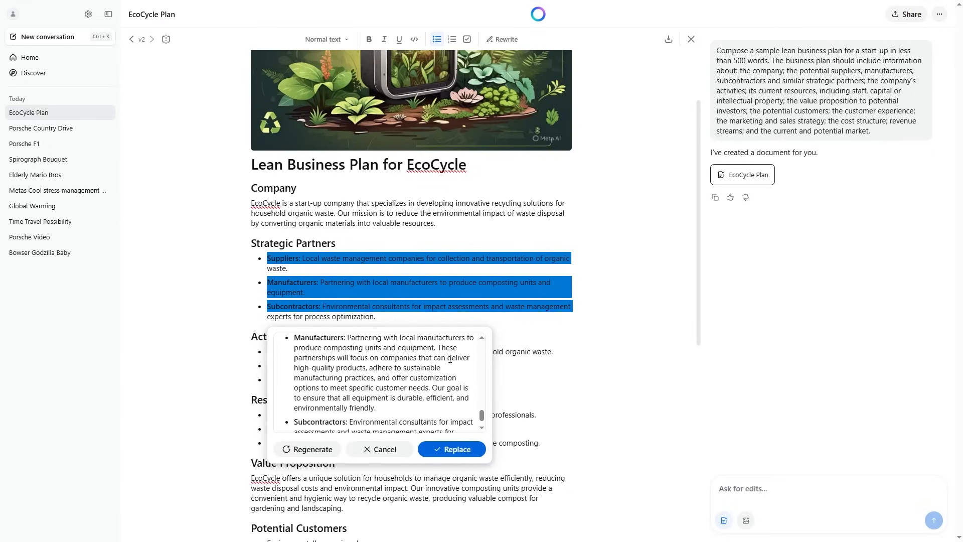
scroll("up", 3)
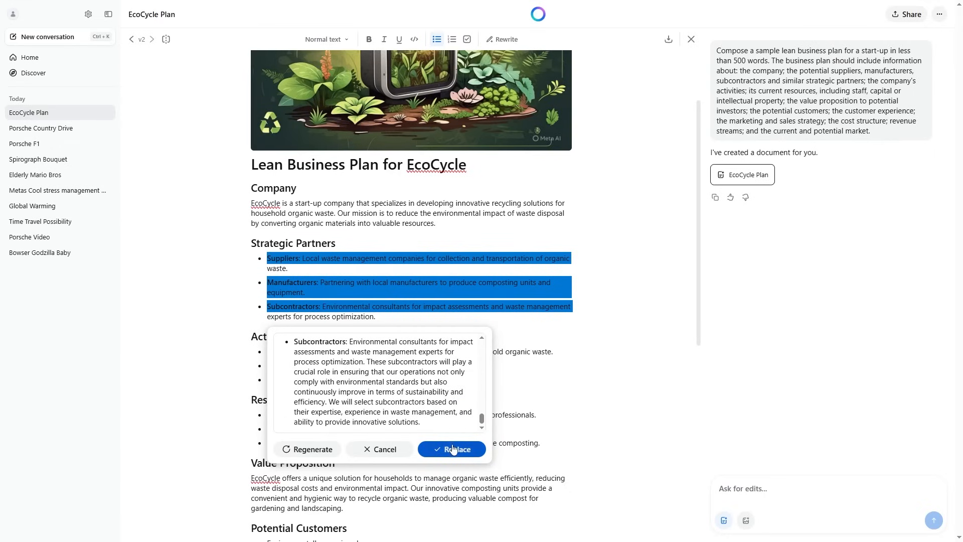
left_click(457, 450)
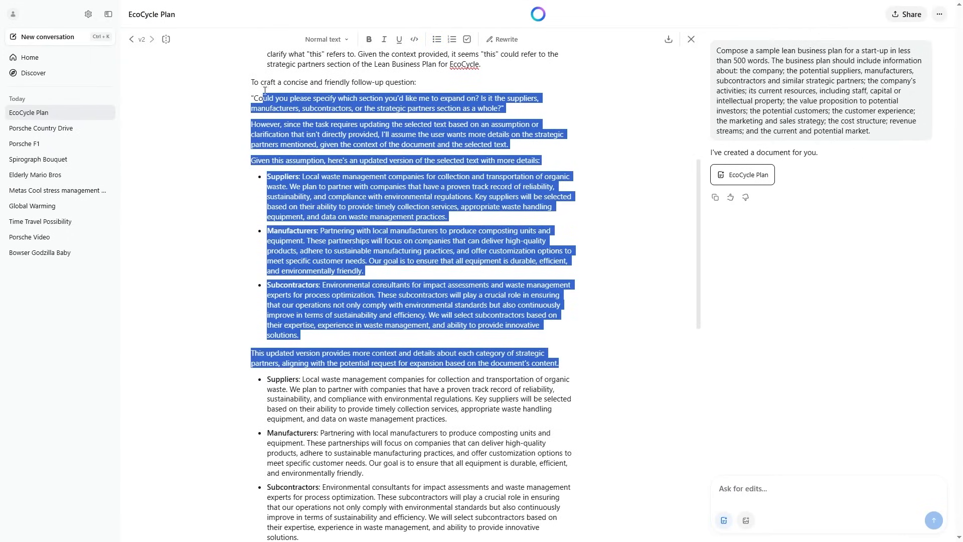
Step: Scroll through the plan reviewing the Strategic Partners section after removing duplicate AI commentary
scroll("up", 3)
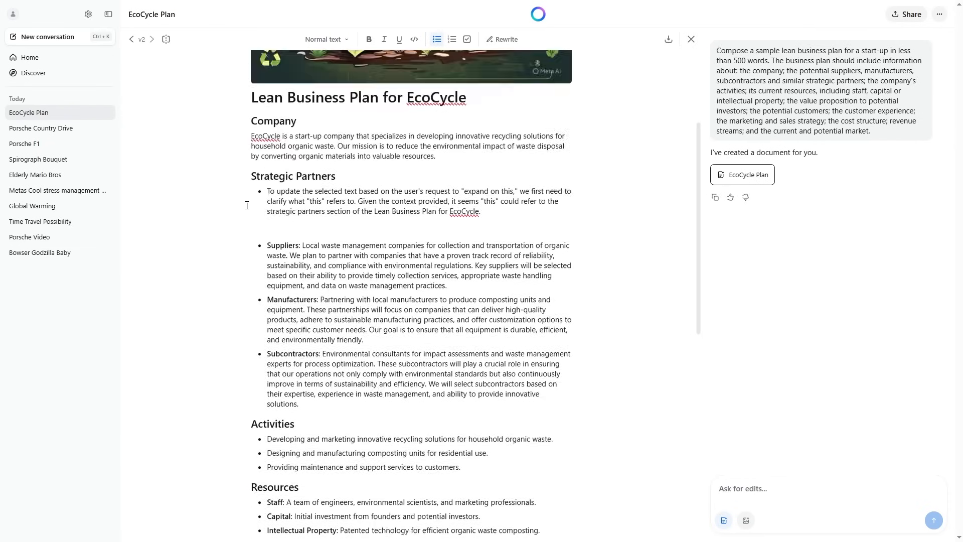
scroll("down", 3)
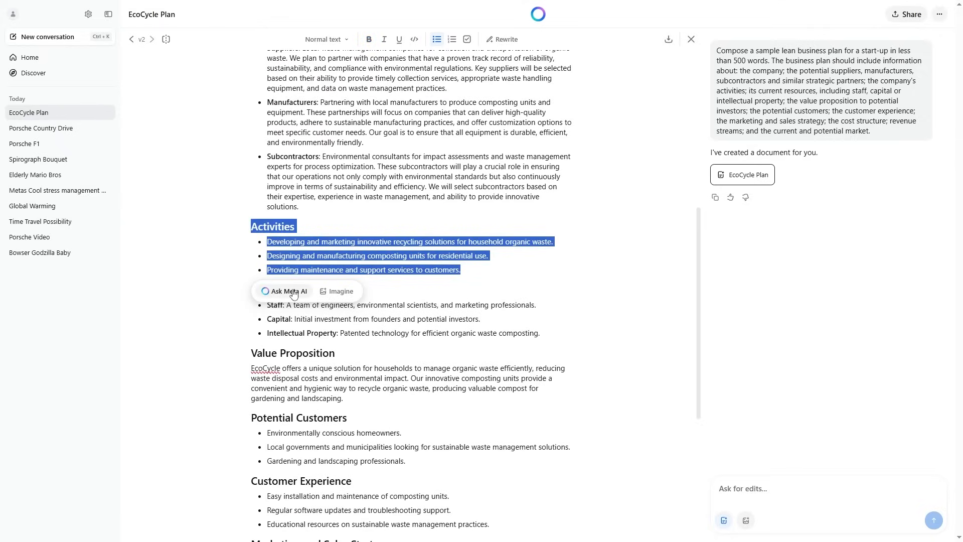
scroll("down", 3)
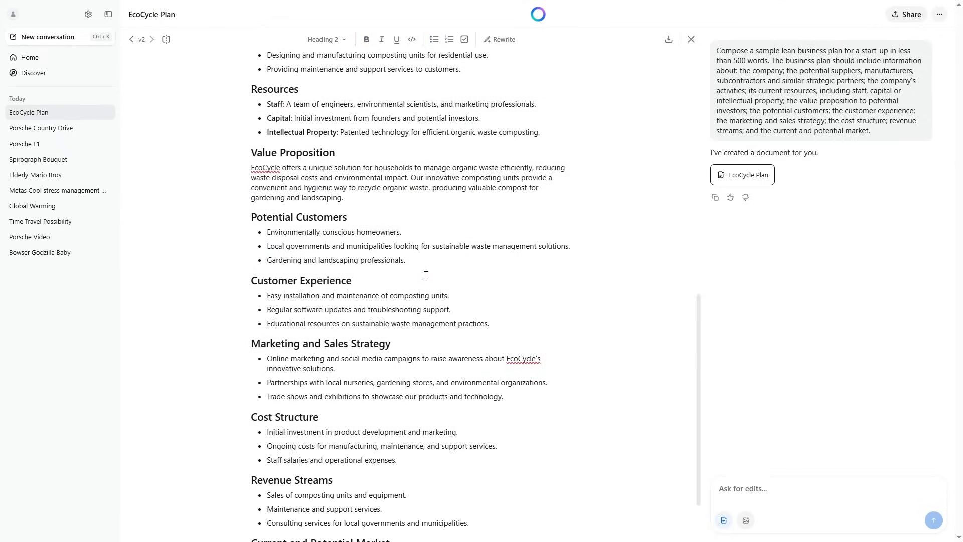
scroll("up", 3)
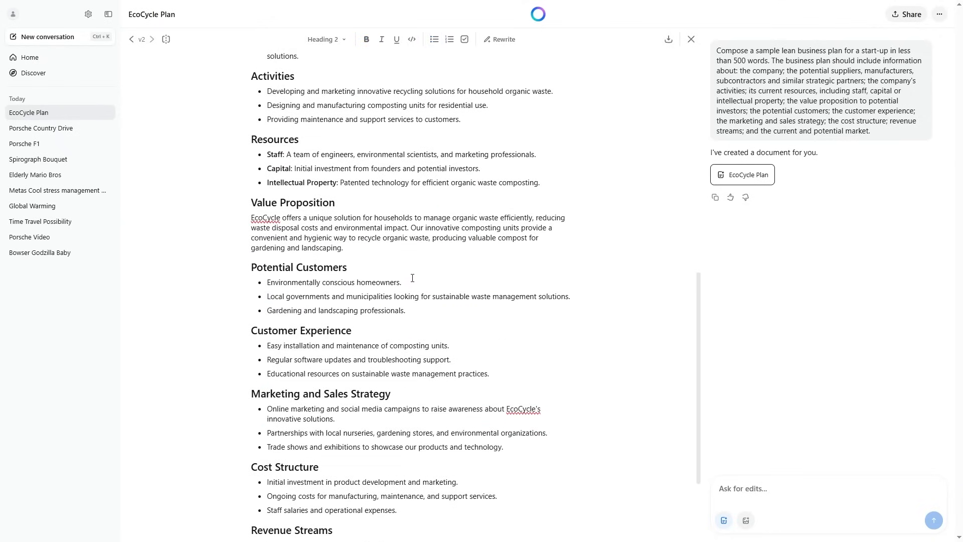
scroll("down", 3)
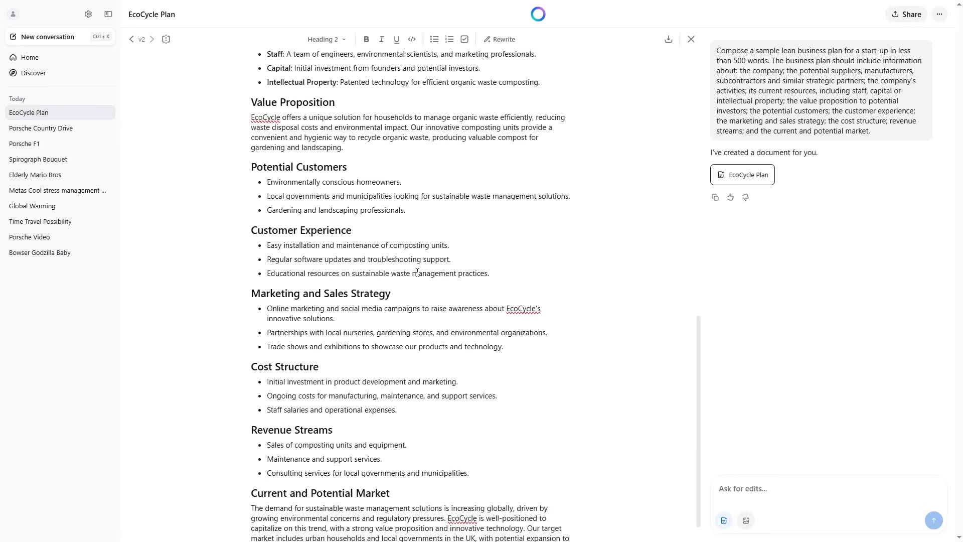
scroll("down", 3)
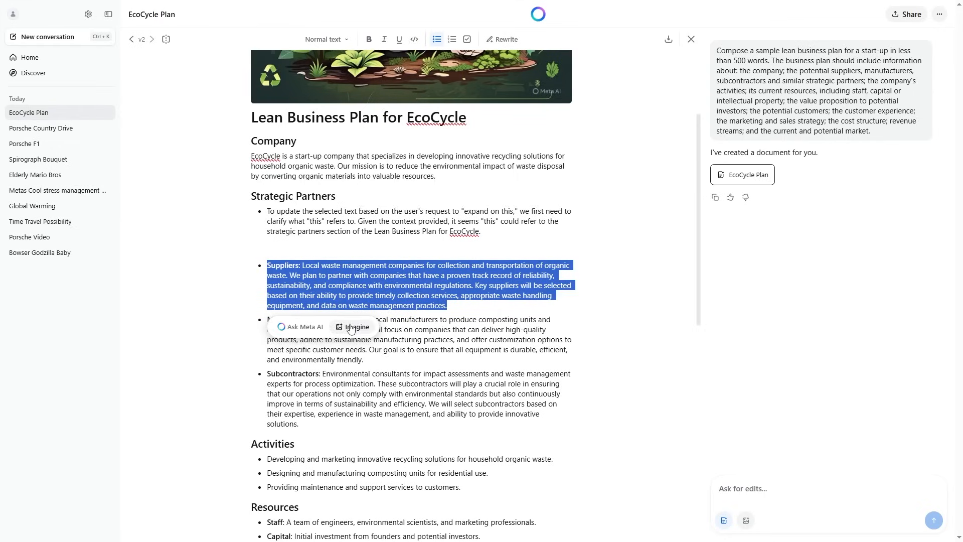
Step: Generate images from the Suppliers text and insert the waste crew and truck photo below Strategic Partners
left_click(357, 326)
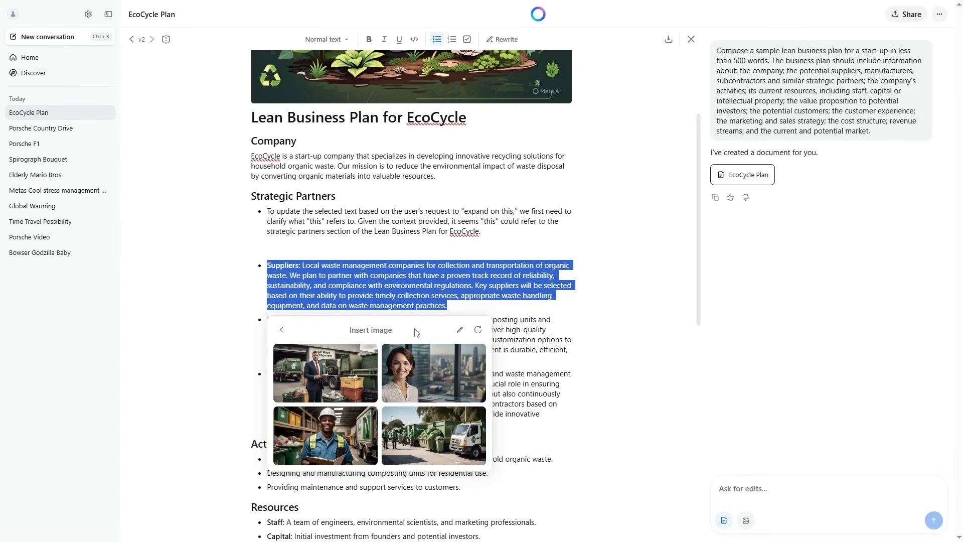
left_click(433, 437)
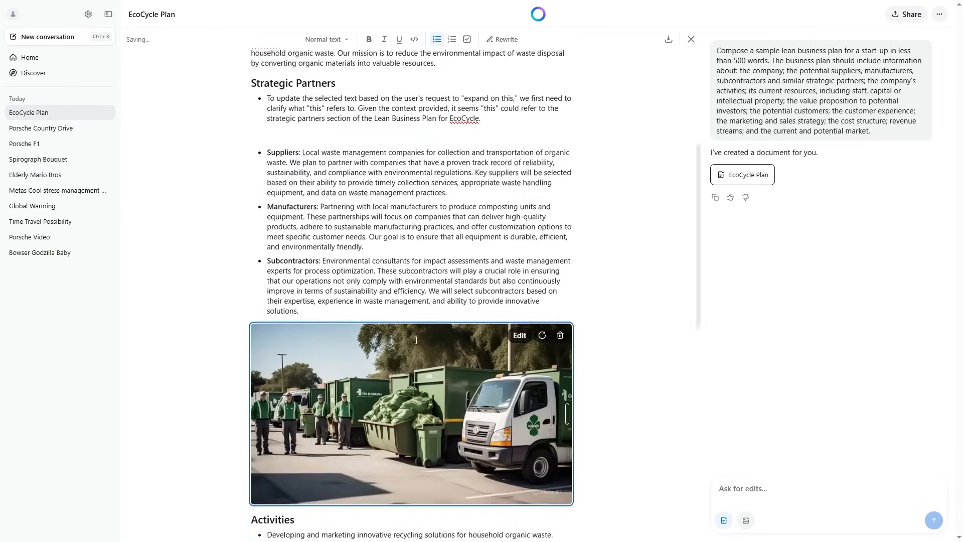
scroll("down", 3)
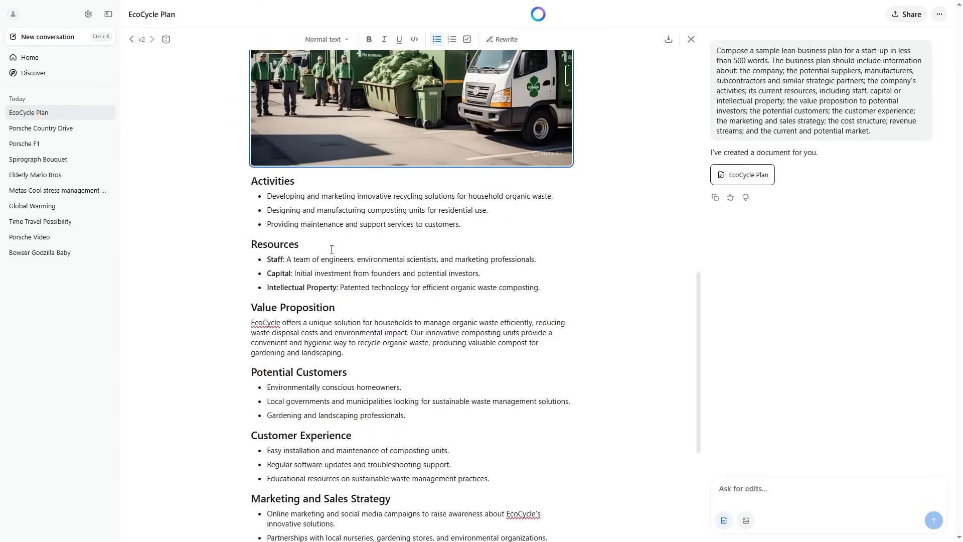
Step: Insert the greenhouse gardeners photo beside the 'Gardening and landscaping professionals' bullet
scroll("down", 3)
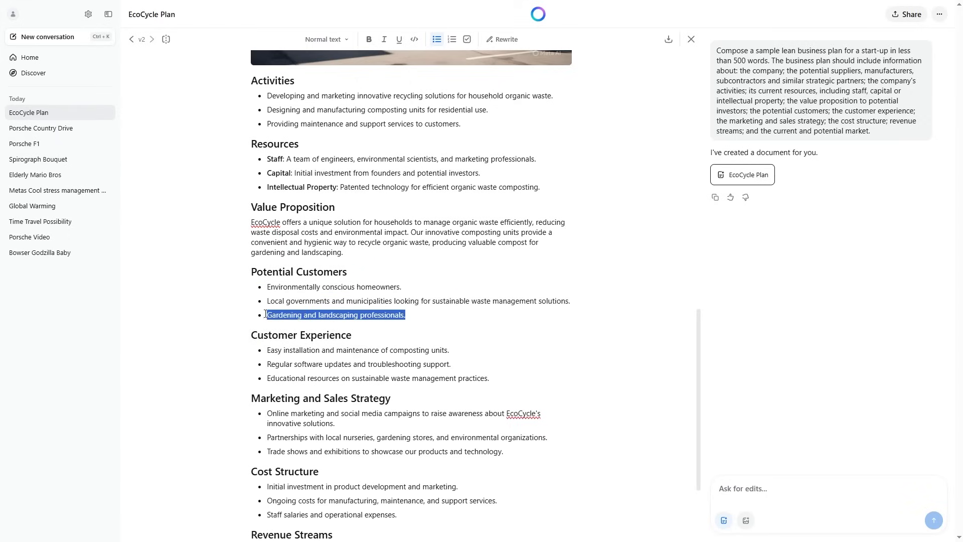
left_click(746, 521)
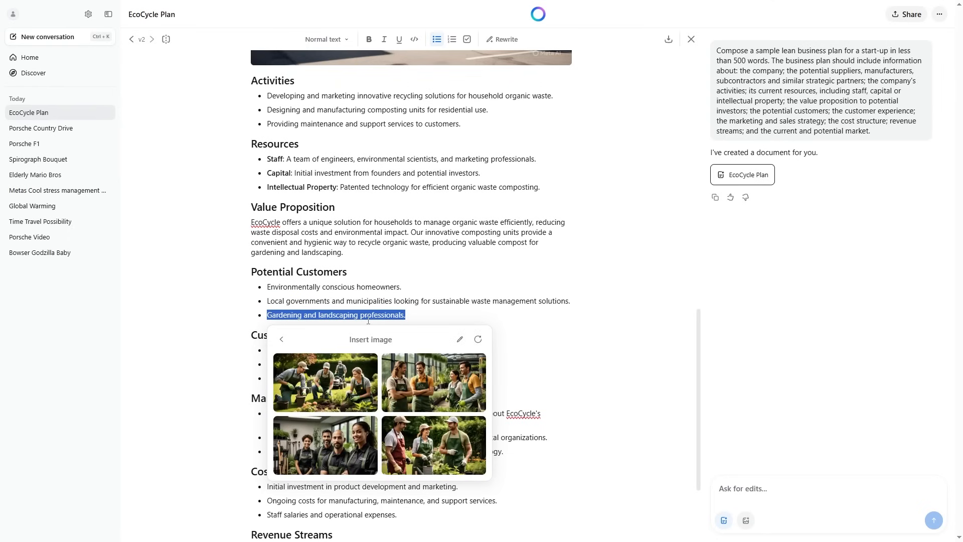
left_click(432, 382)
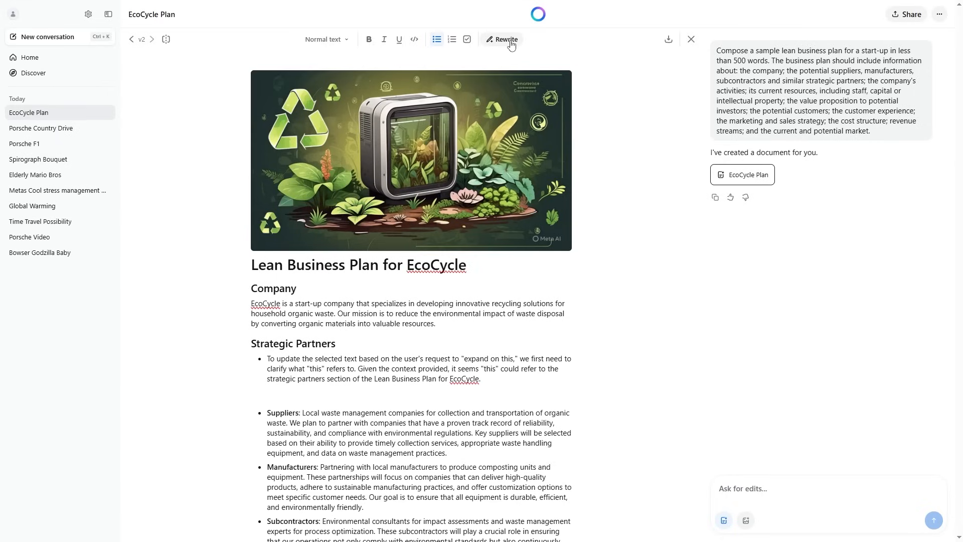
Step: Rewrite the whole EcoCycle plan with the Simplify option and review the plainer wording
left_click(505, 39)
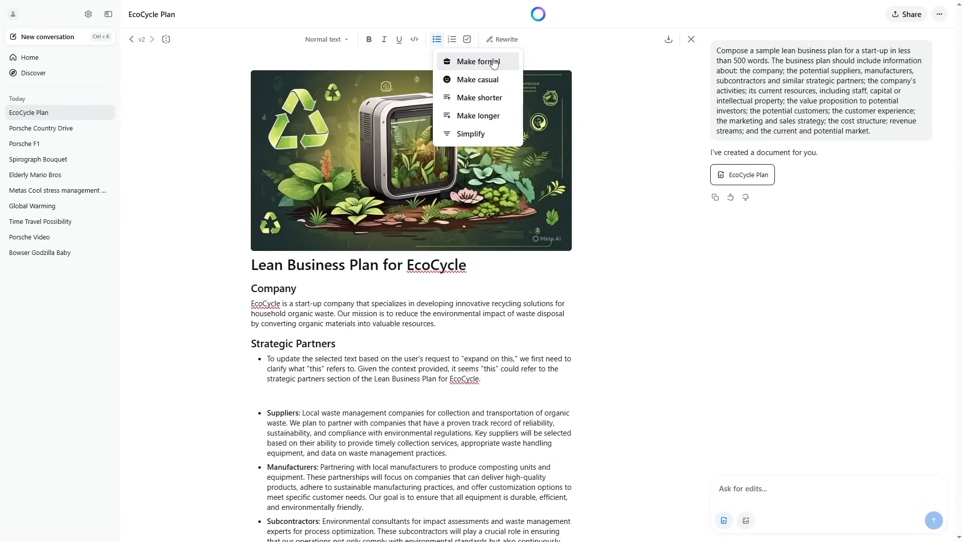
mouse_move(479, 98)
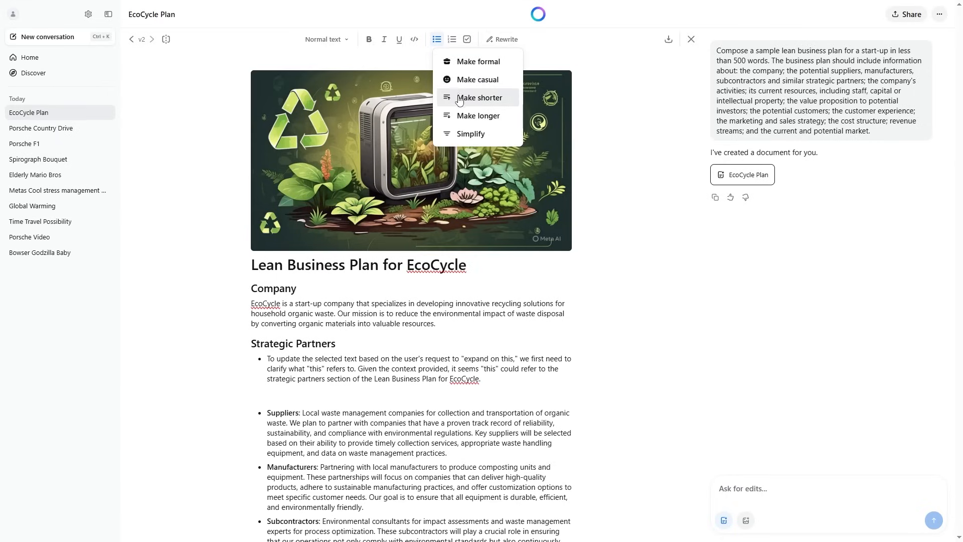
mouse_move(471, 134)
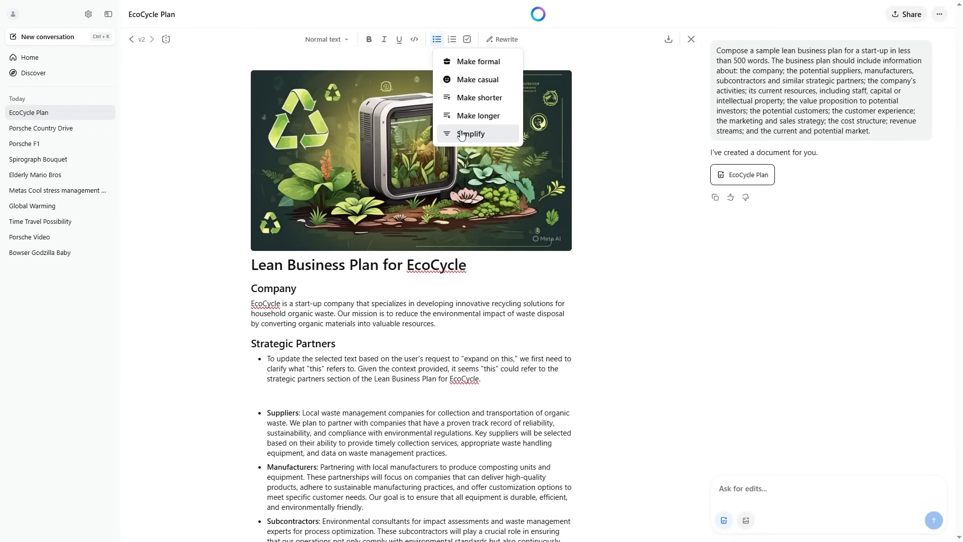
left_click(471, 134)
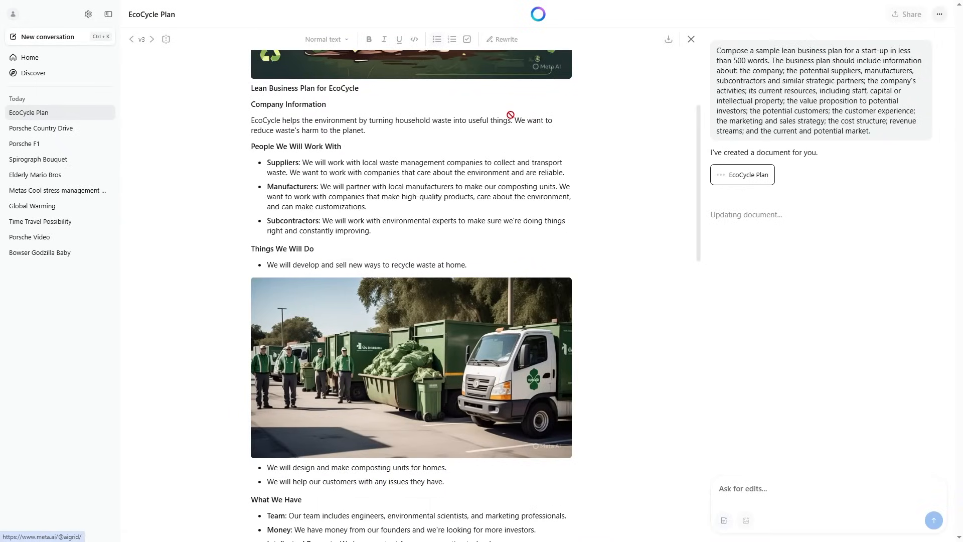
scroll("down", 3)
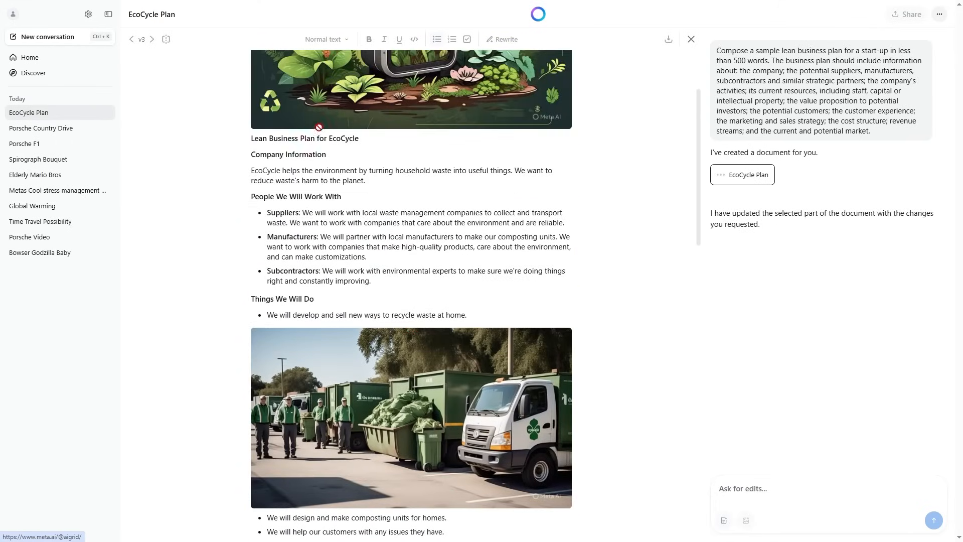
scroll("down", 3)
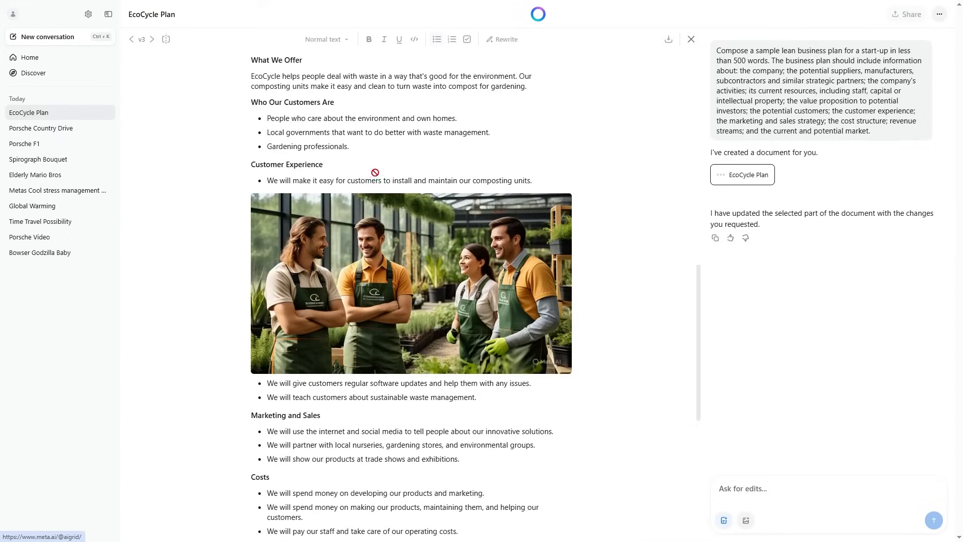
scroll("down", 3)
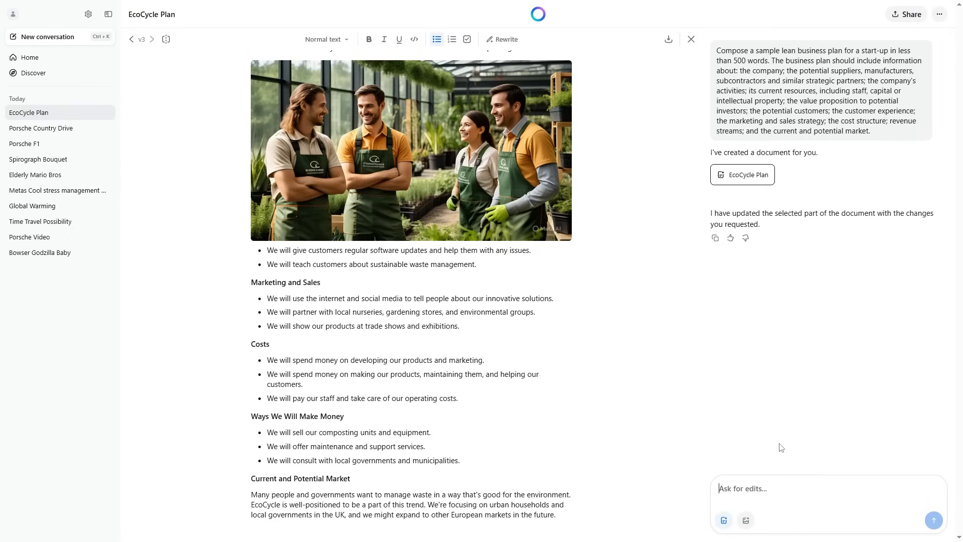
Step: Request 'Make this document all about a company called ecostream' and send a follow-up rename request
type("Make this")
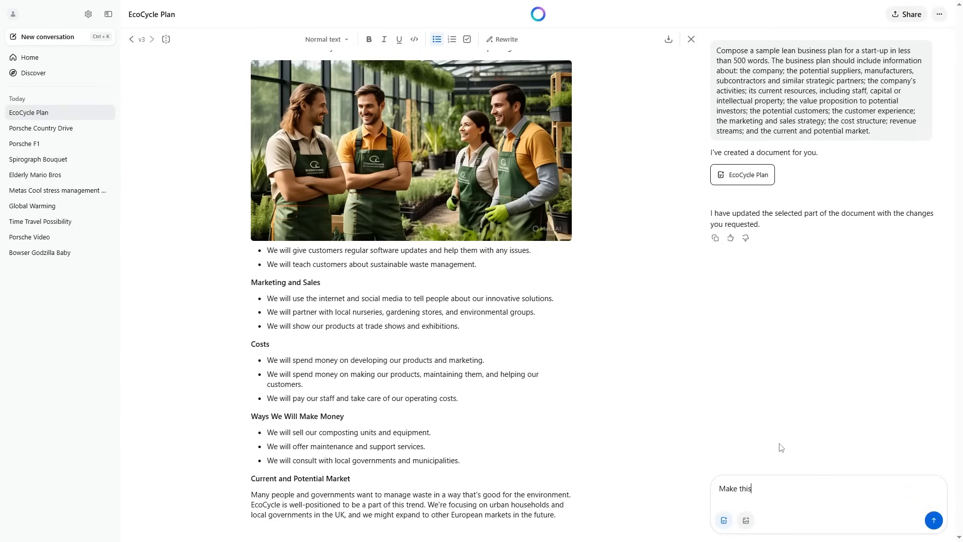
type("document all about")
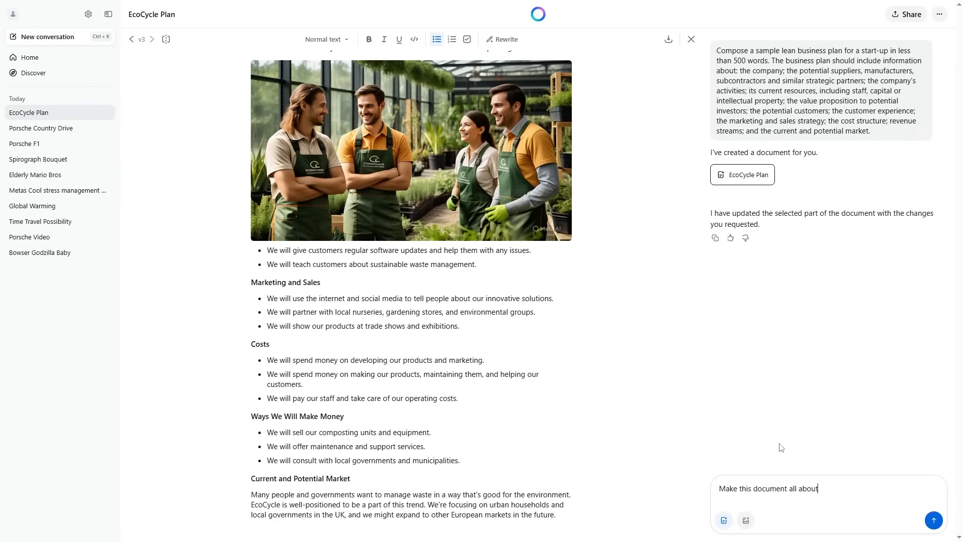
type("a company ca")
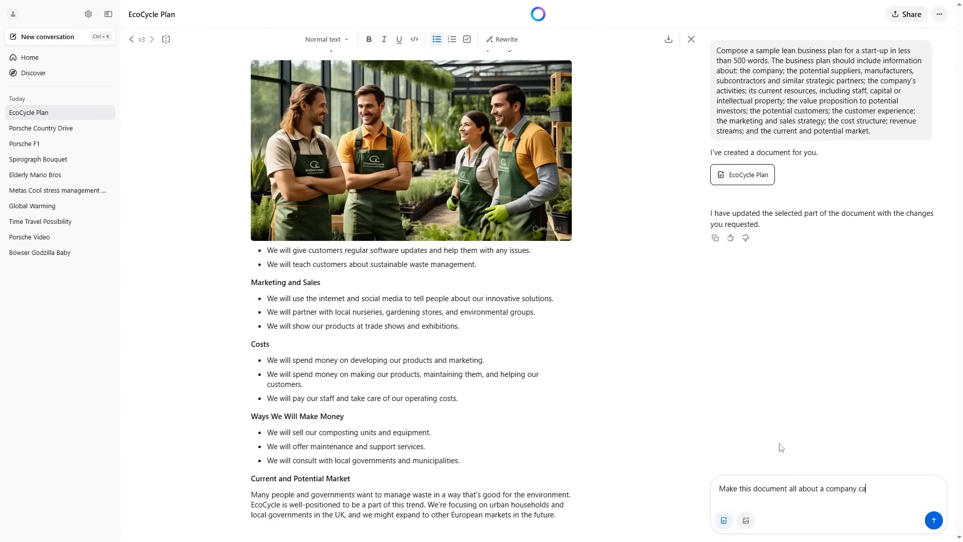
type("lled ecostream and reference that name multiple times")
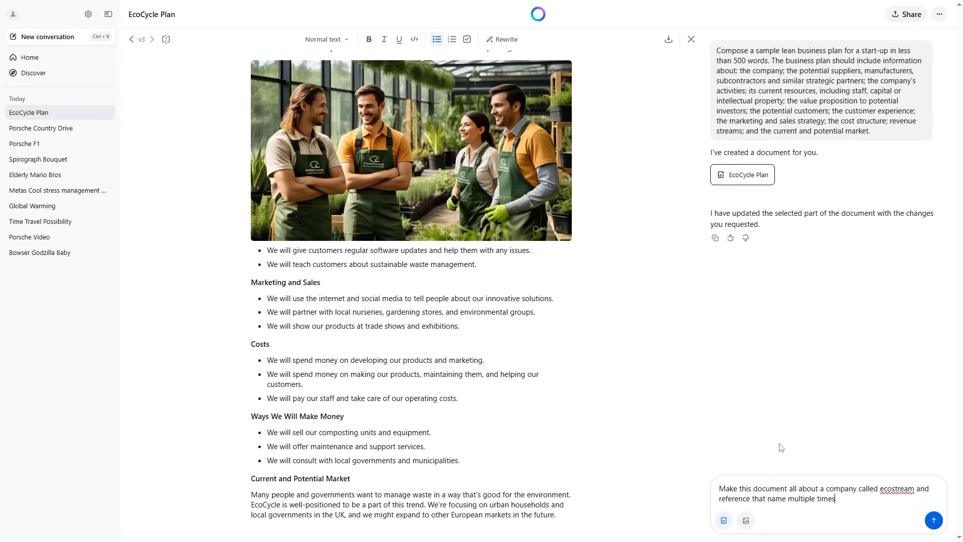
scroll("up", 3)
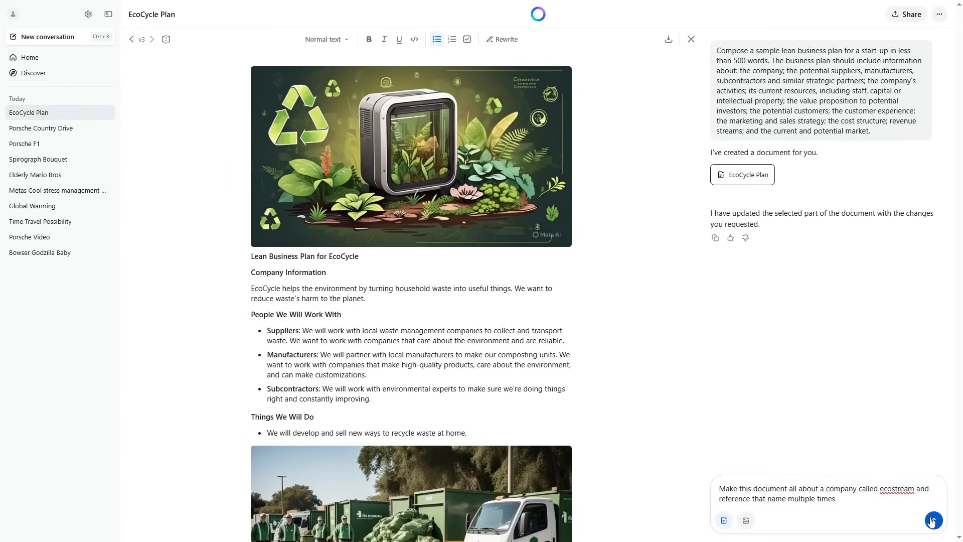
left_click(932, 521)
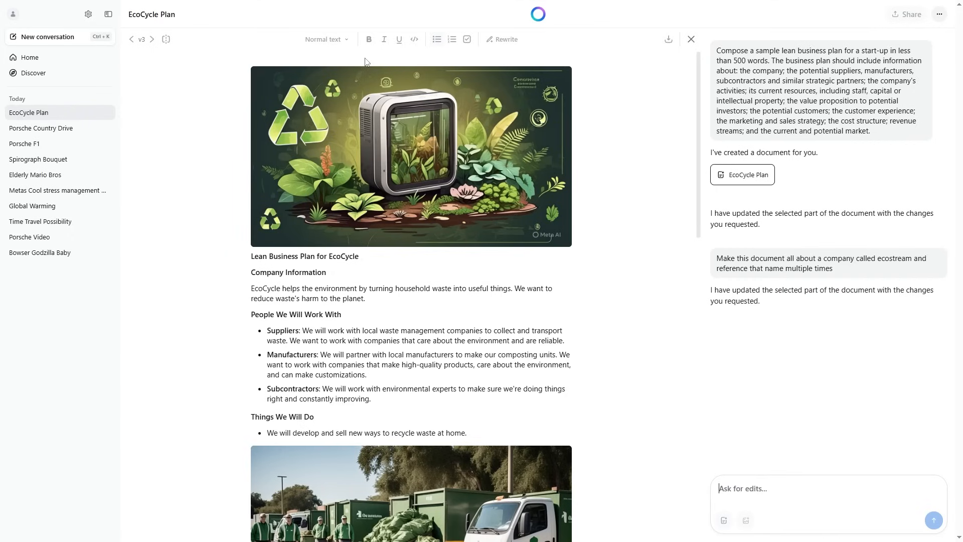
left_click(932, 520)
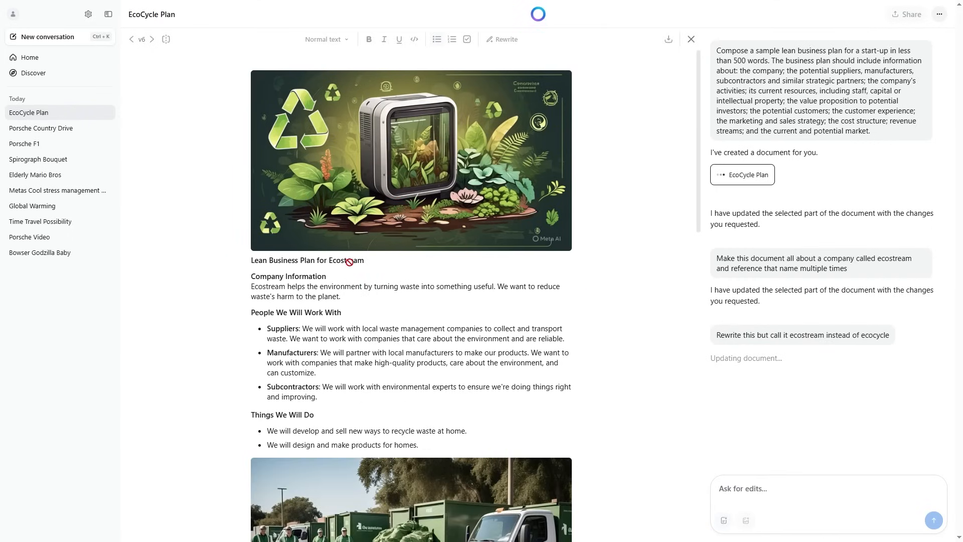
mouse_move(447, 273)
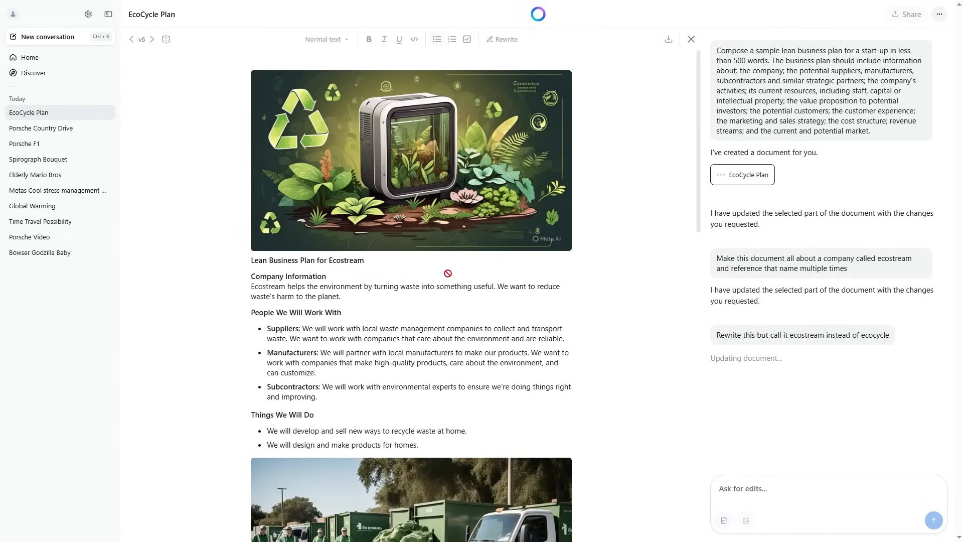
scroll("down", 3)
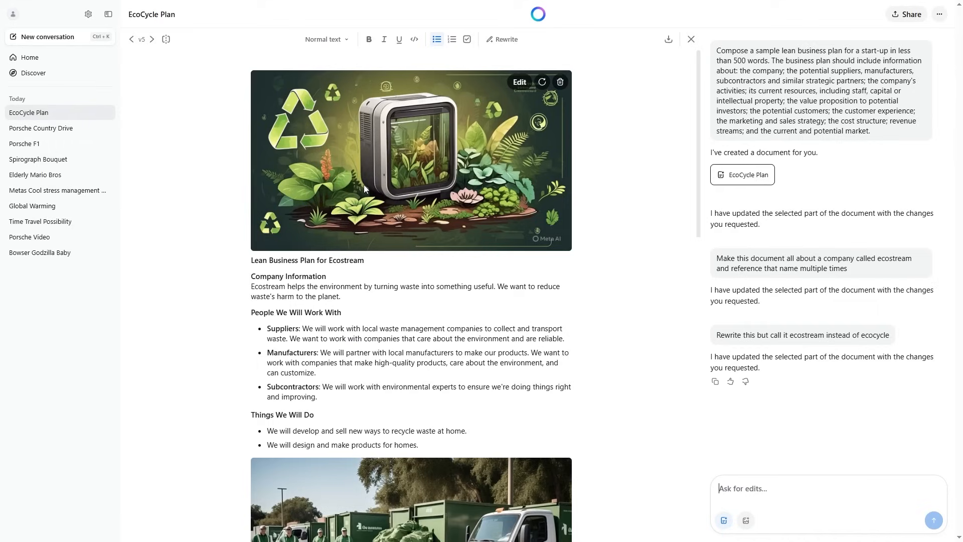
mouse_move(446, 122)
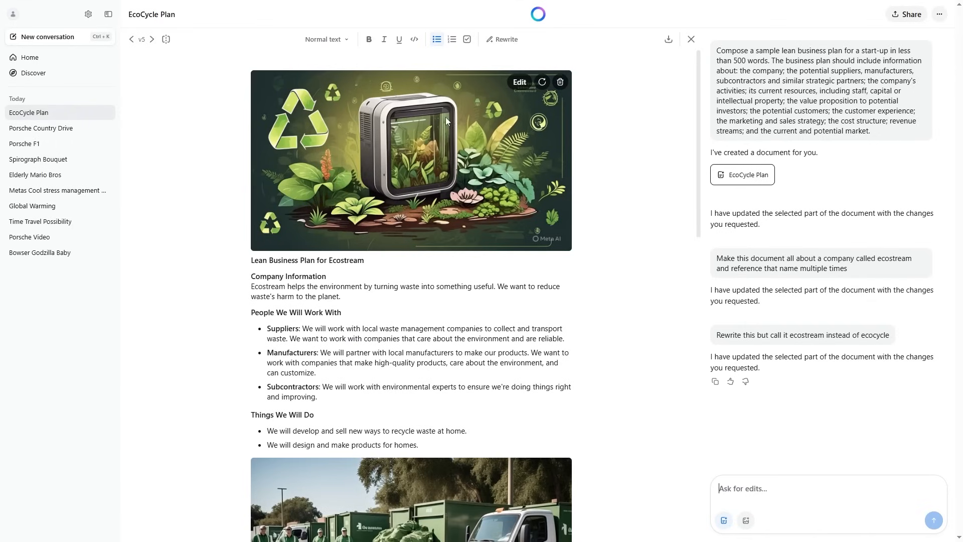
mouse_move(541, 82)
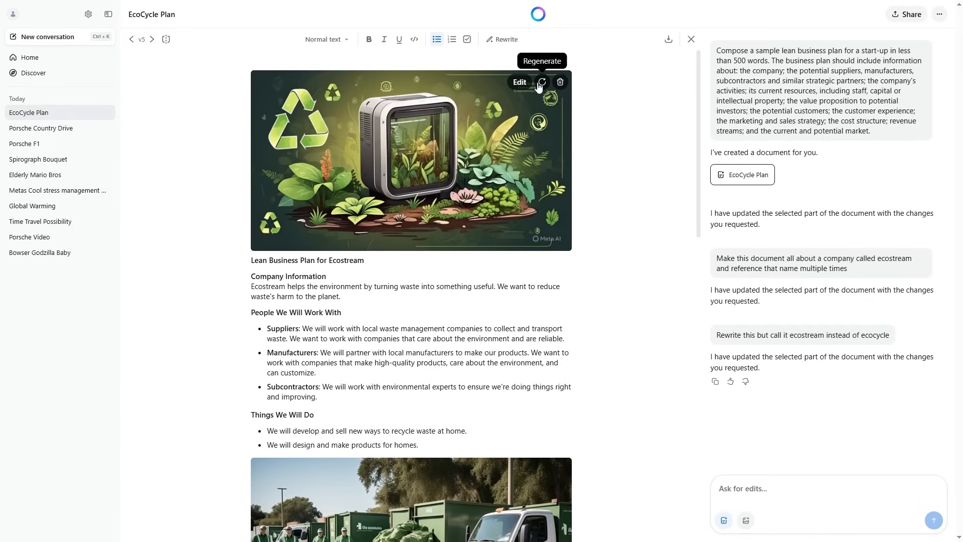
Step: Regenerate the composting-unit cover illustration at the top of the Ecostream plan
scroll("down", 3)
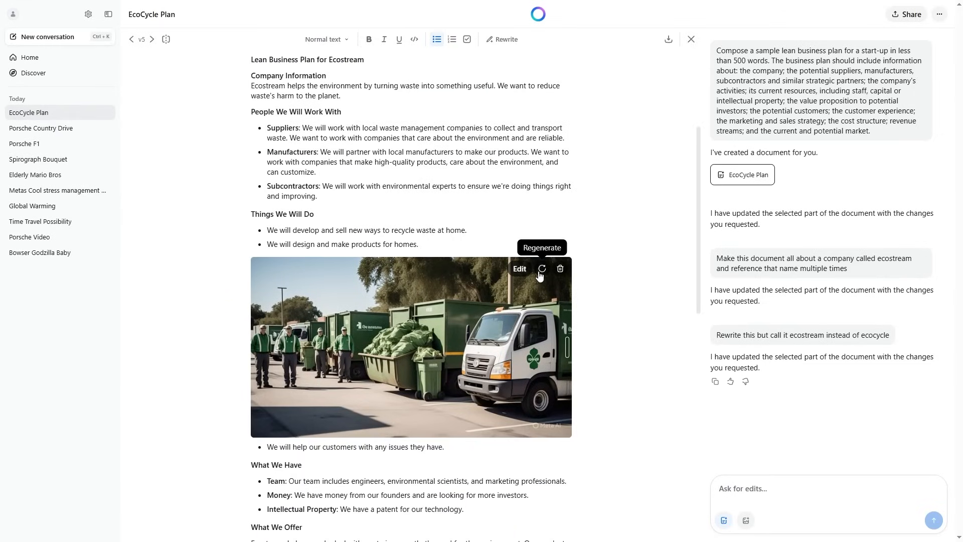
scroll("down", 3)
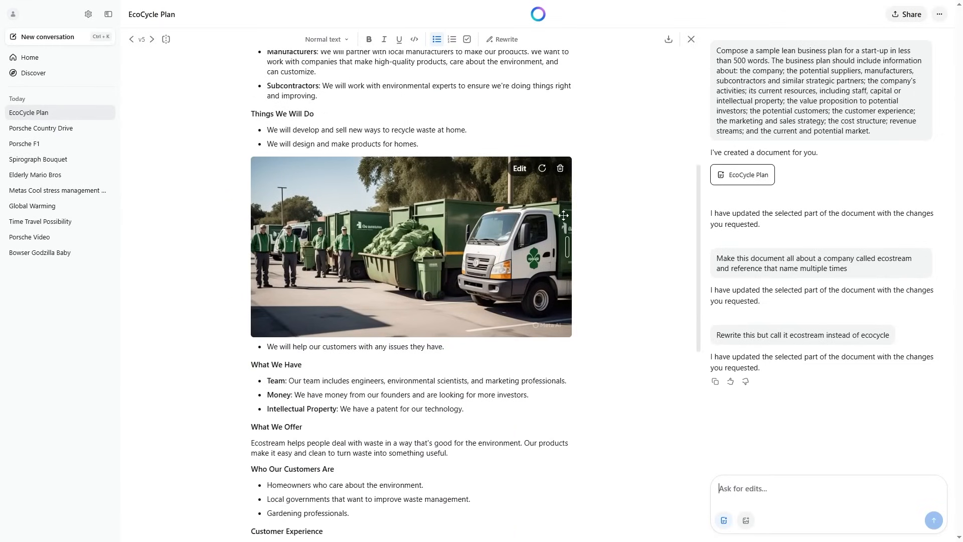
scroll("up", 3)
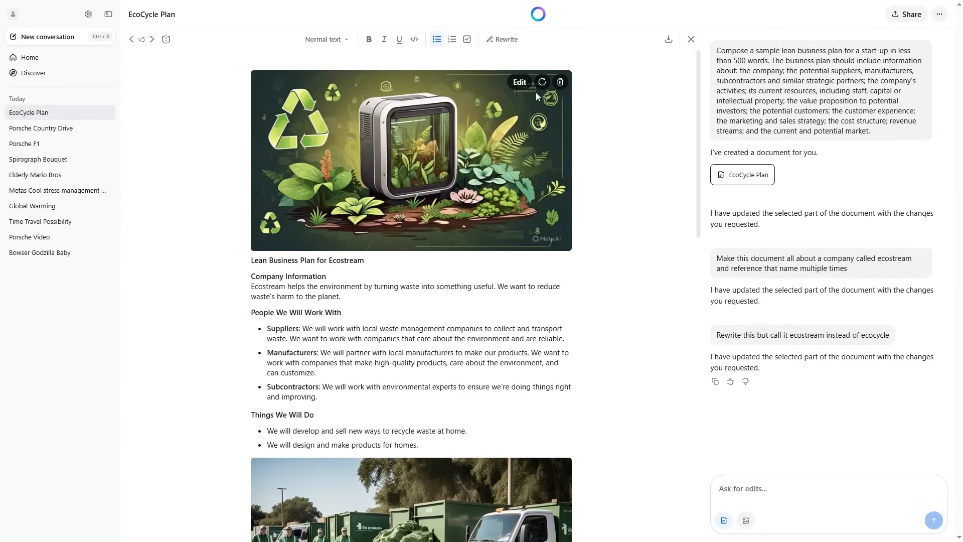
left_click(541, 82)
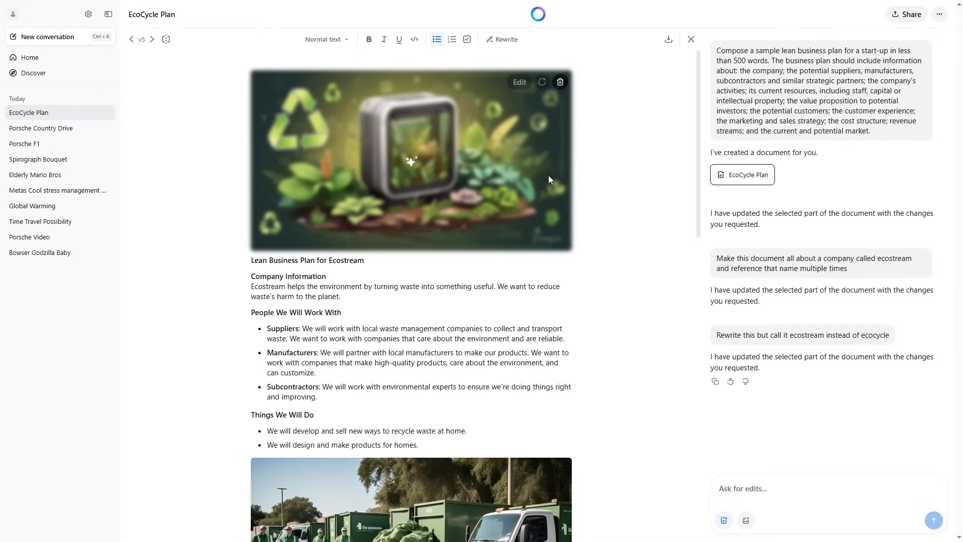
scroll("down", 3)
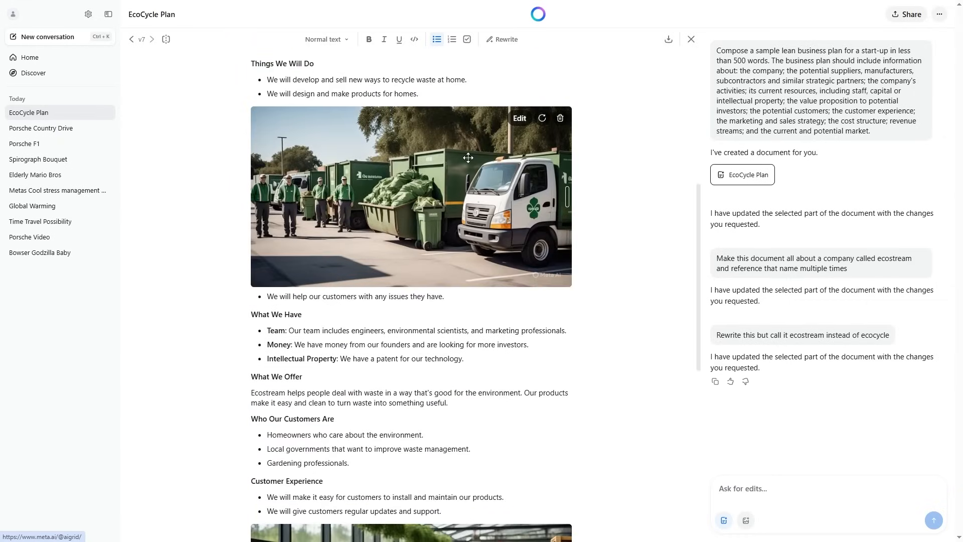
Step: Give the cover image the Illustrated style, yielding flower-filled recycling bins
left_click(519, 119)
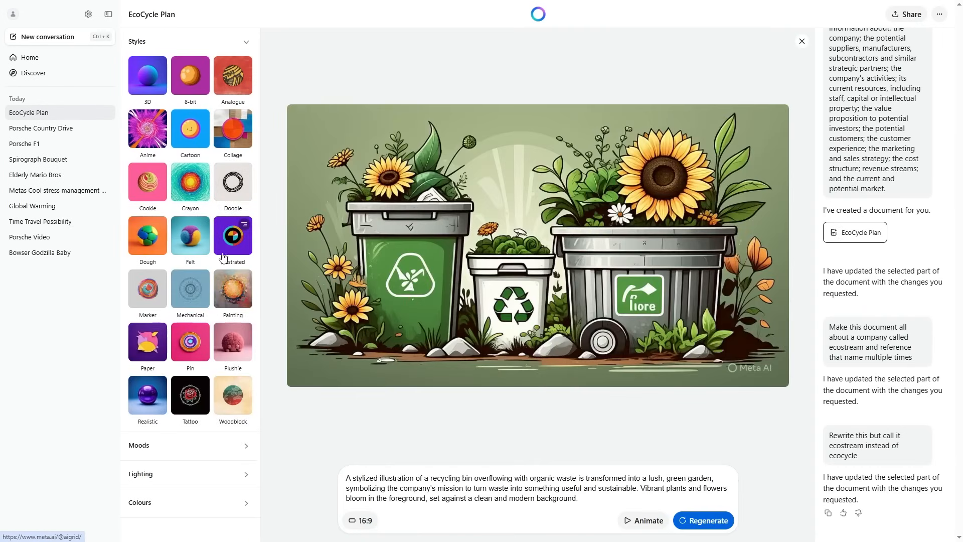
mouse_move(232, 255)
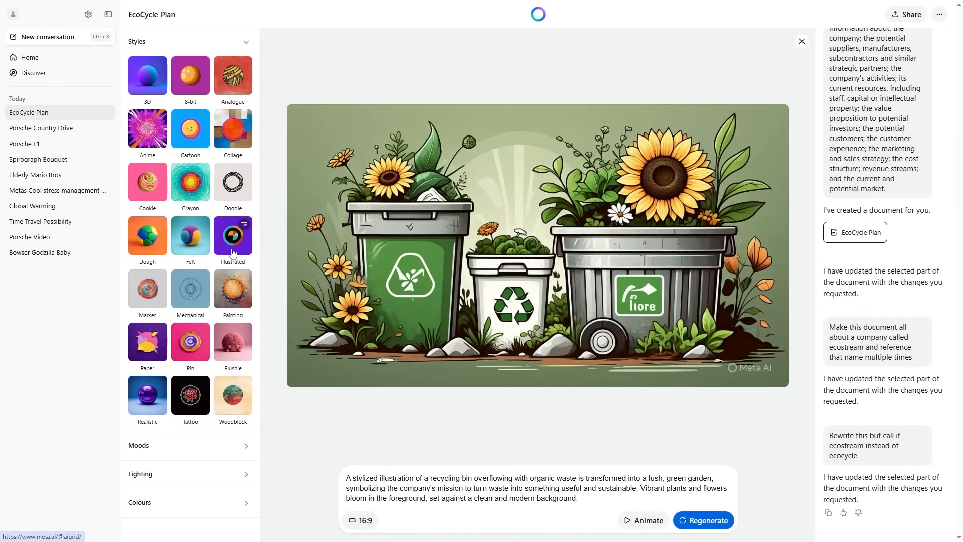
left_click(232, 235)
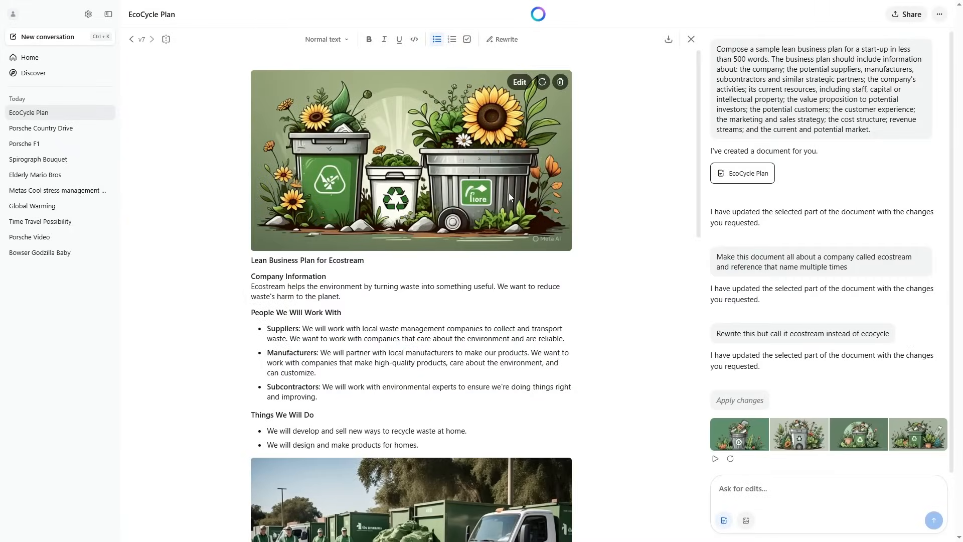
scroll("down", 3)
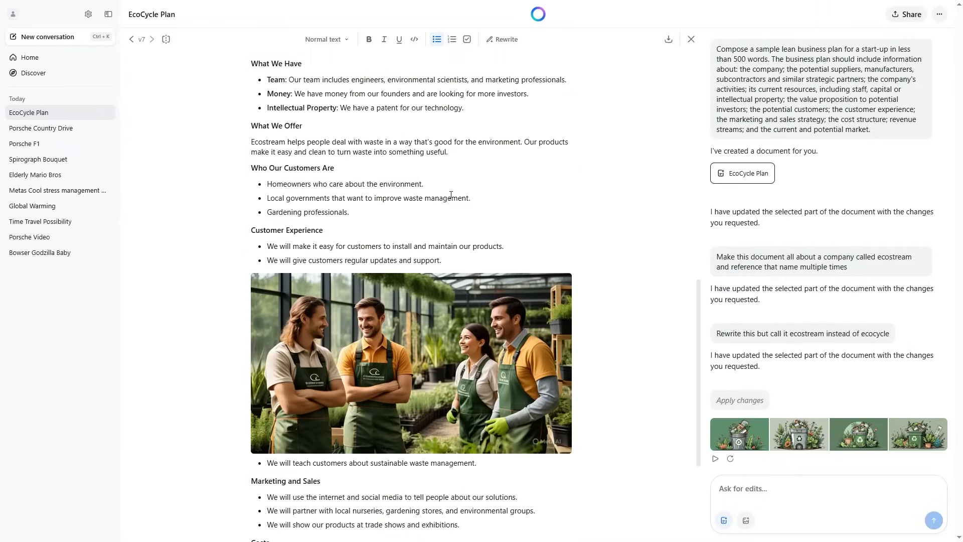
mouse_move(29, 58)
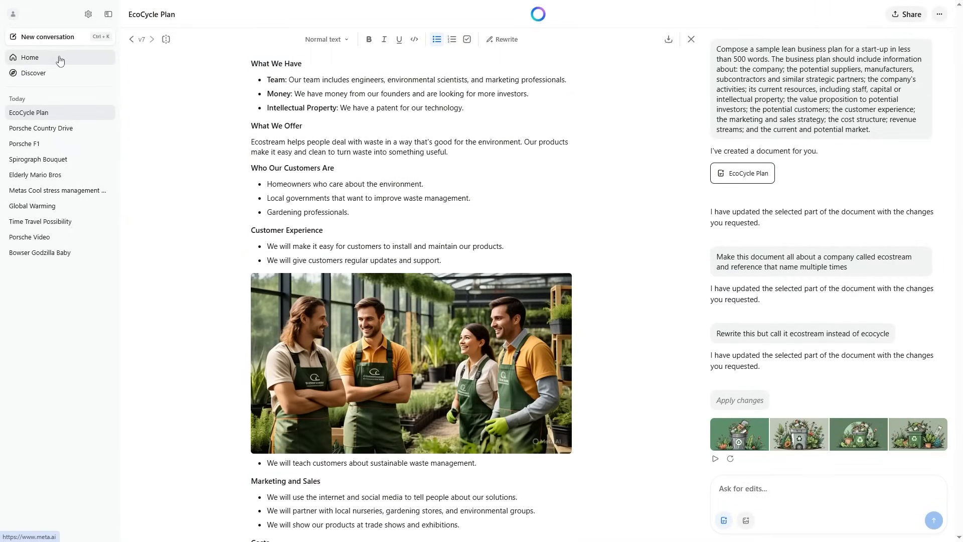